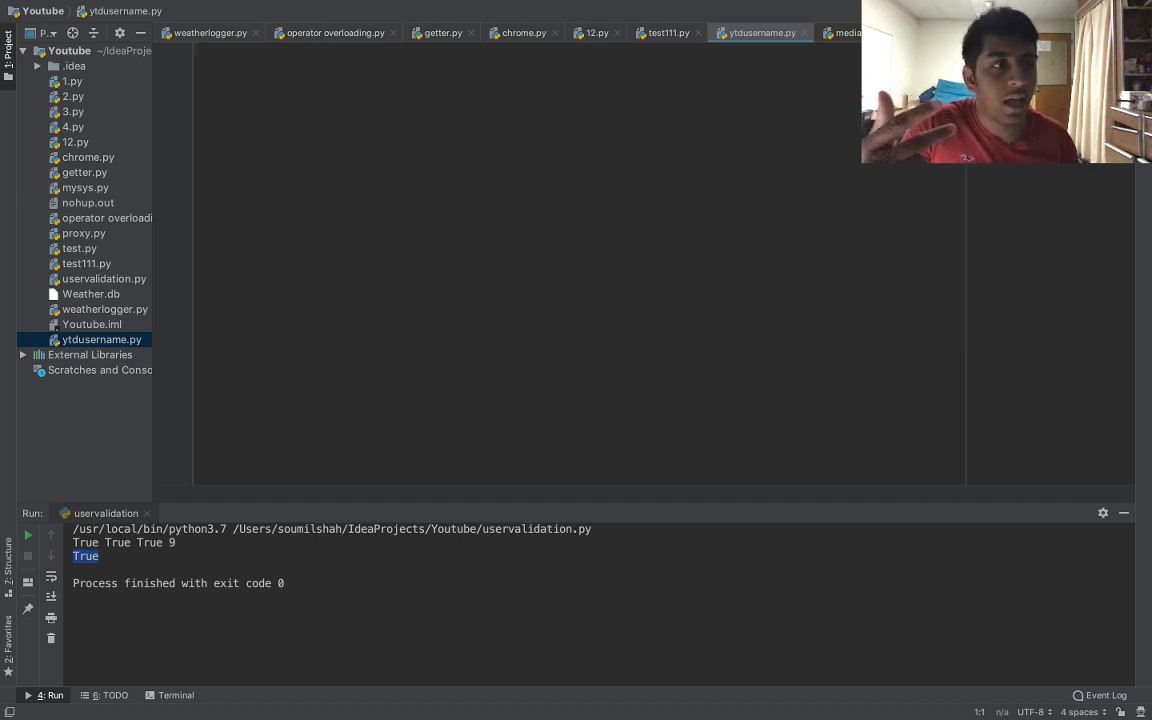
mouse_move(568, 412)
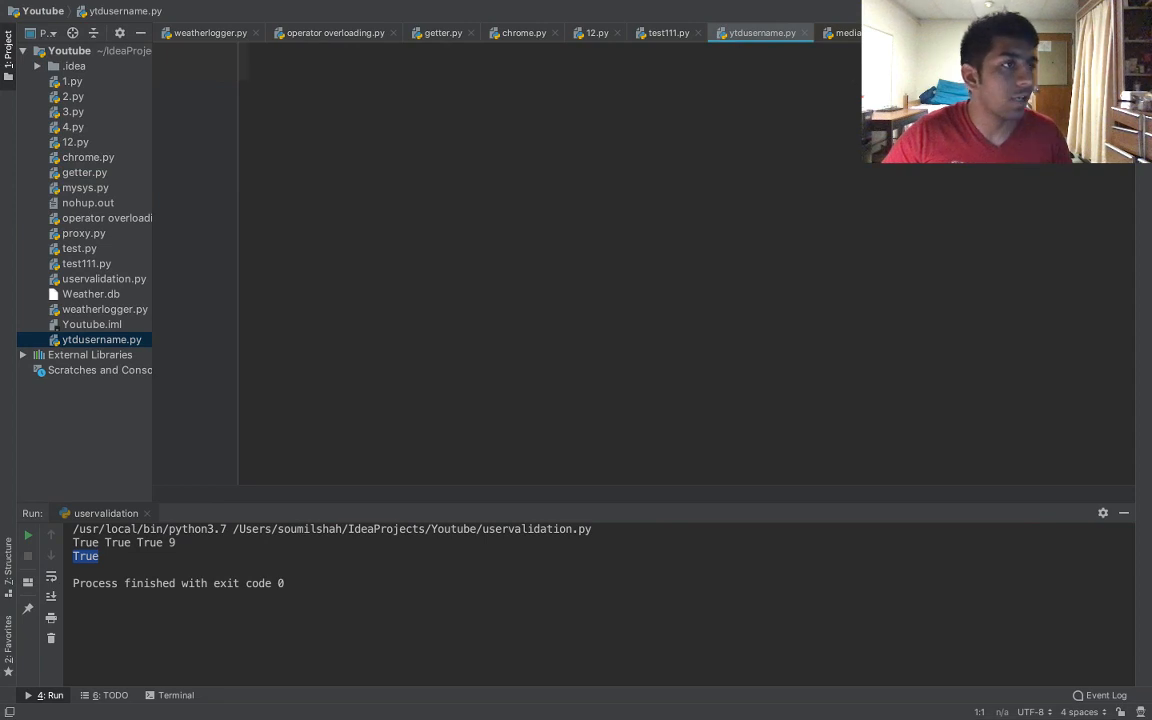
mouse_move(472, 412)
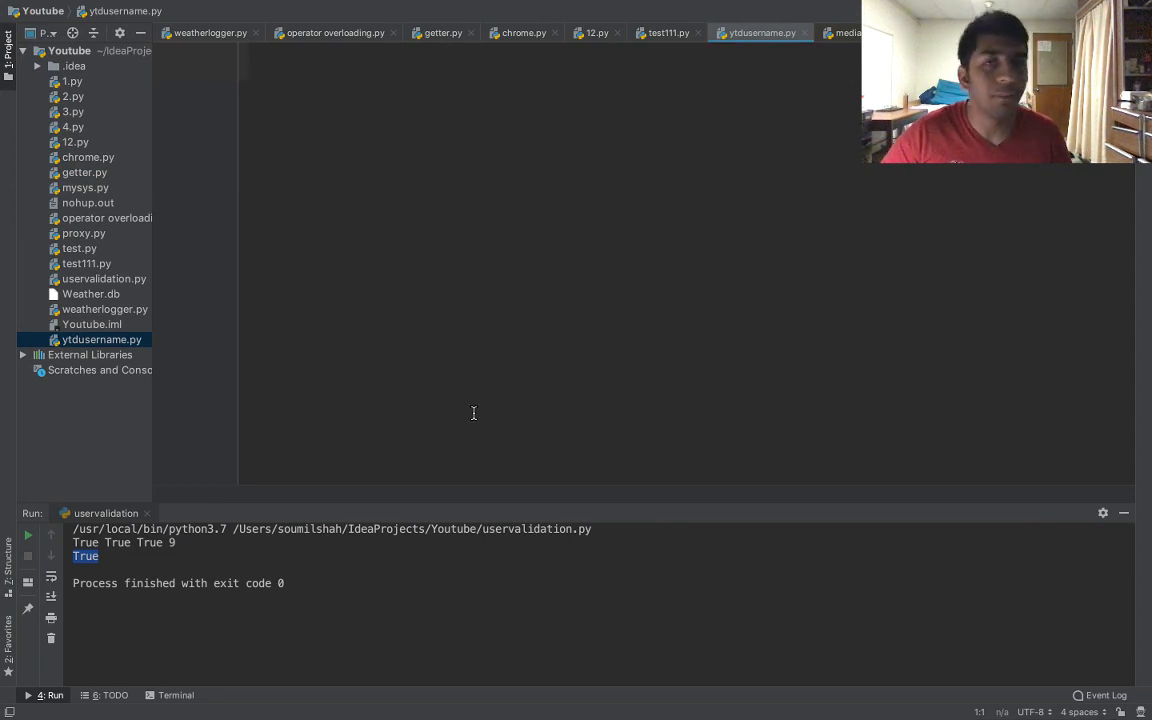
mouse_move(312, 190)
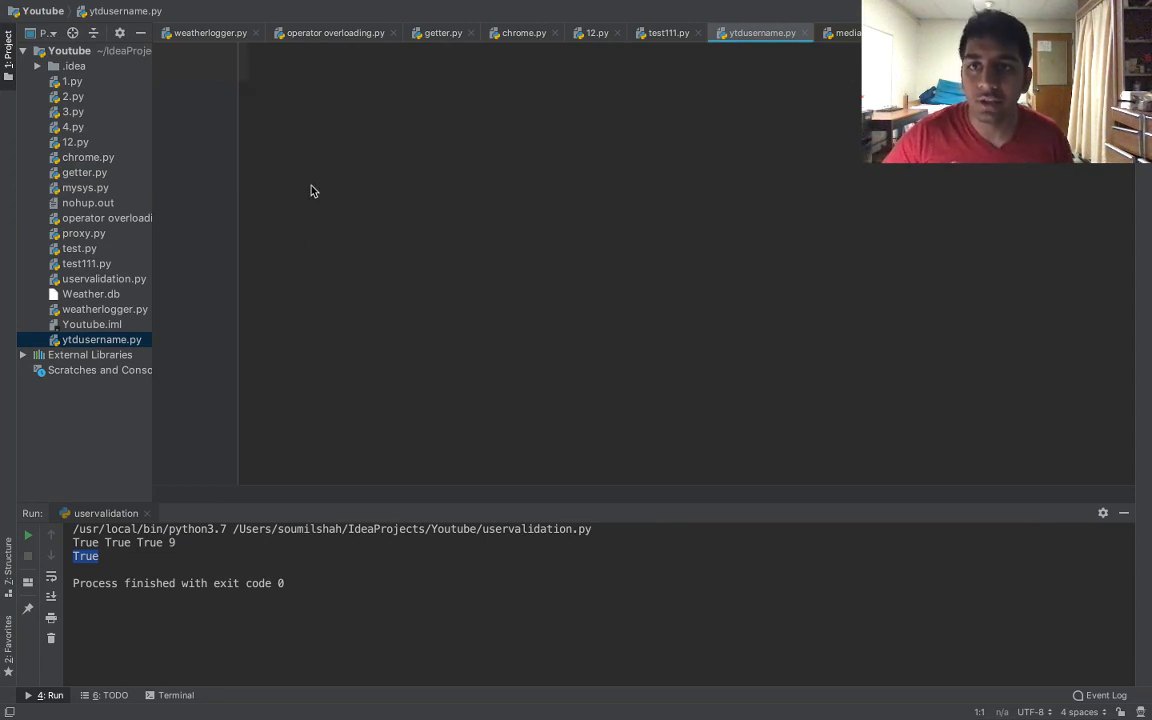
Declare class Authentication(object) in ytdusername.py.
type("class")
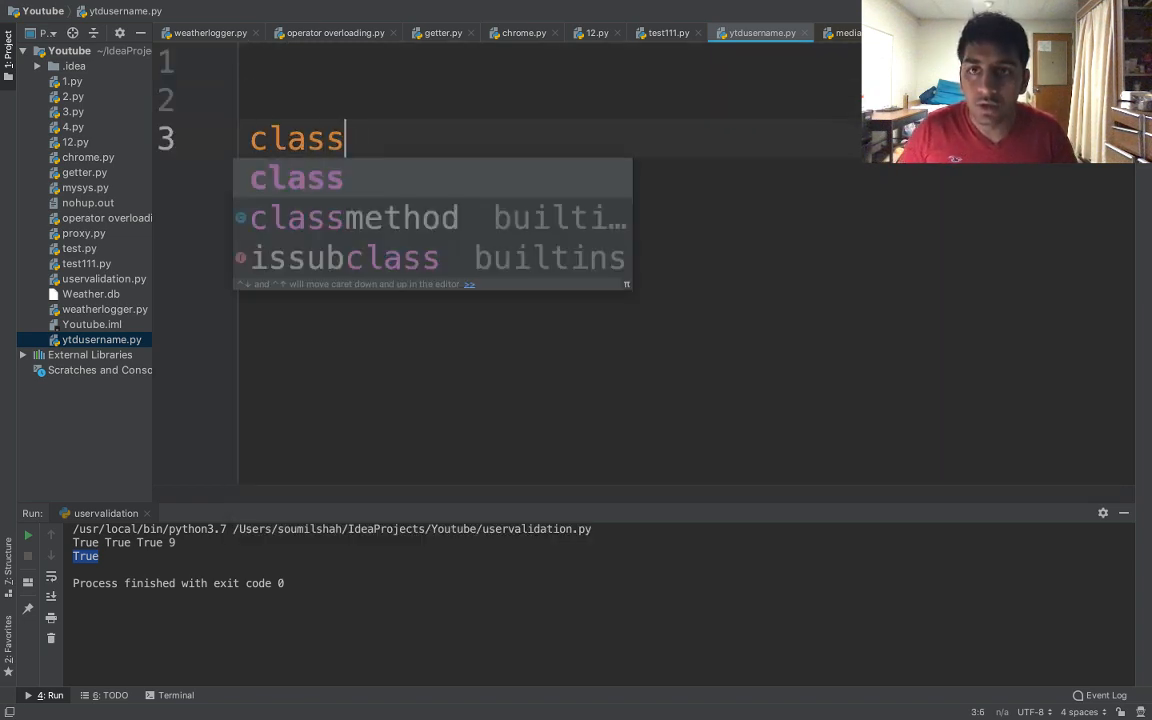
type("Authen")
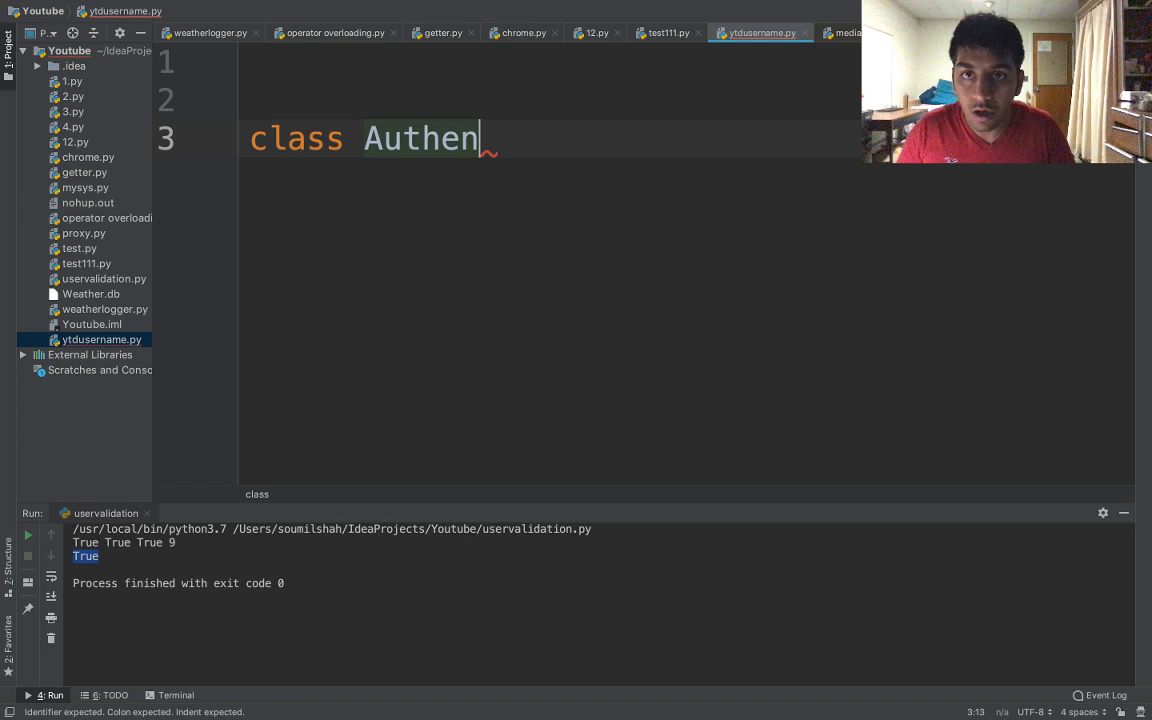
type("tication")
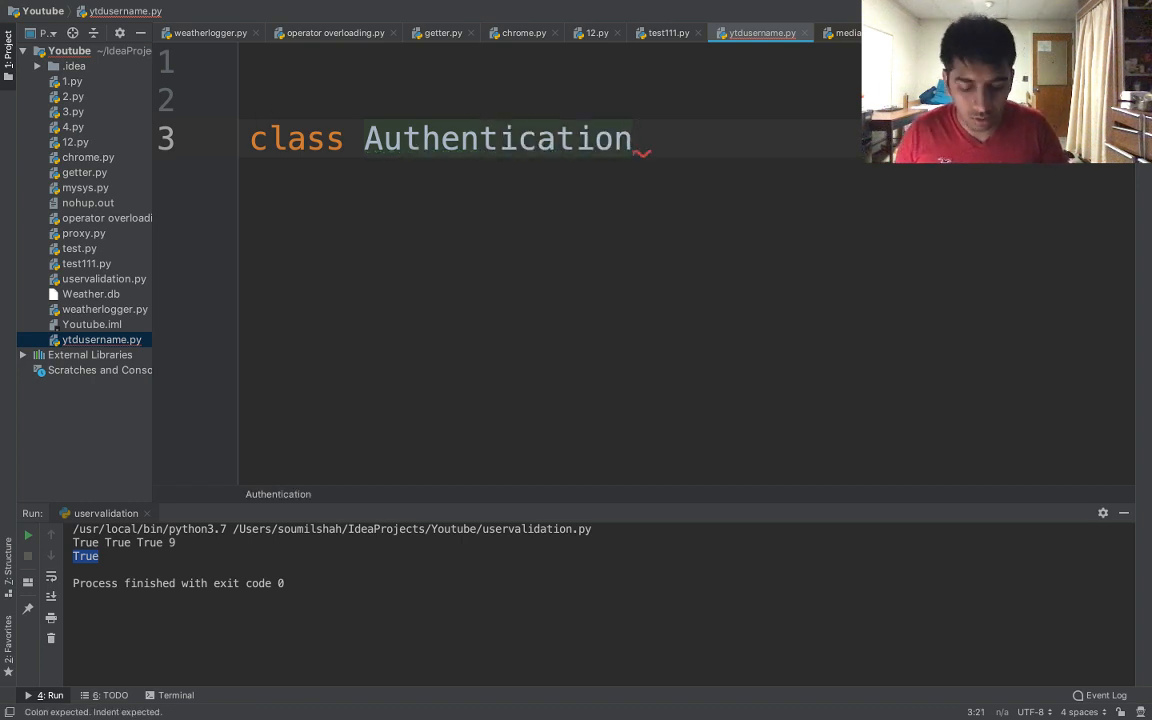
type("(onb")
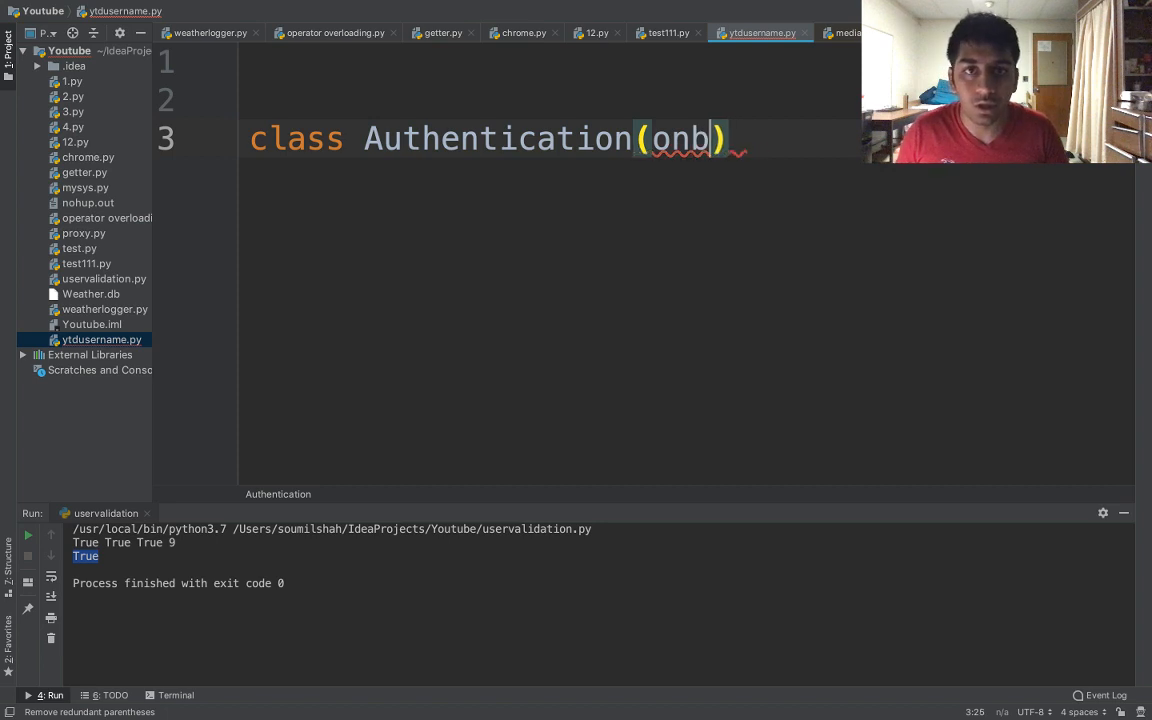
type("object")
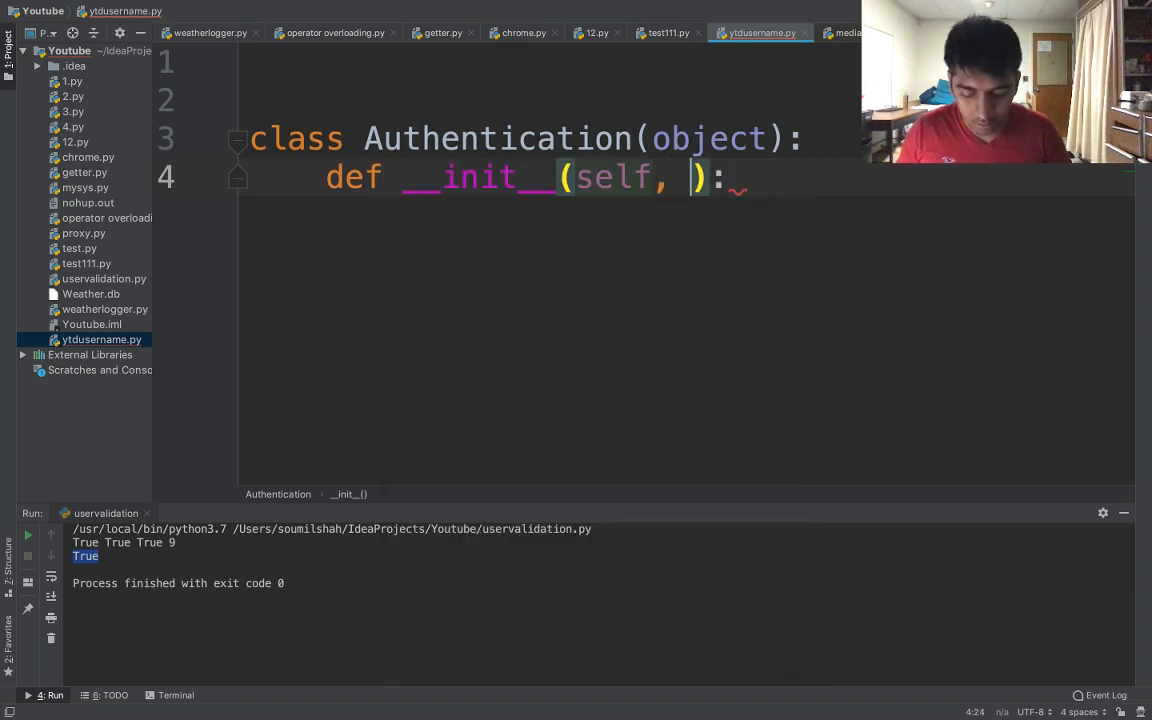
Write __init__(self, username='') storing self.username = username.
type("username = '")
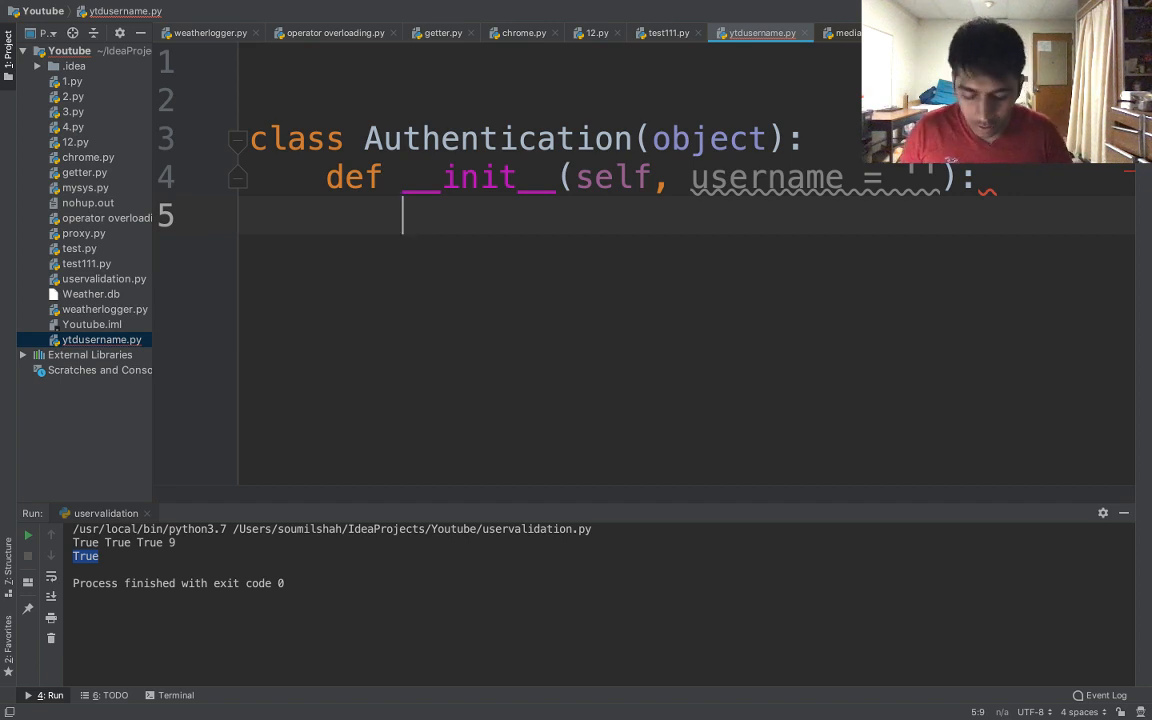
type("self.usern")
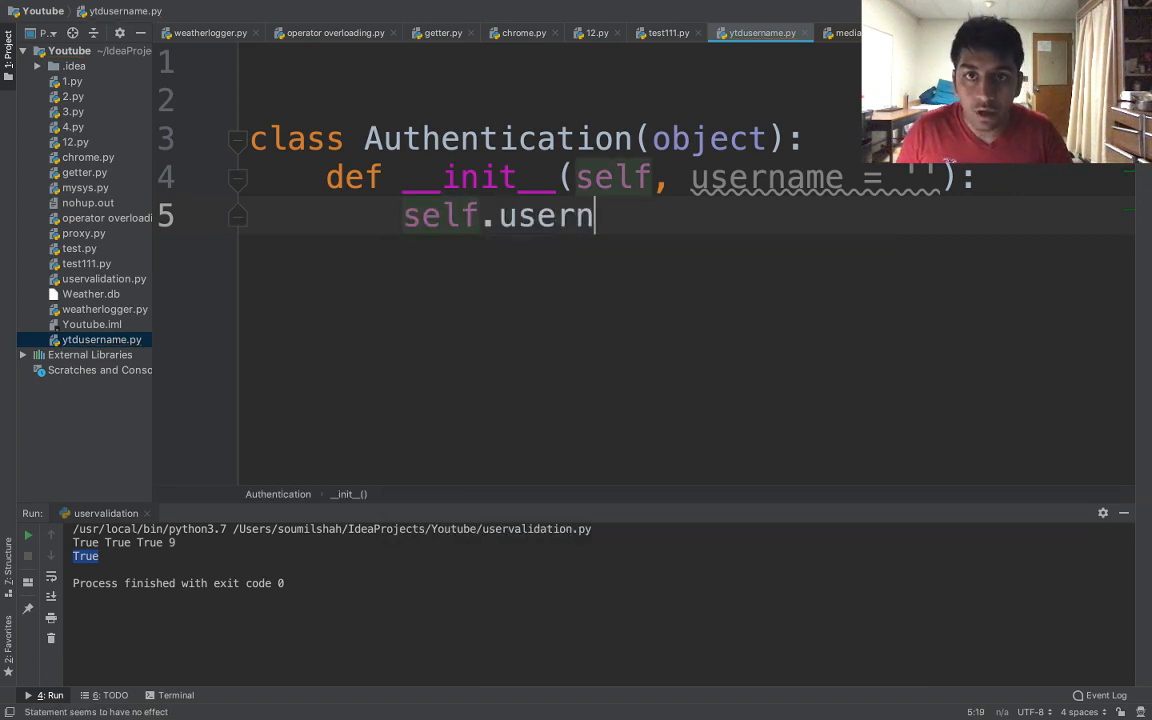
type("ame = username")
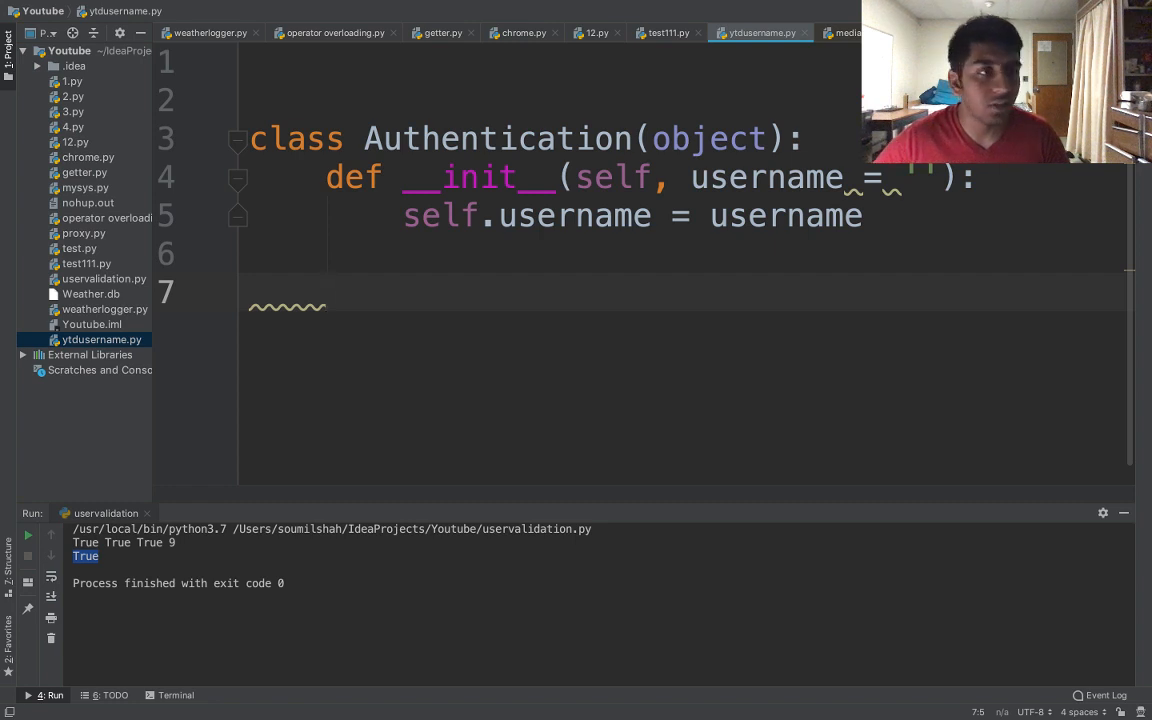
Write lower(self) computing any(c.islower() for c in self.username).
type("def")
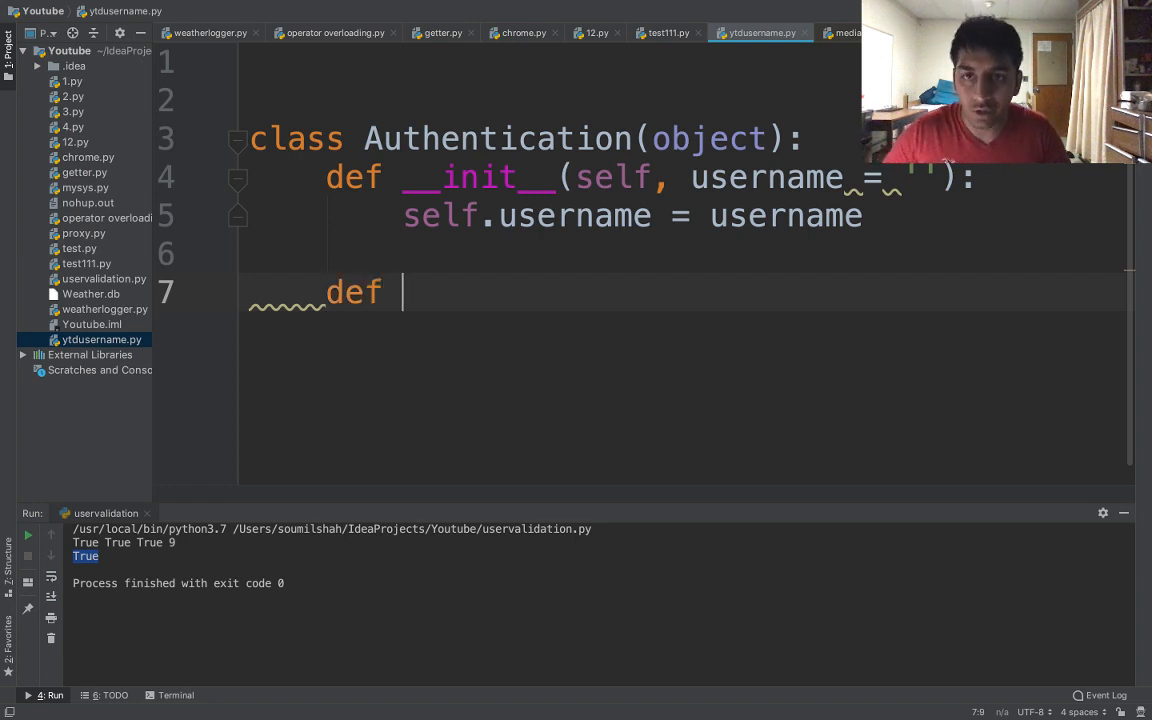
type("lower(self):")
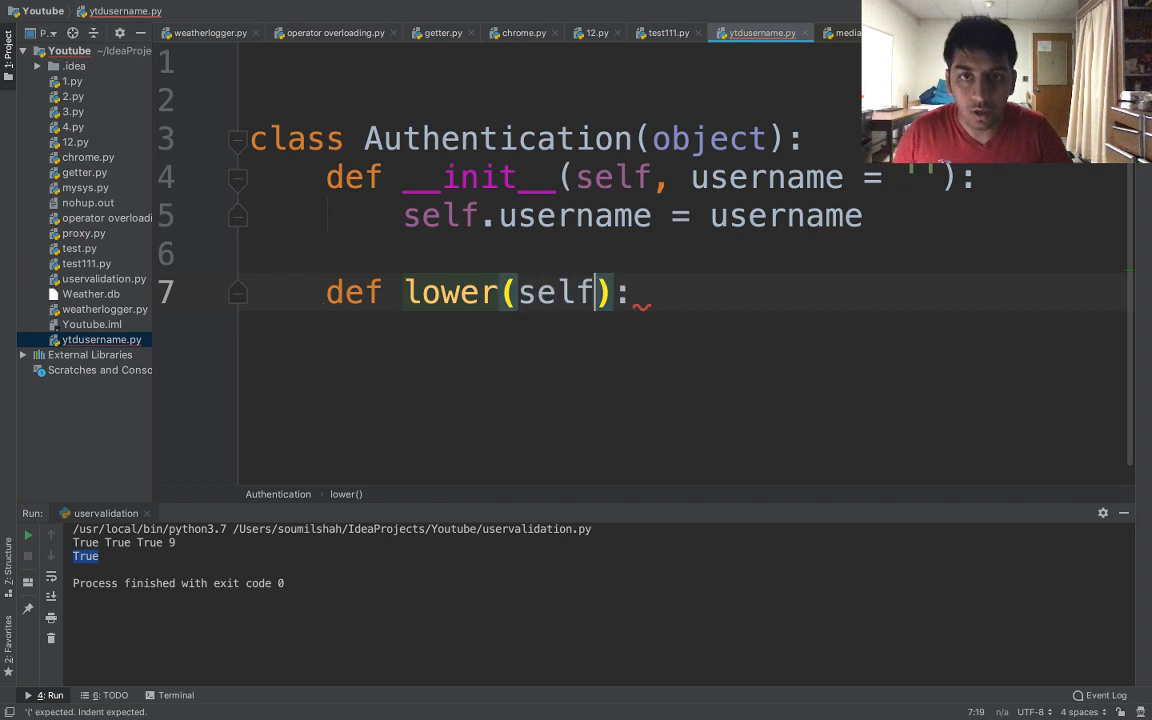
type("lower =")
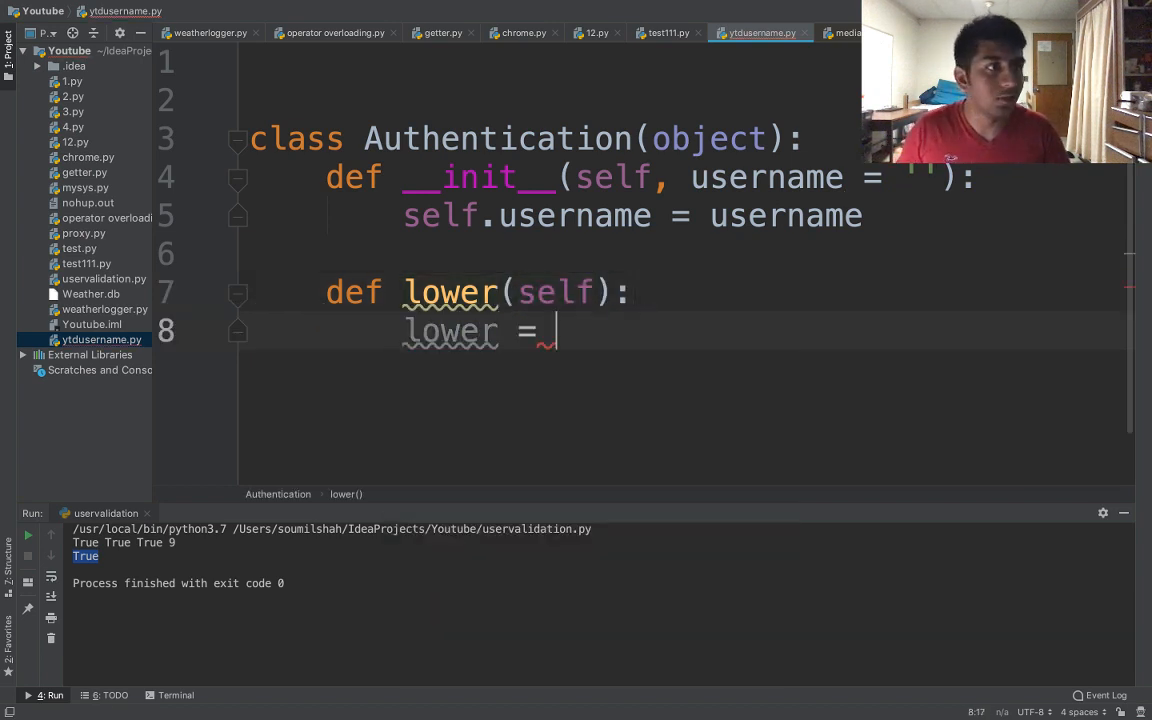
type("any()")
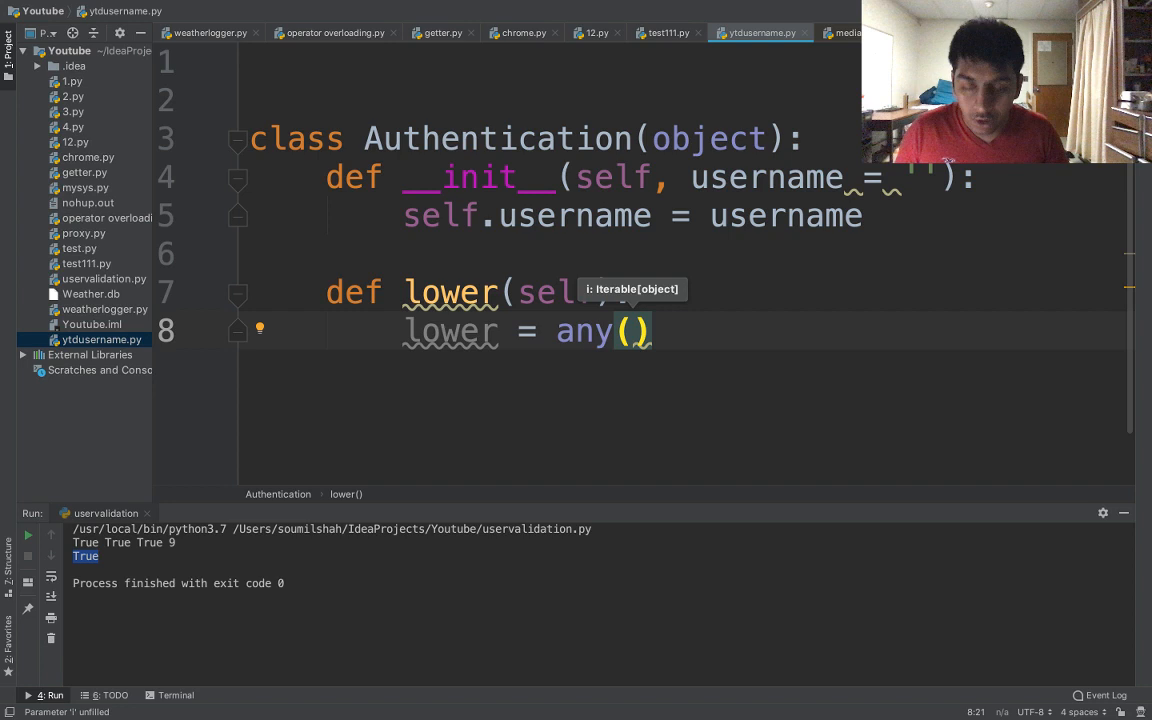
type("c")
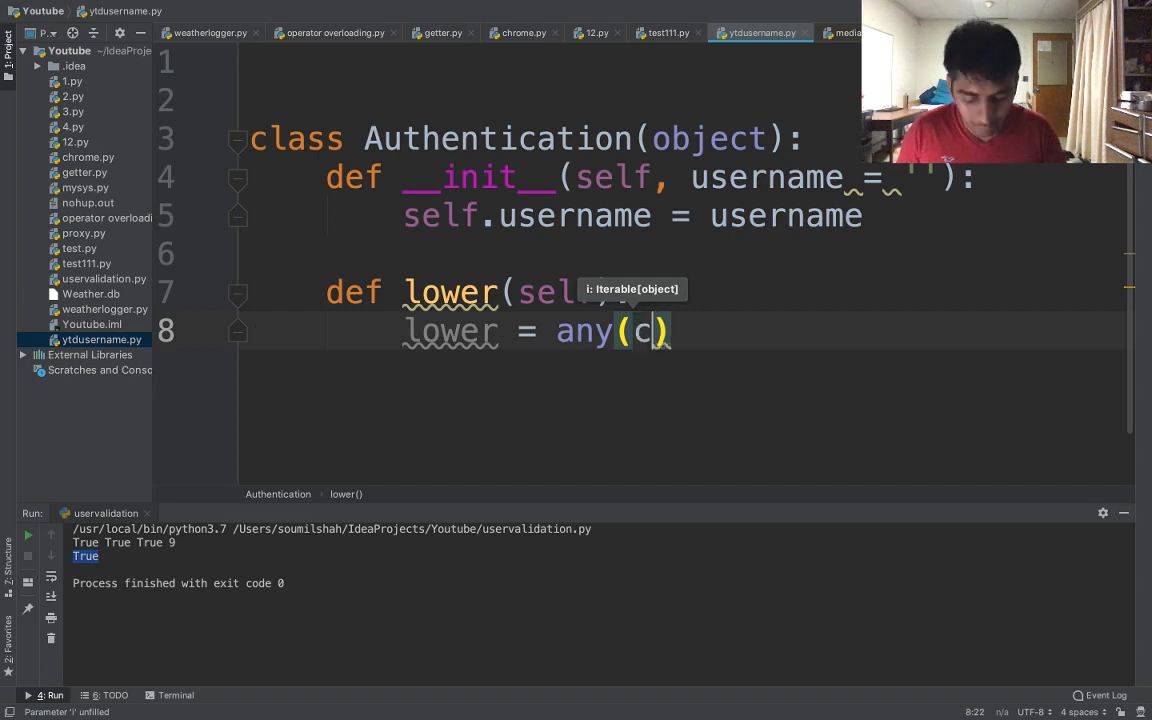
type(".")
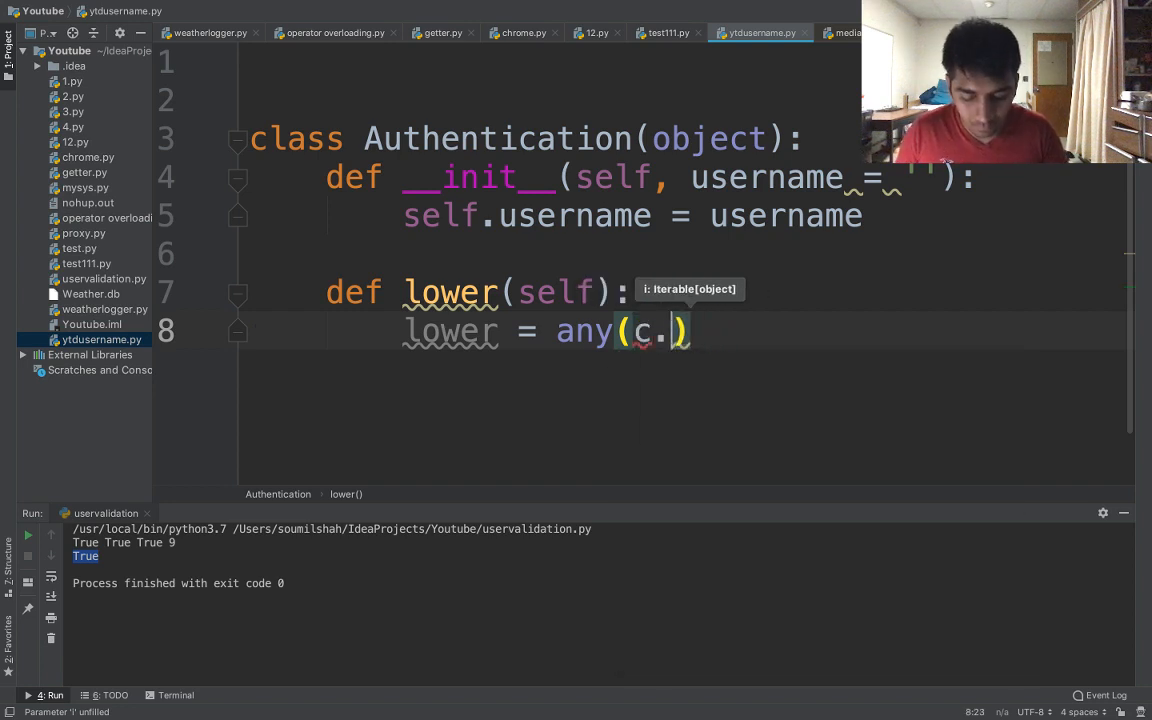
type("islower")
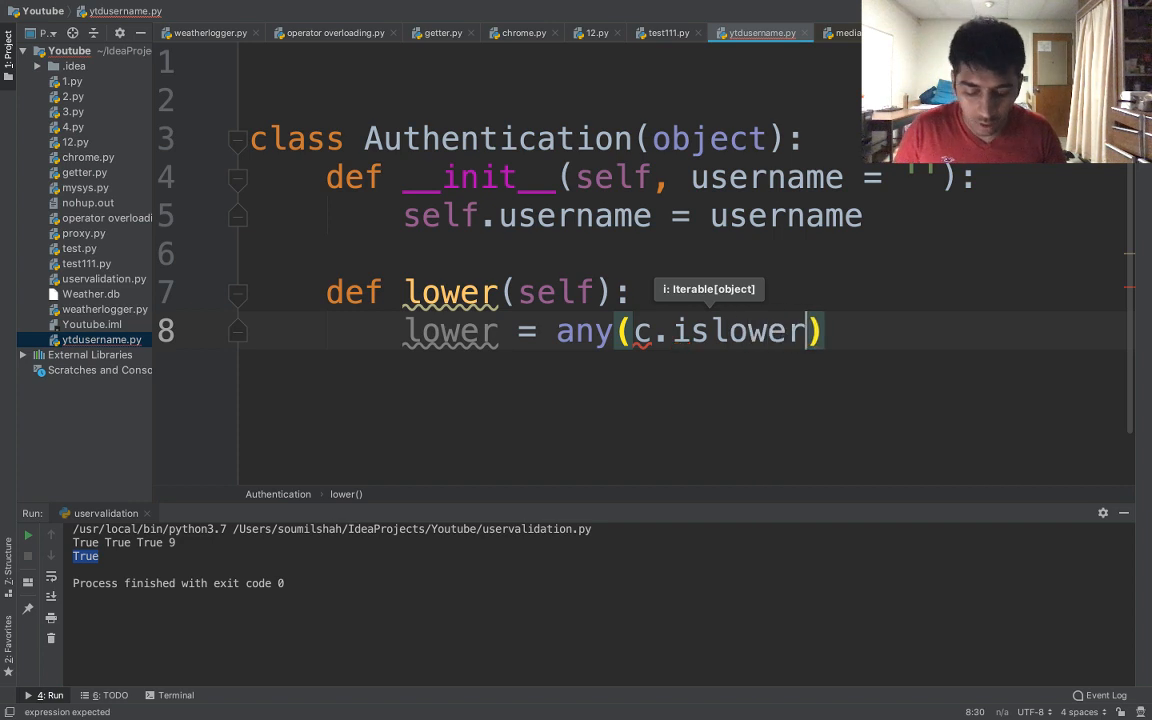
type("() for c in self")
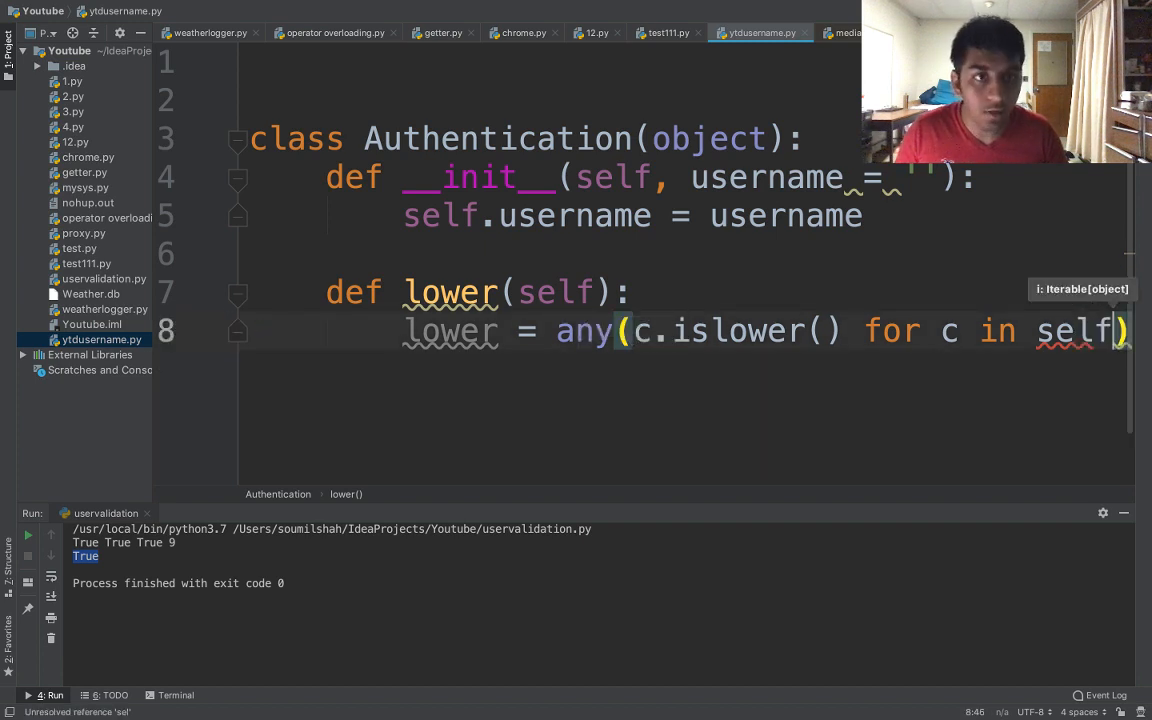
type(".username")
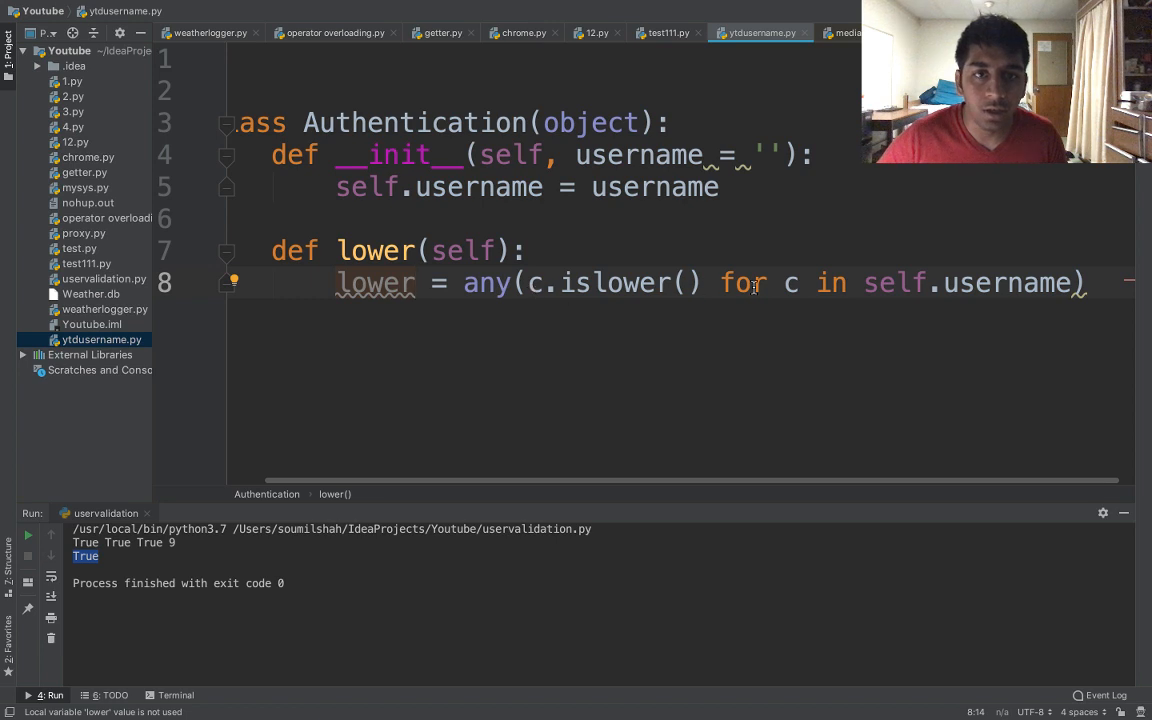
mouse_move(1082, 292)
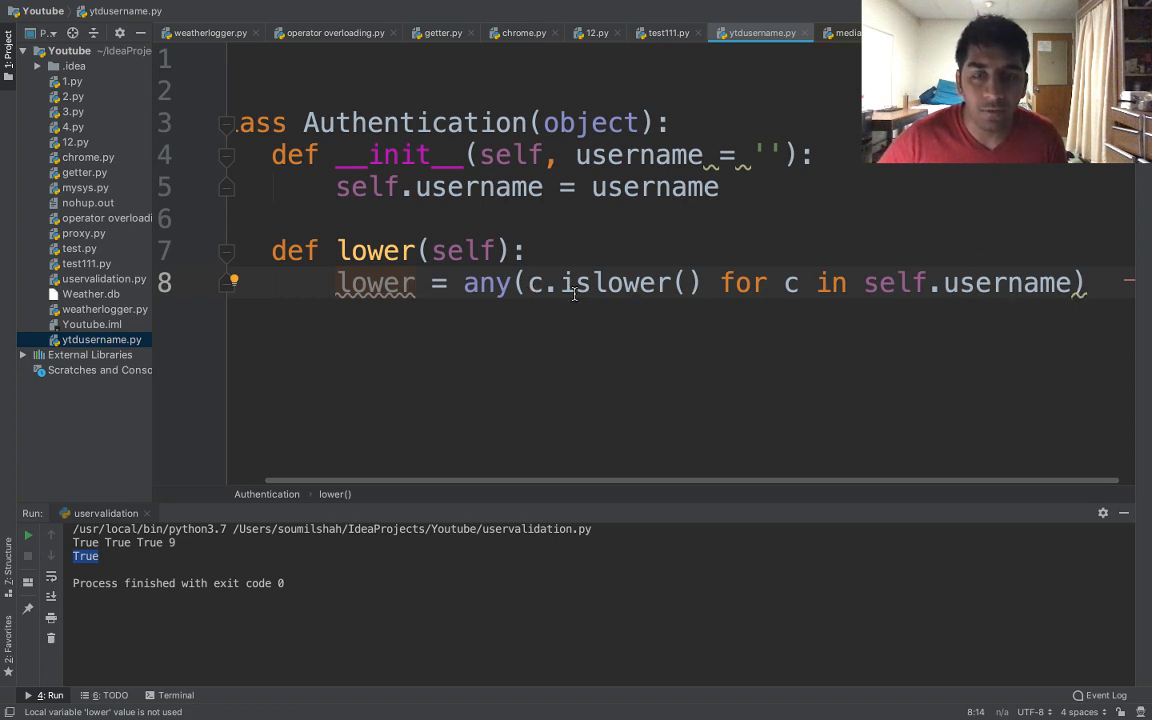
mouse_move(596, 292)
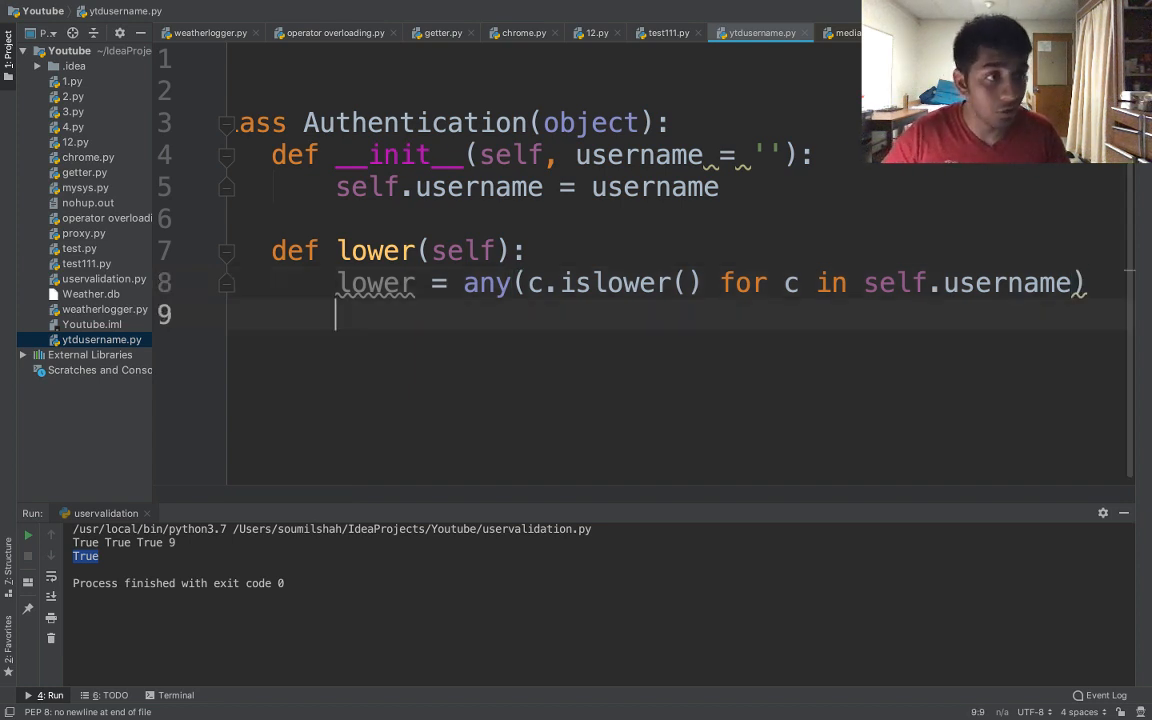
Return the lower result, then add matching upper and digit methods with isupper/isdigit.
type("return")
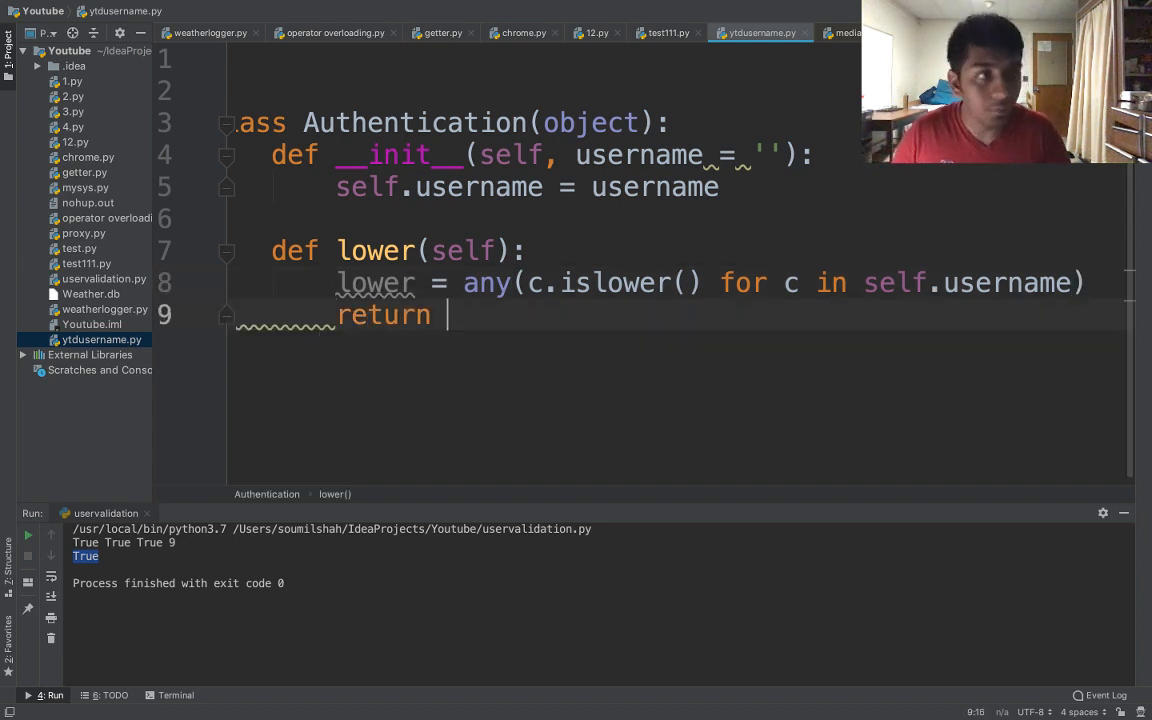
type("l")
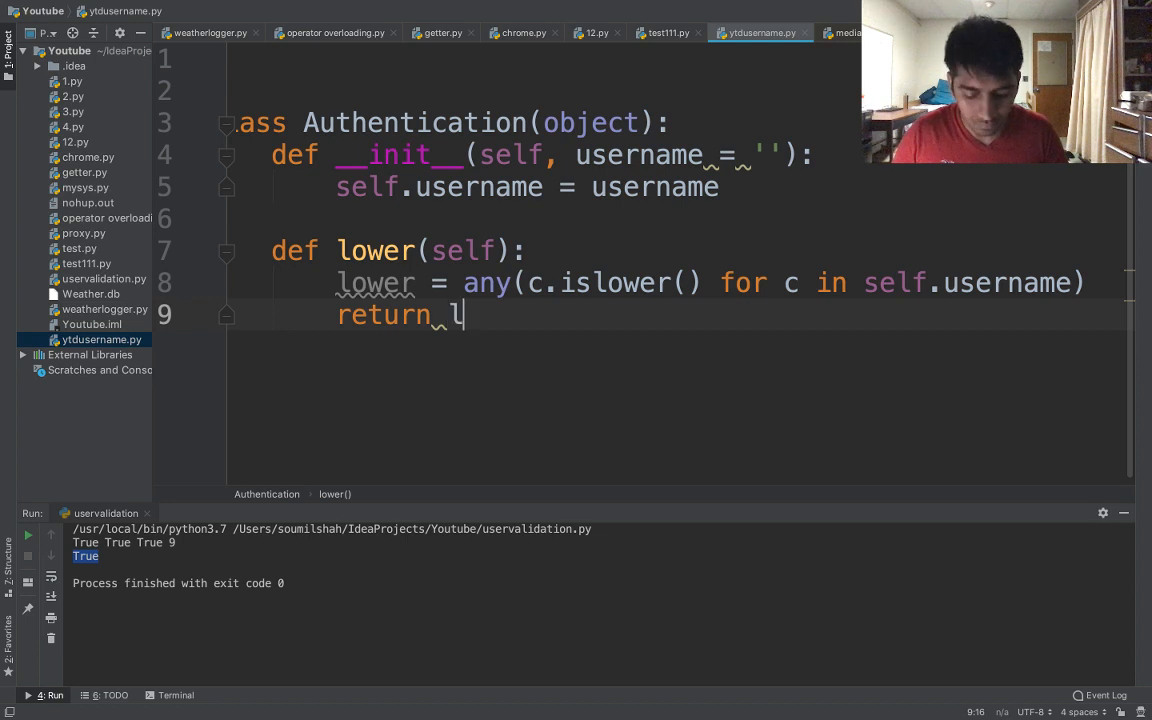
type("ower")
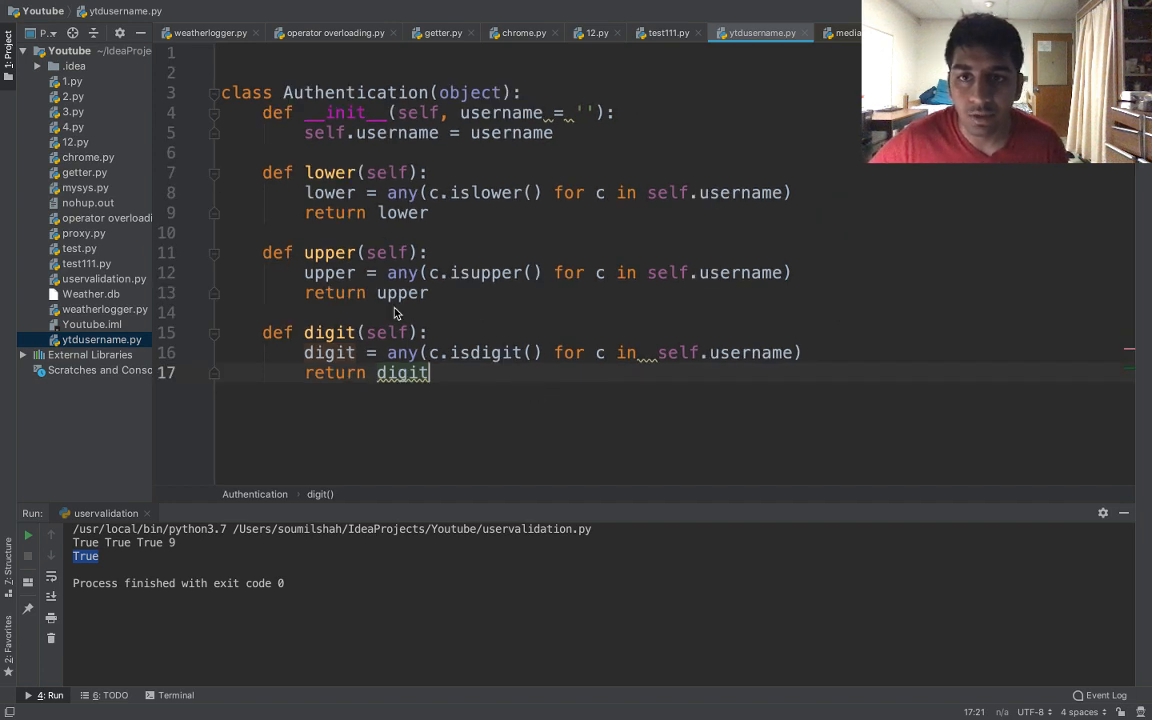
mouse_move(464, 388)
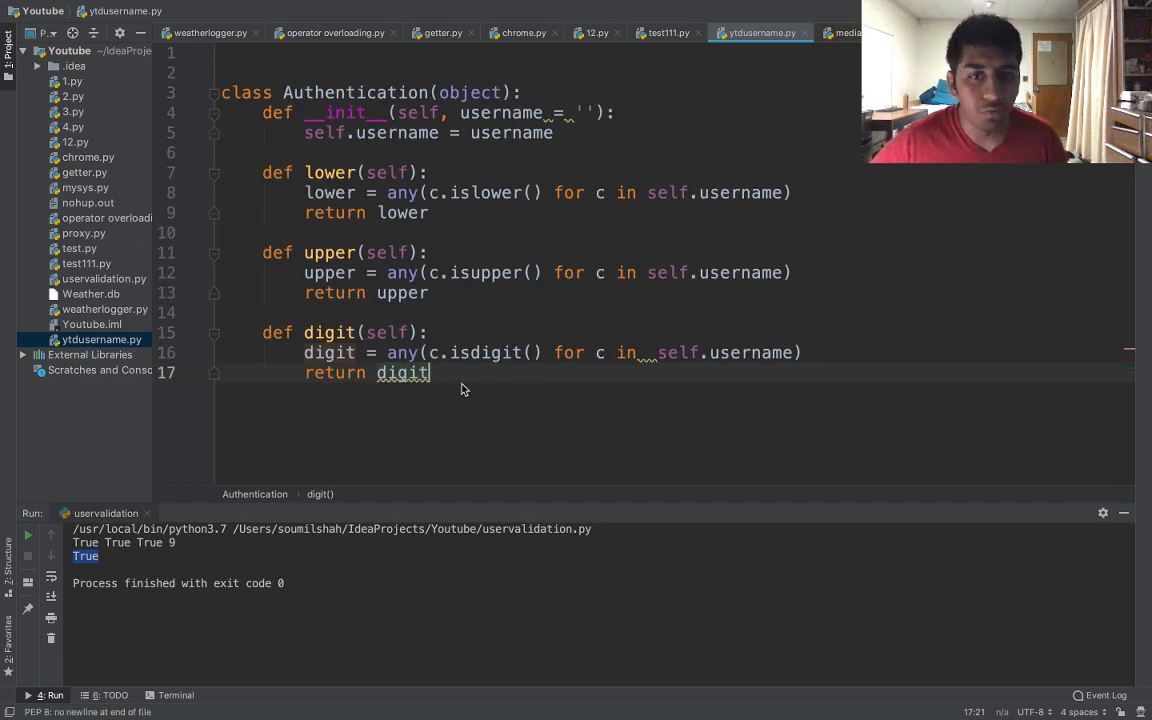
Define validate(self) and assign lower = self.lower().
key("Enter")
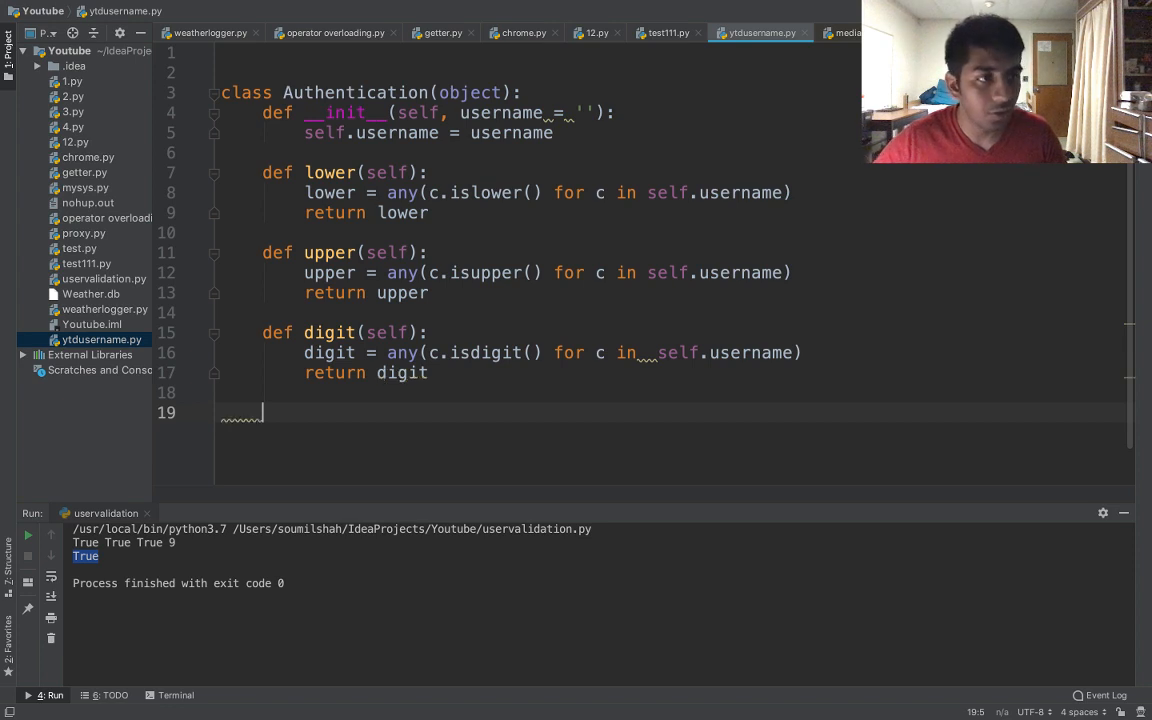
type("def")
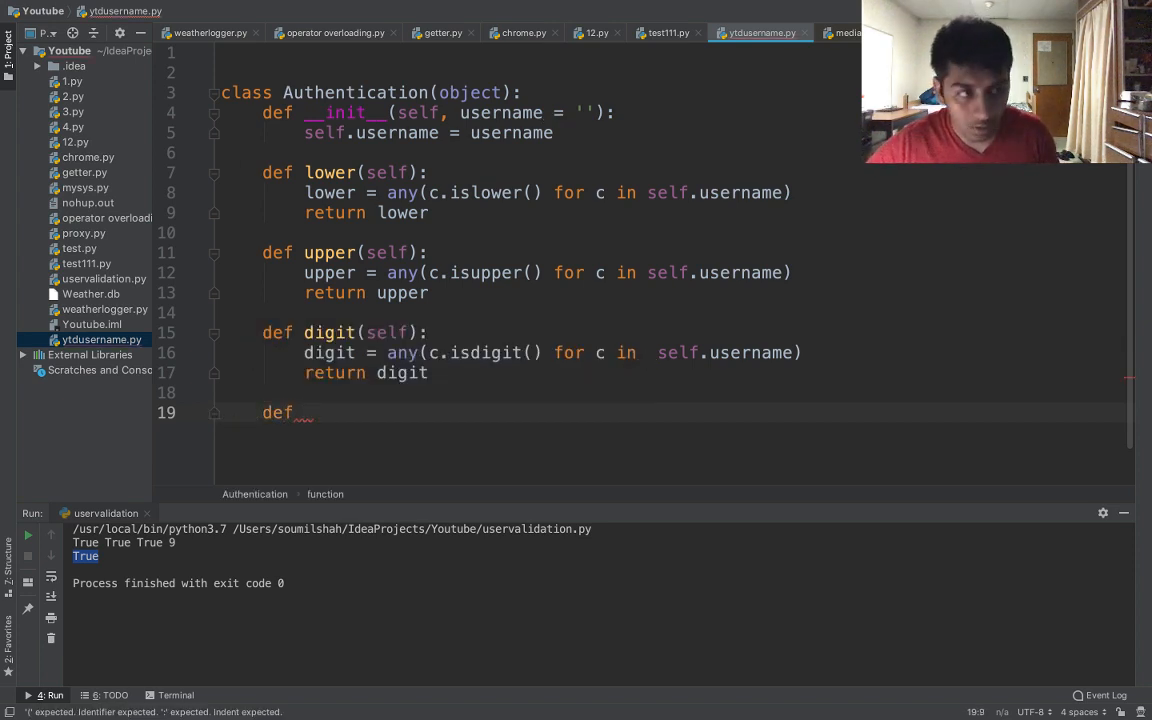
type("vali")
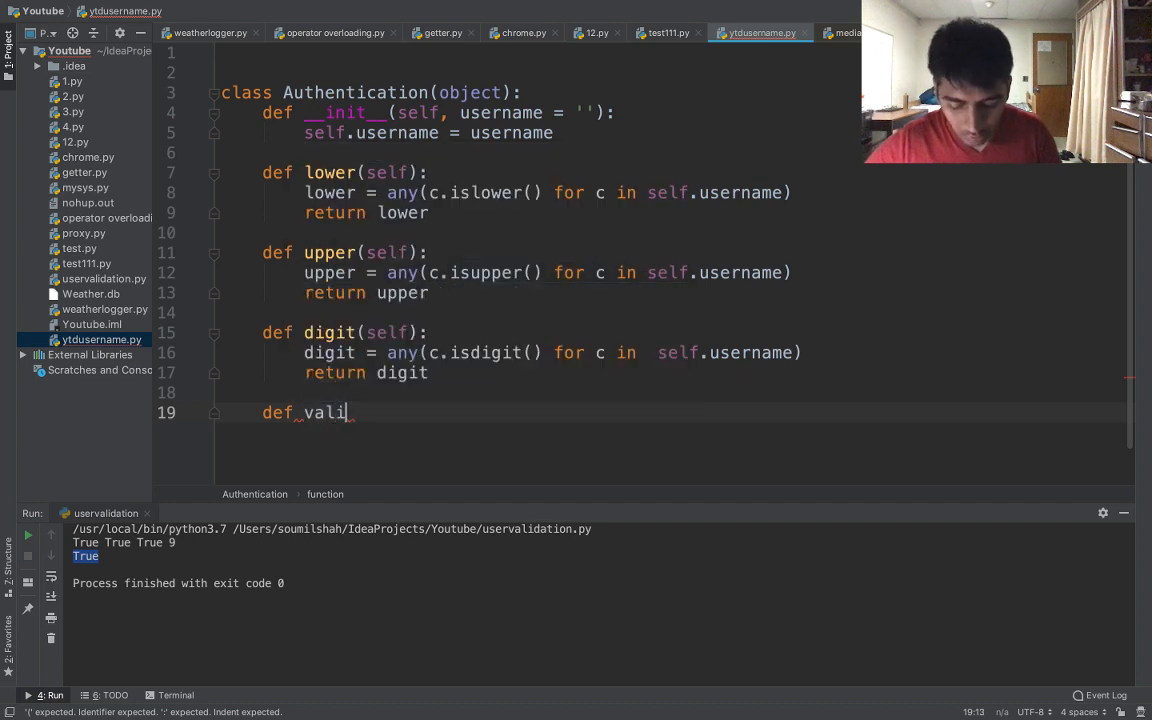
type("date(self):")
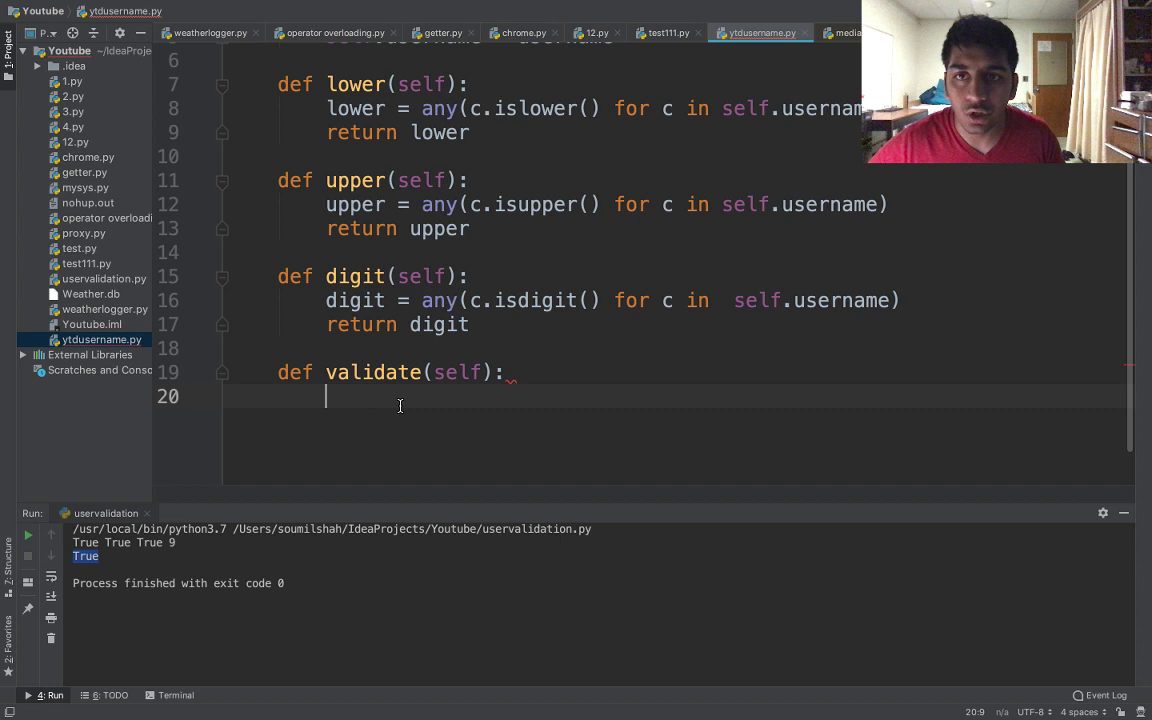
type("lower")
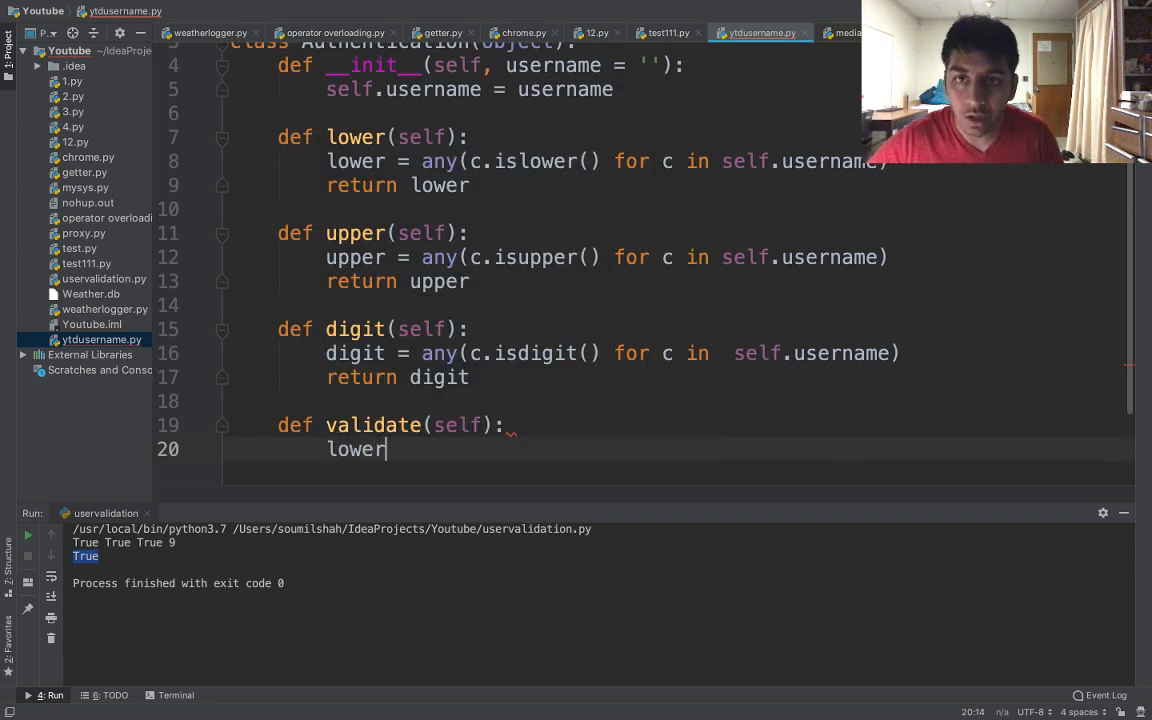
type("= self.lower(")
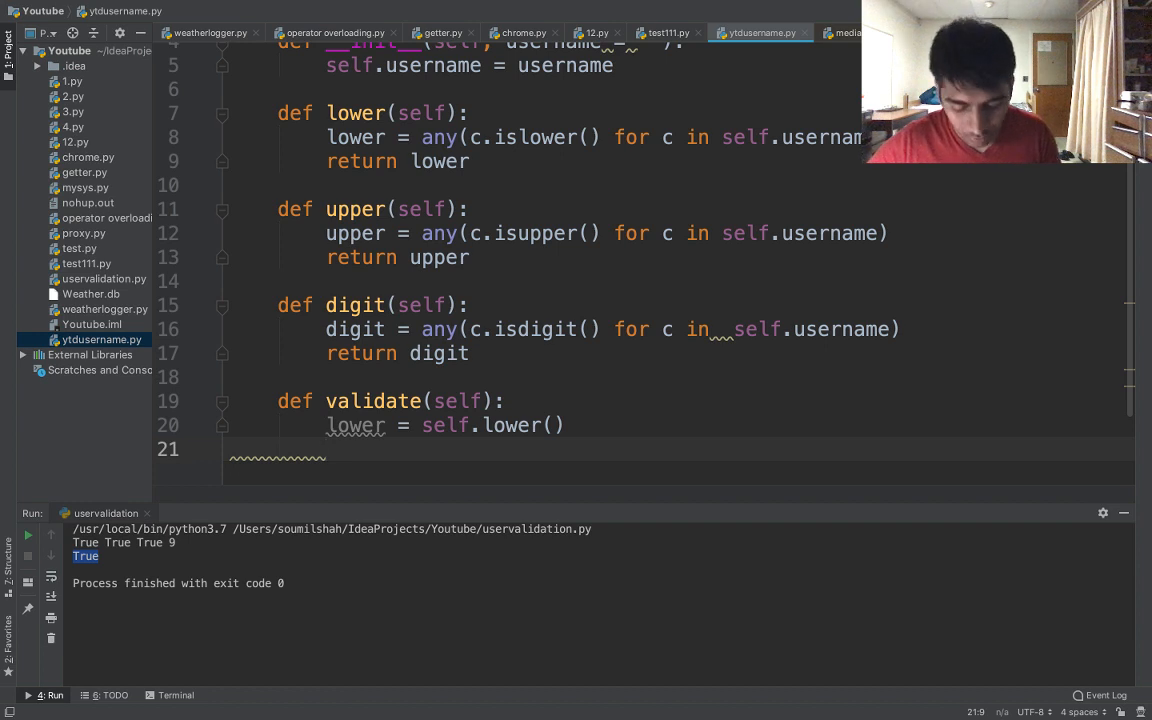
type("tup")
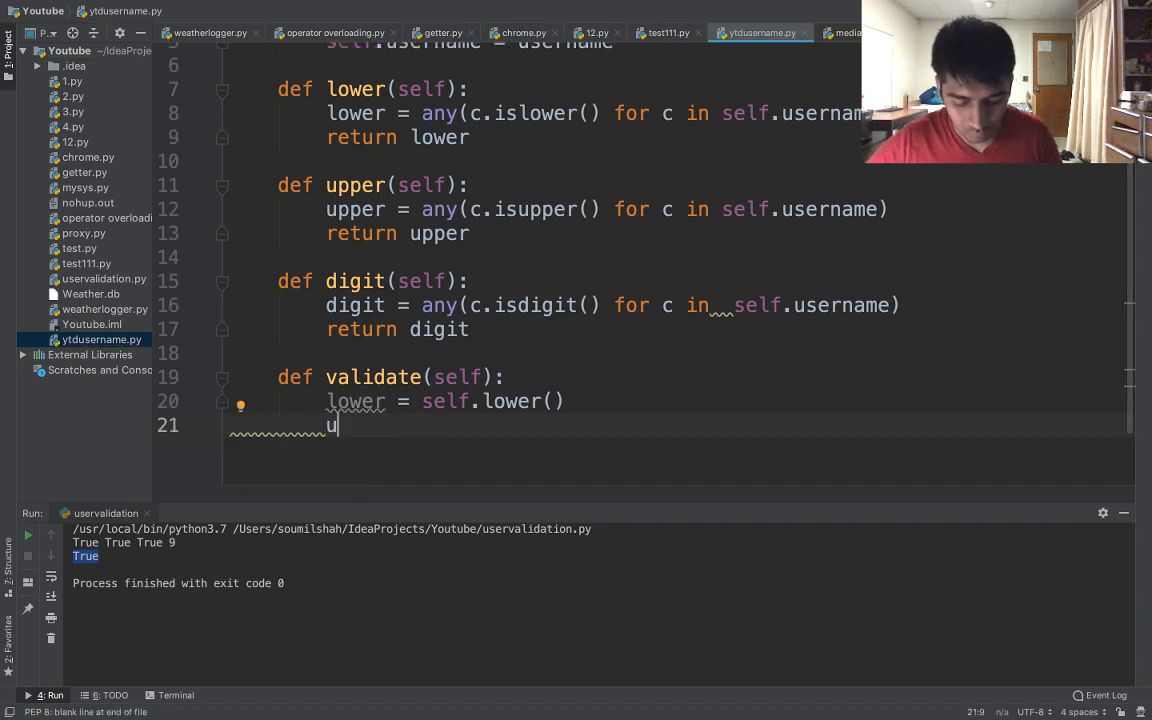
Assign upper = self.upper() and digit = self.digit(), and begin the length line.
type("pper = se")
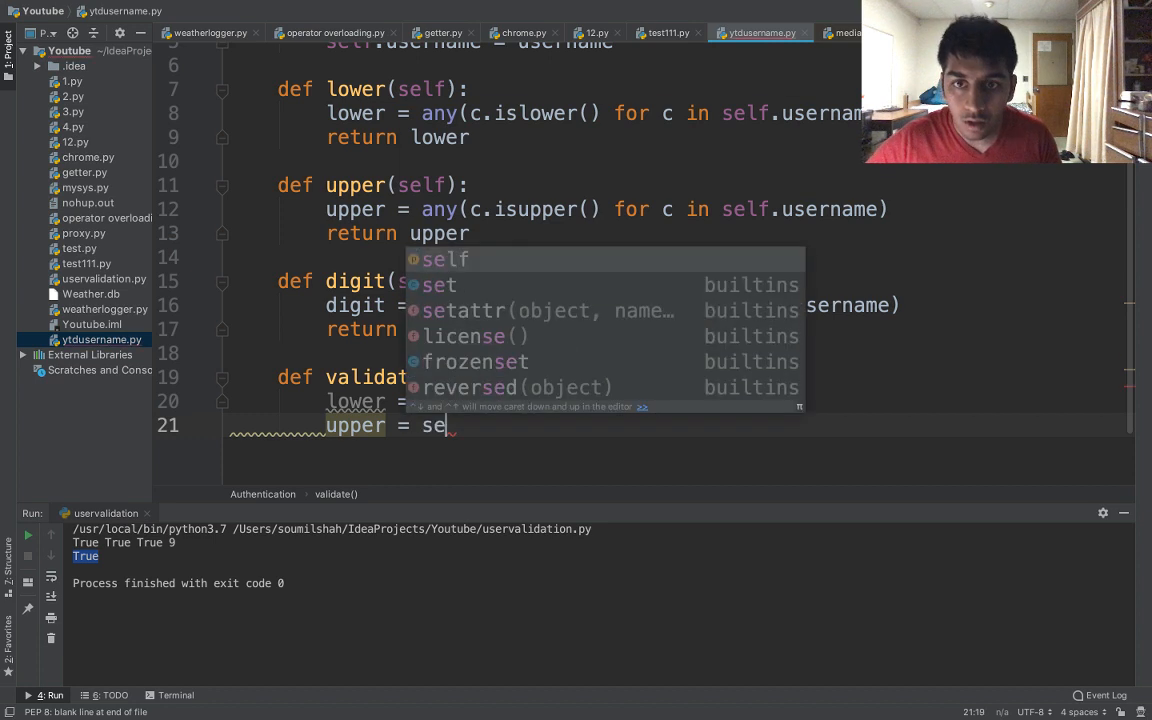
type("ld")
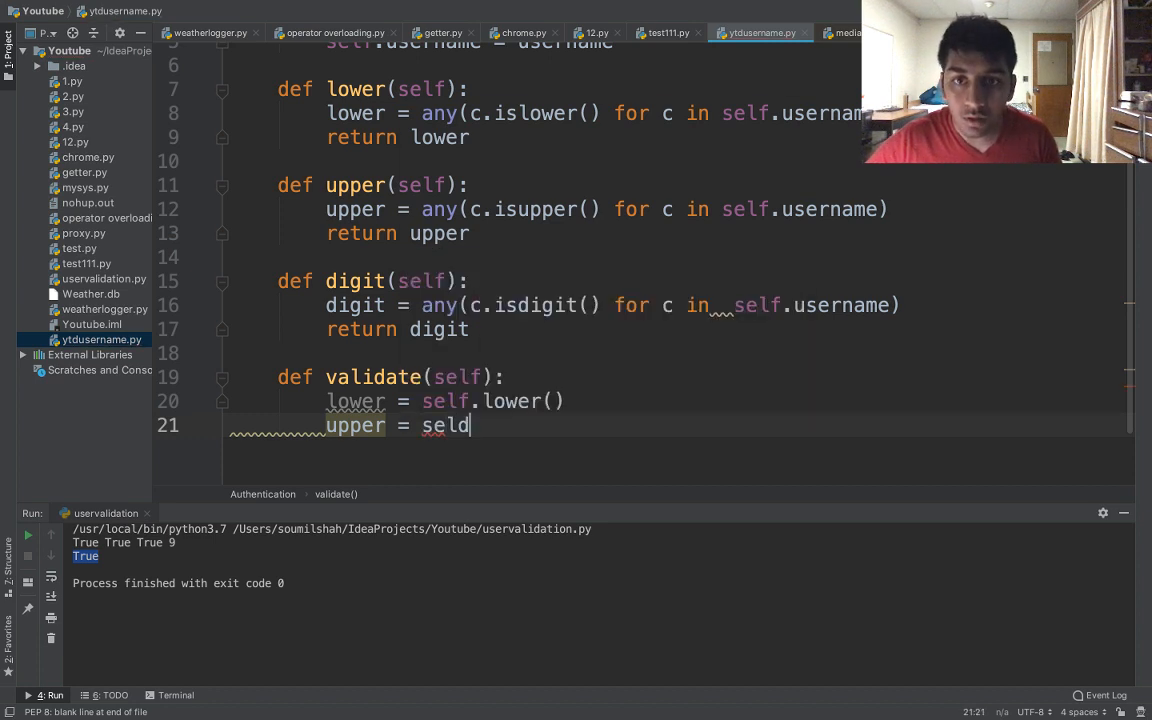
type(".")
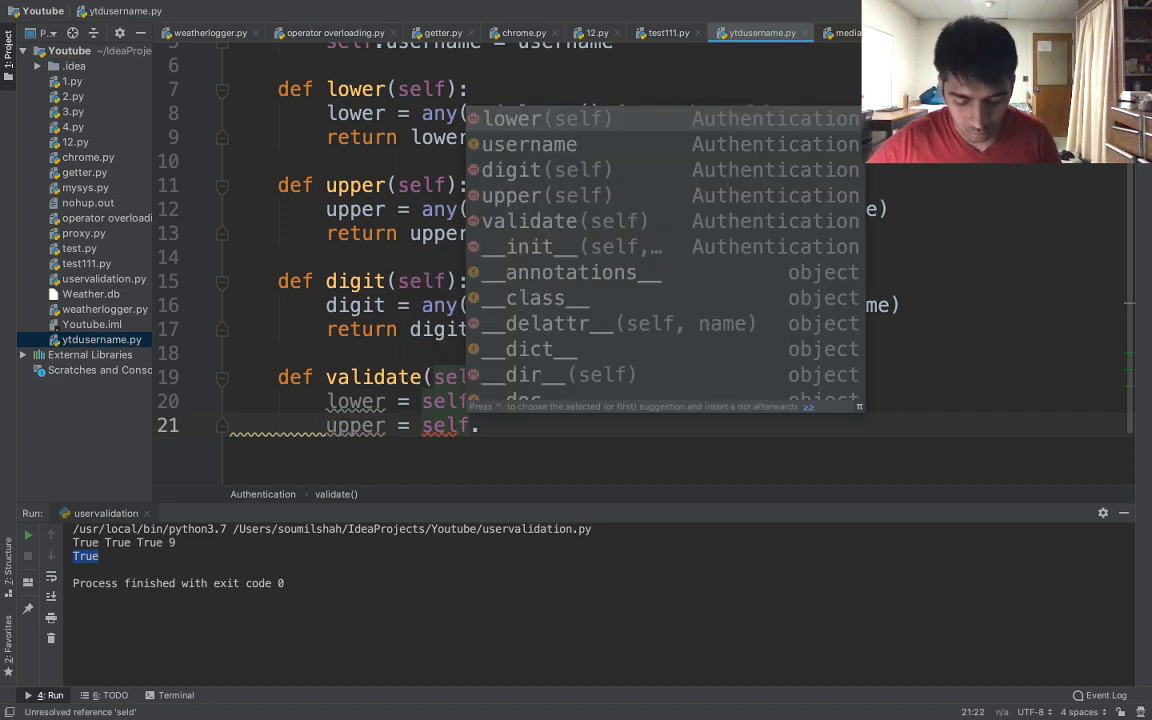
key("Enter")
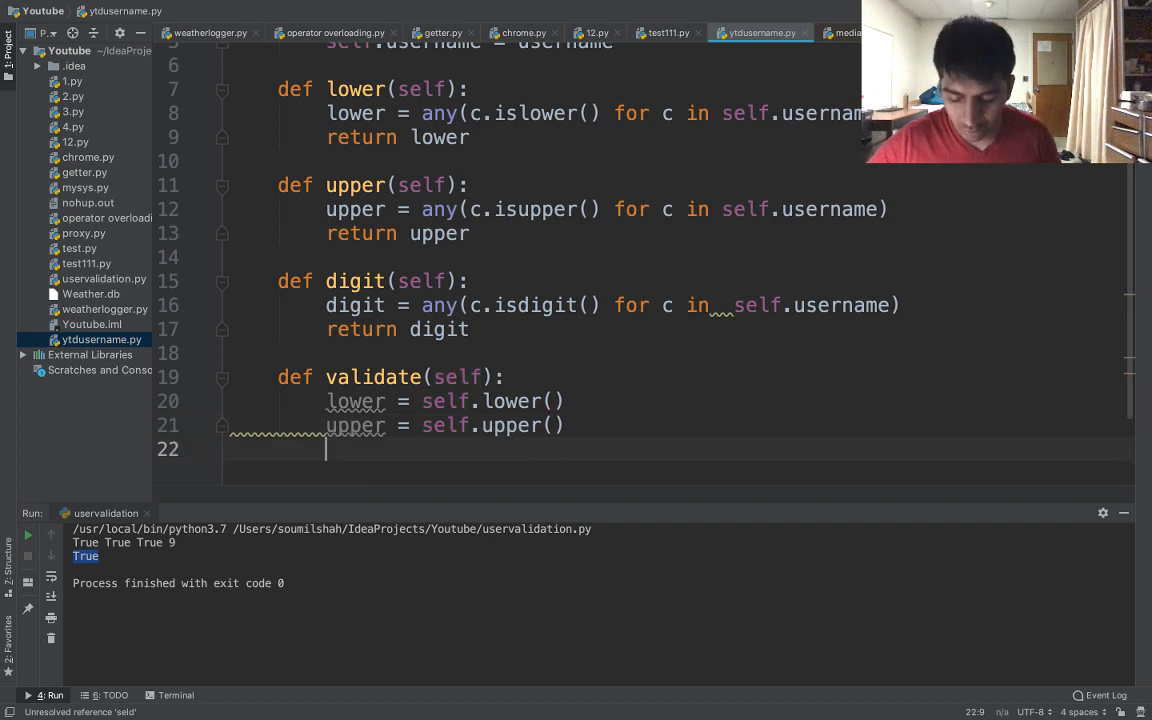
type("digit")
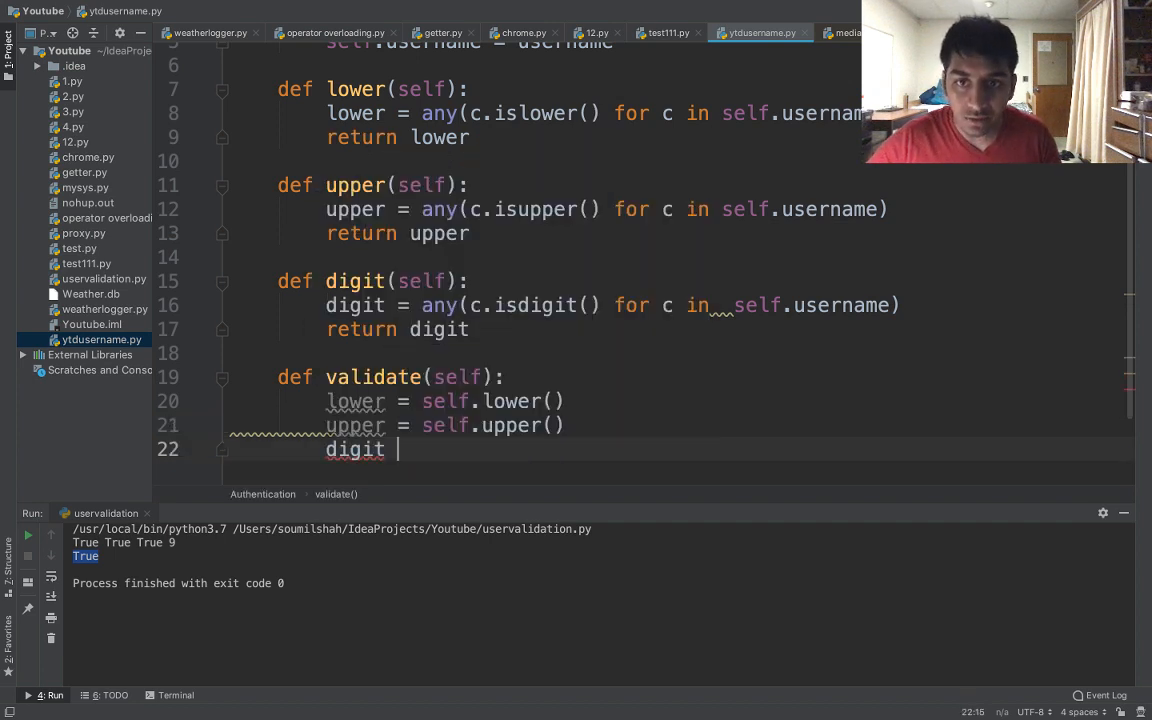
type("= self")
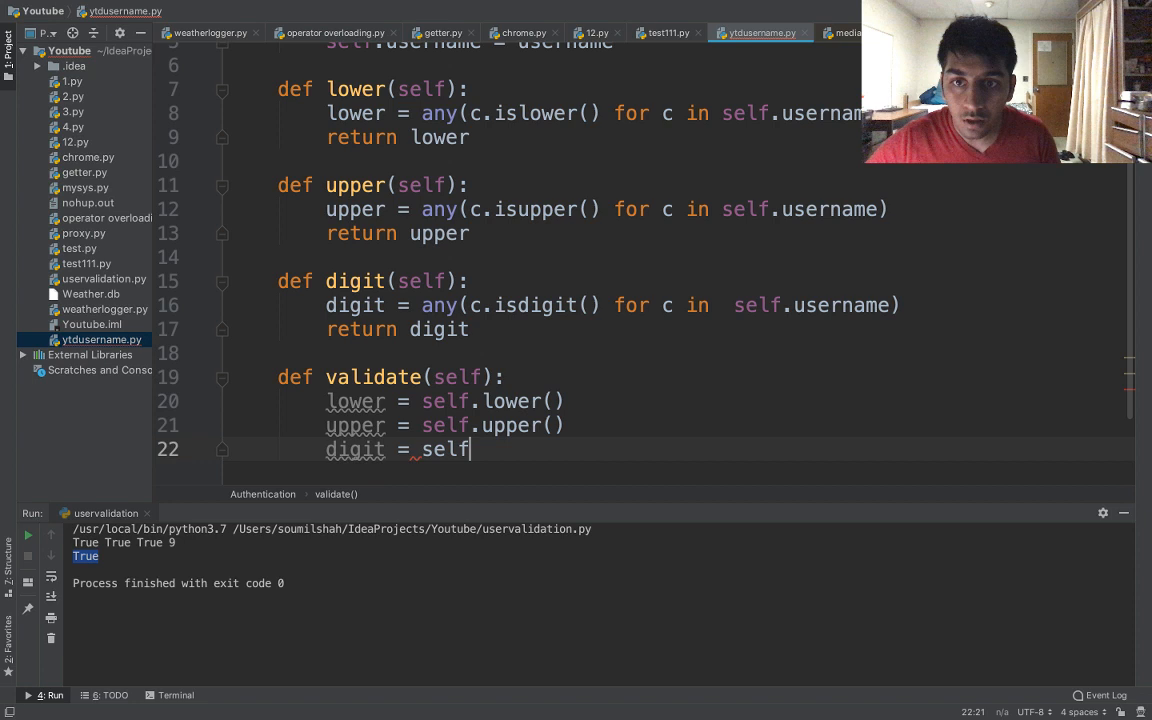
type(".digit()")
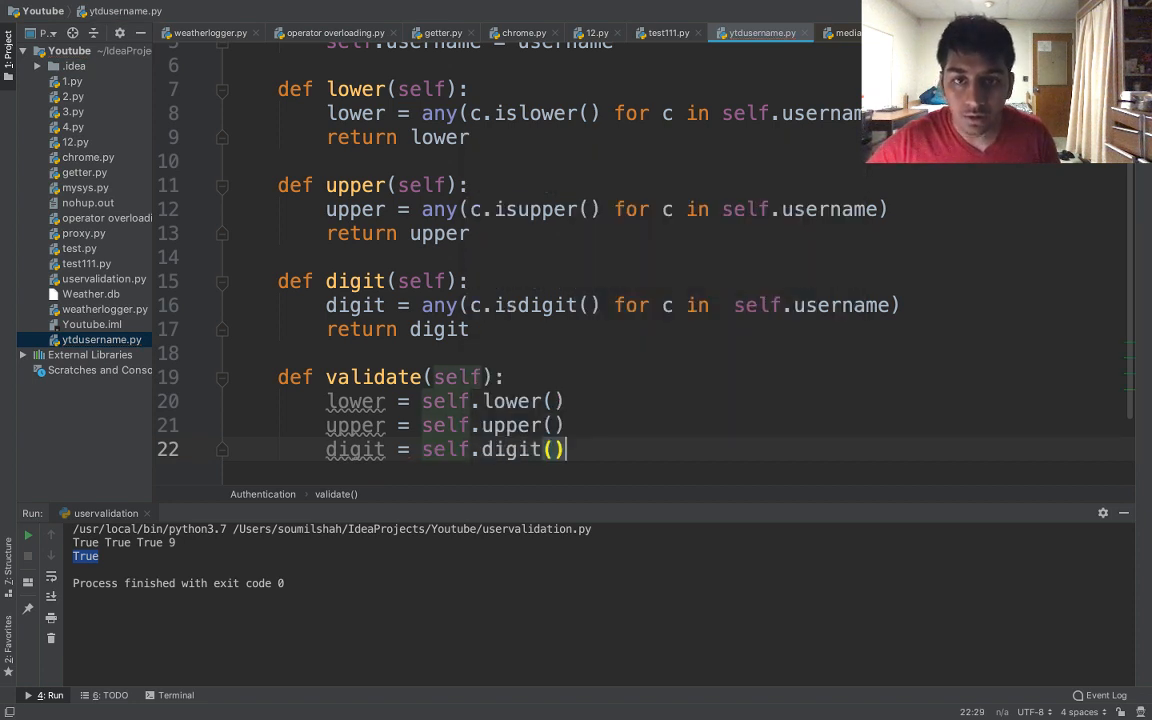
type("length =")
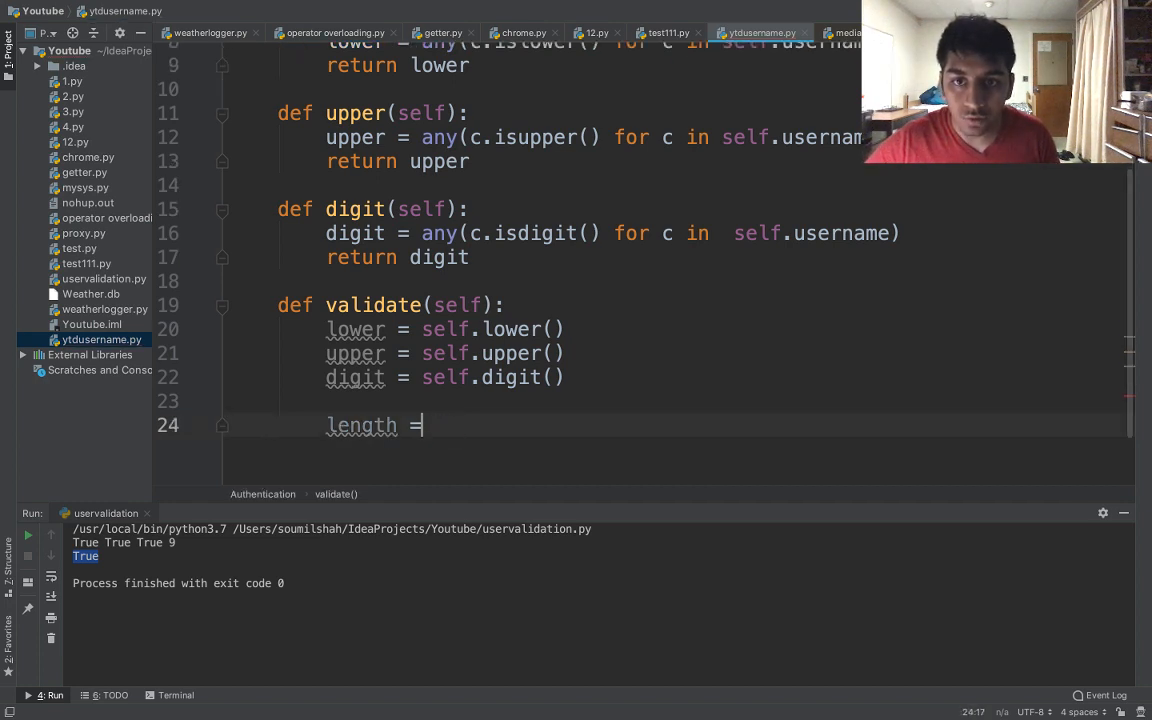
Assign length = len(self.username) inside validate.
type("length")
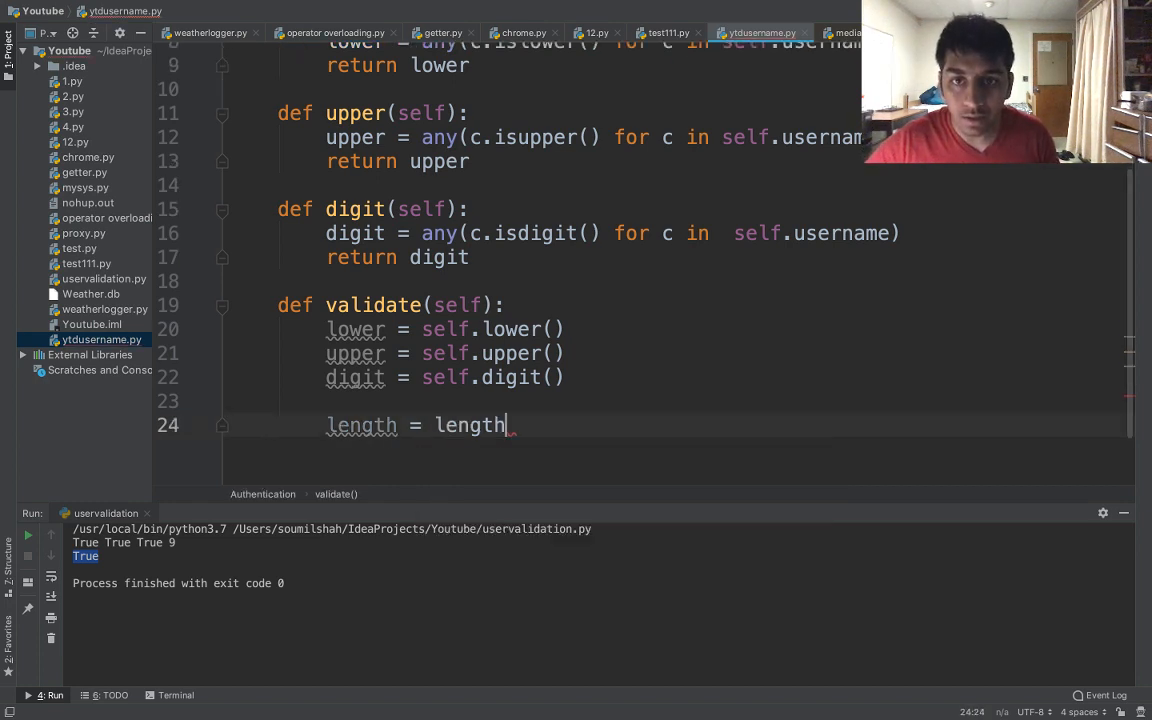
type("len(")
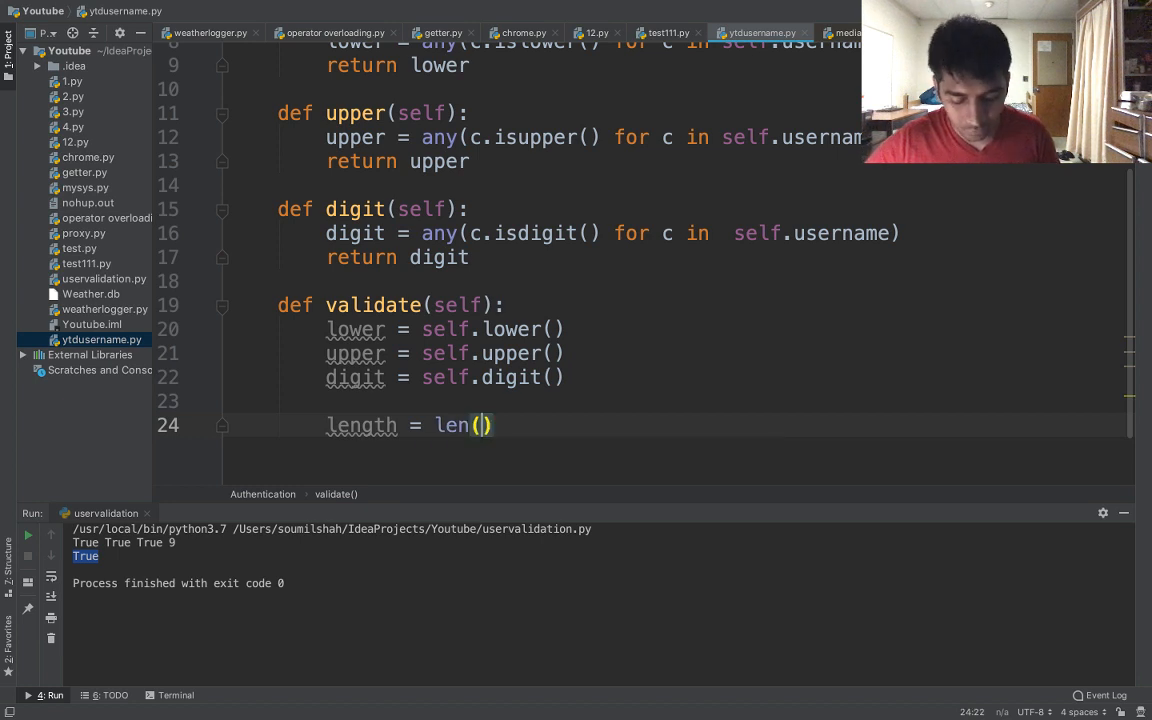
type("self.username")
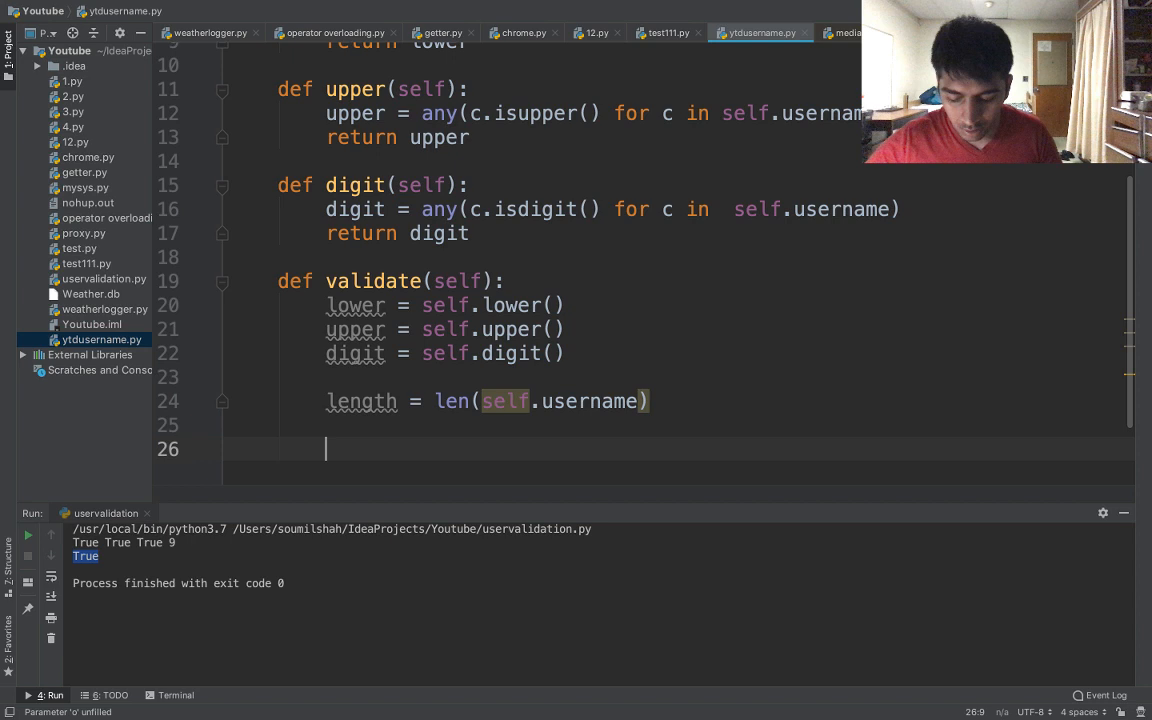
Assign report = lower and upper and digit and length >= 6.
type("report =")
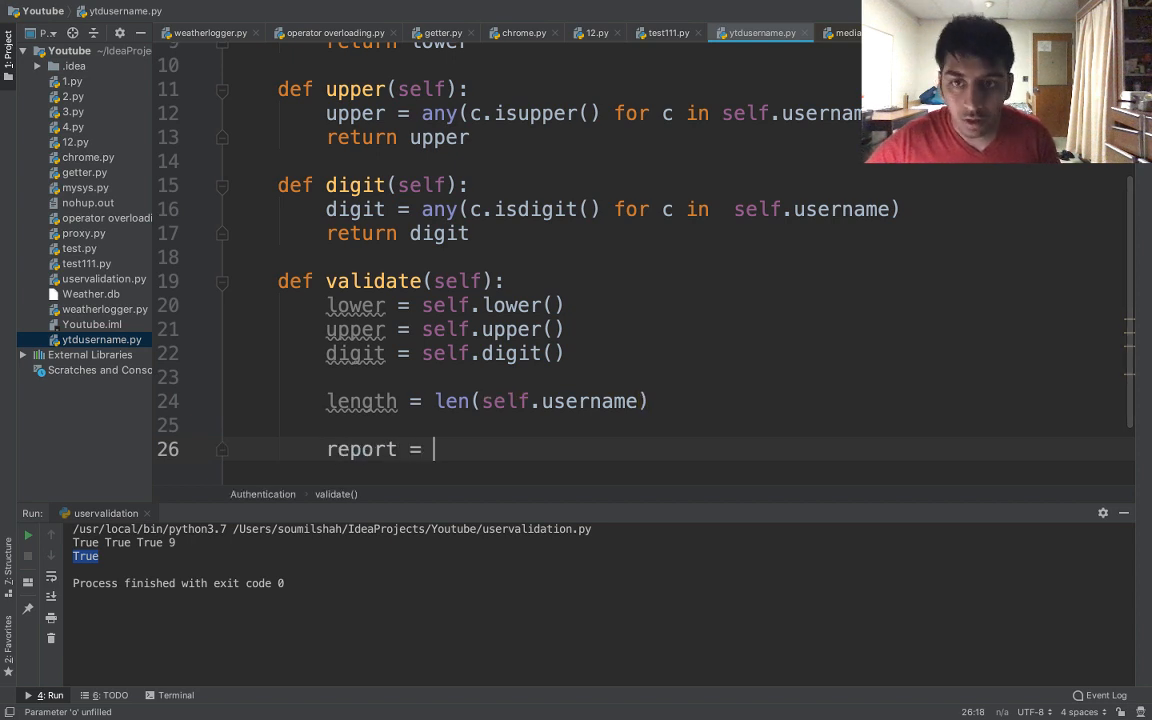
type("lower and")
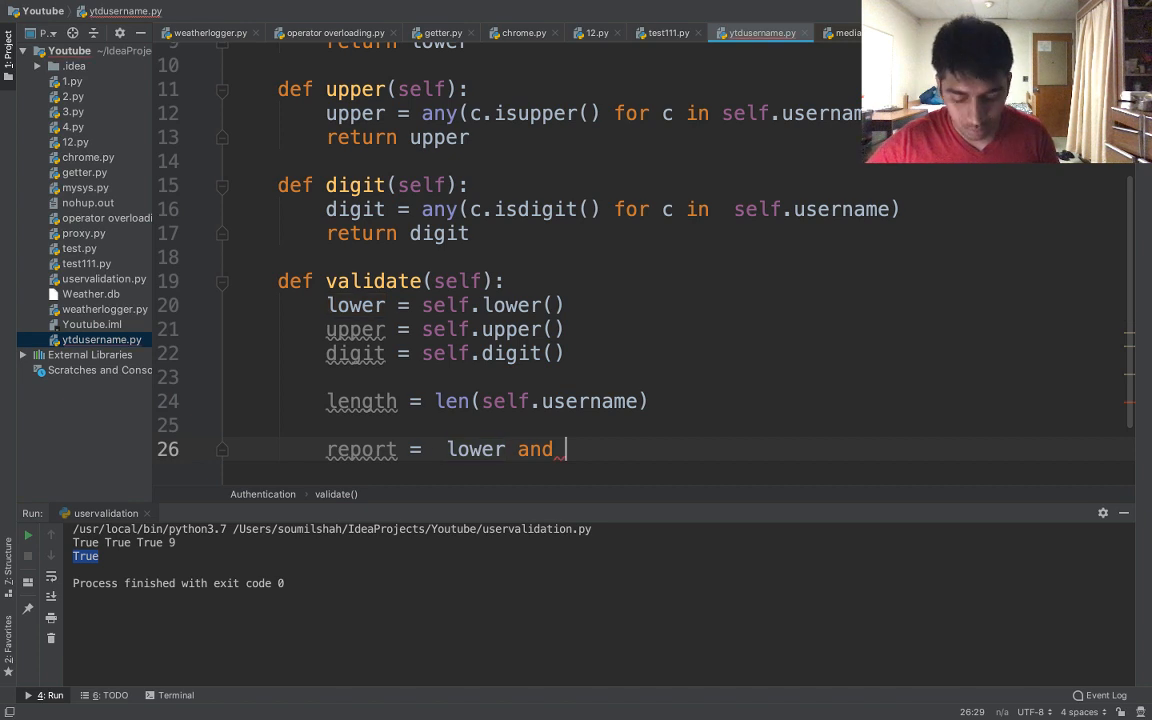
type("upper")
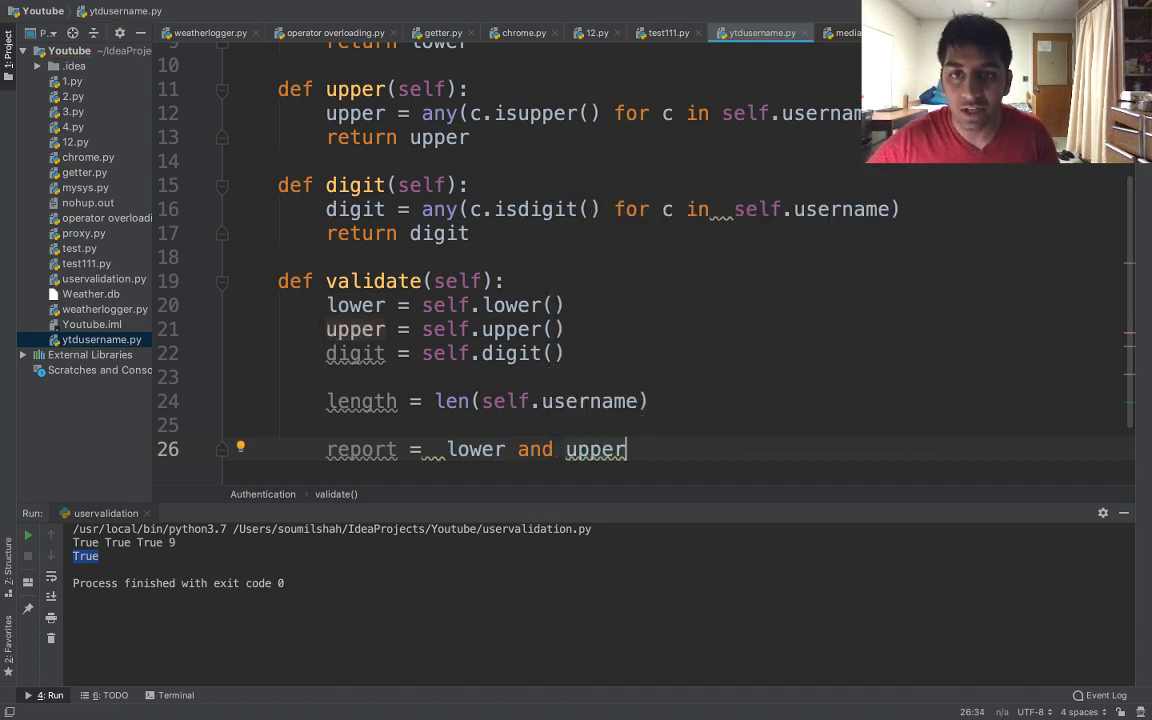
type("and")
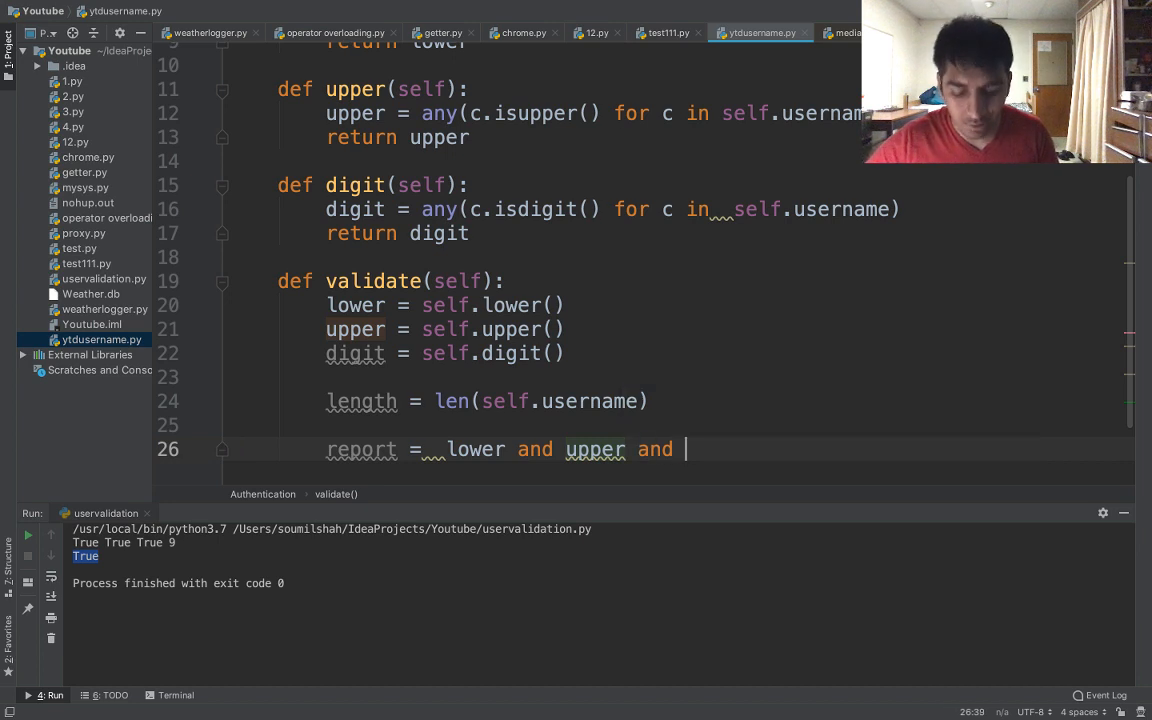
type("digit")
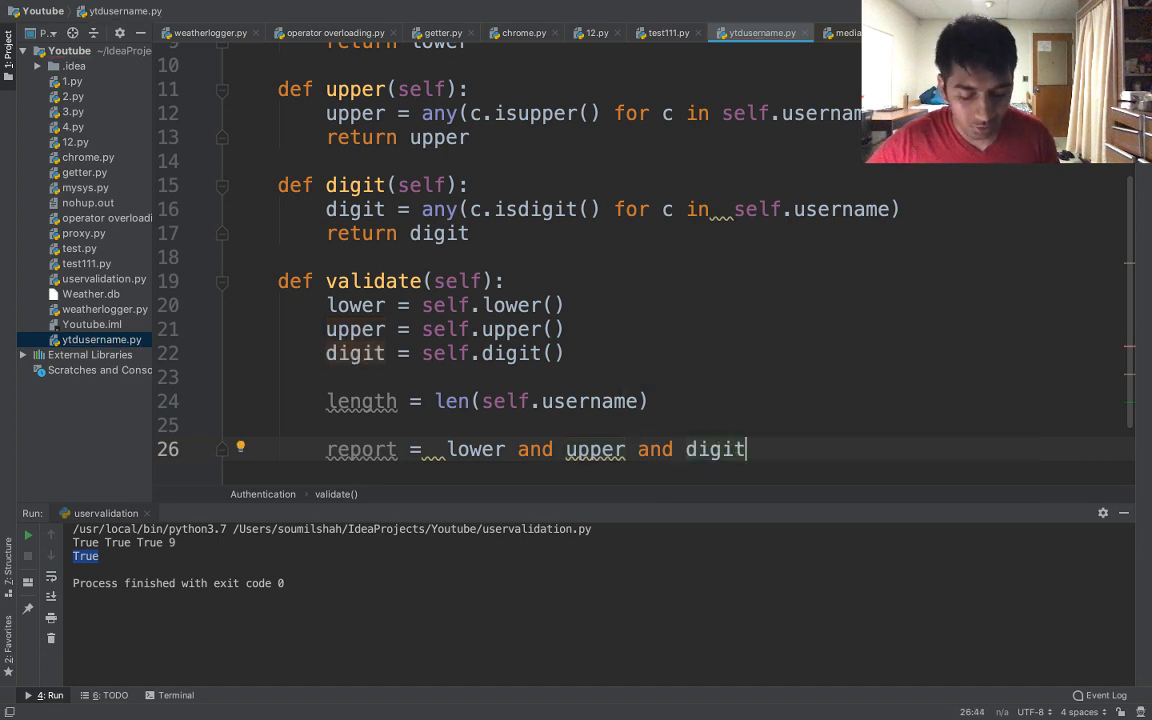
type("and")
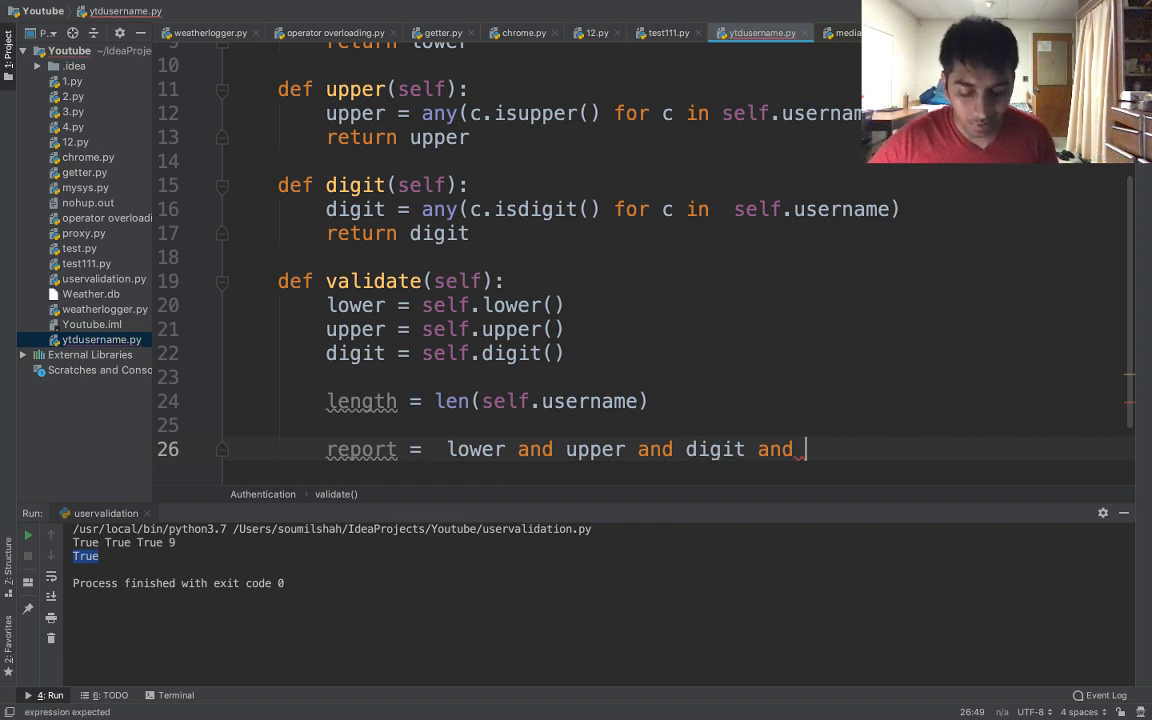
type("length")
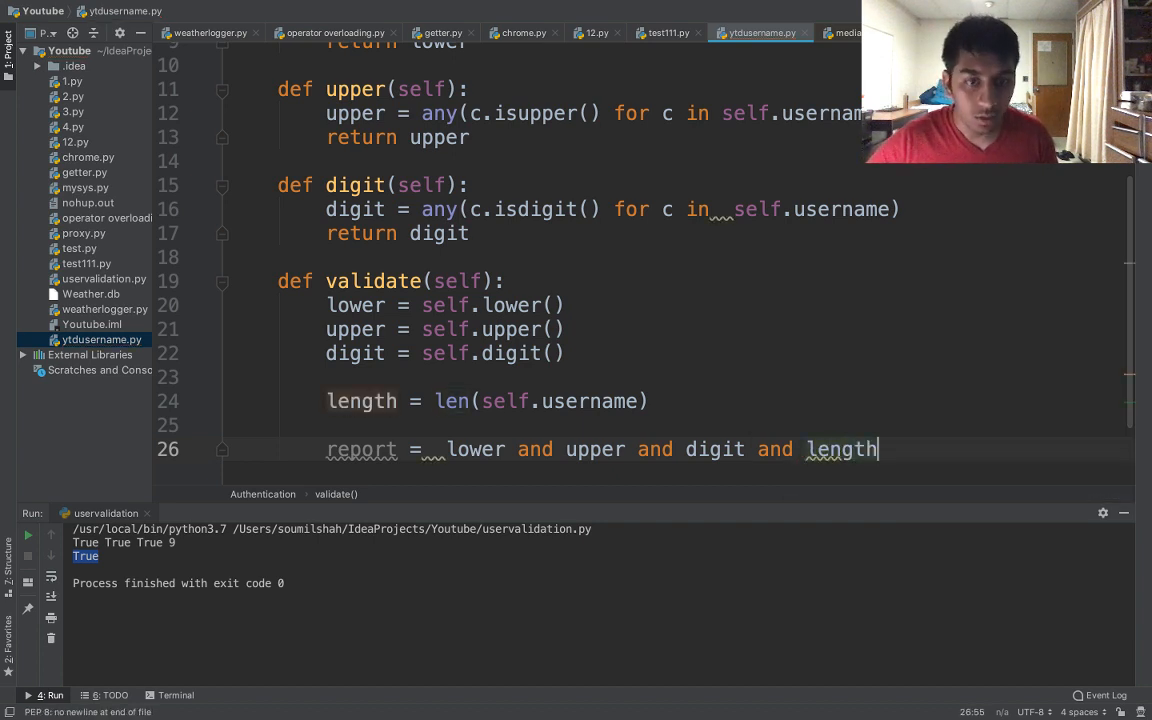
type(">")
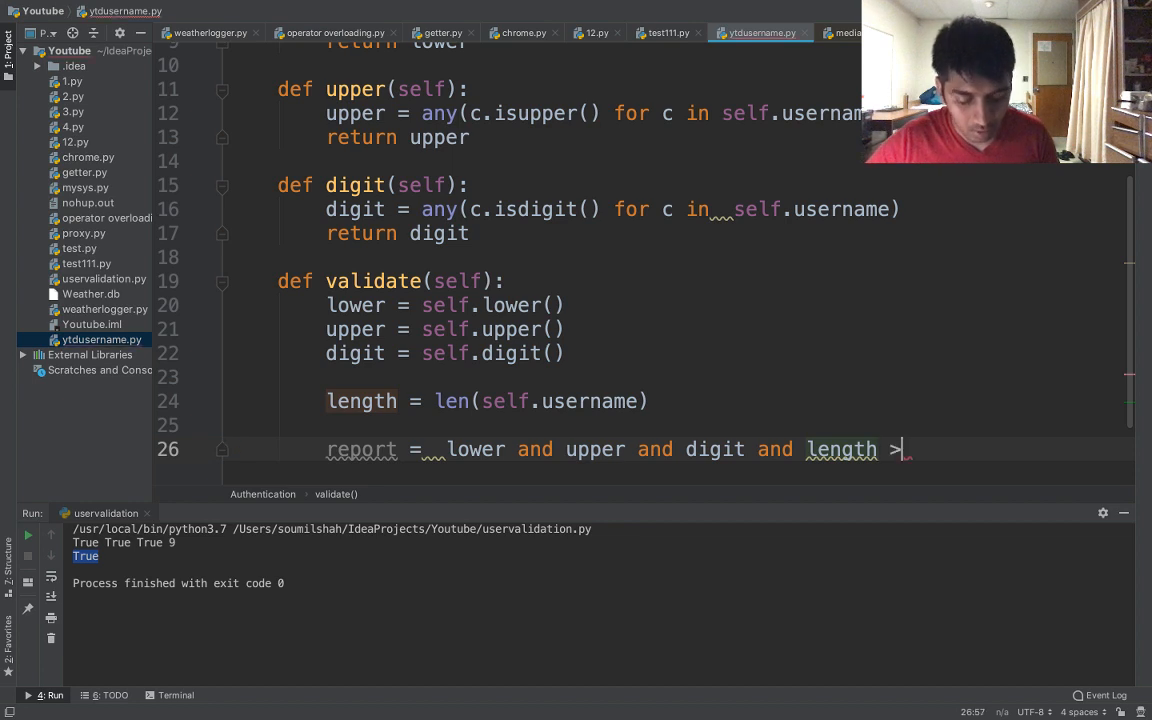
type("= 6")
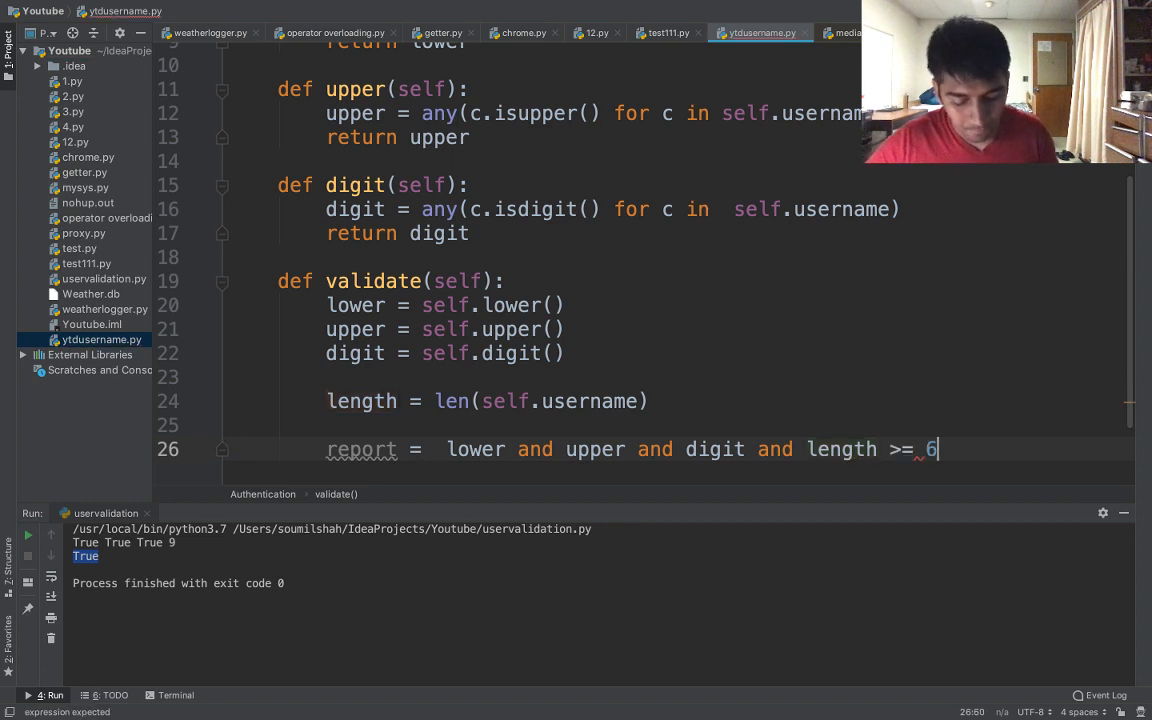
type(":")
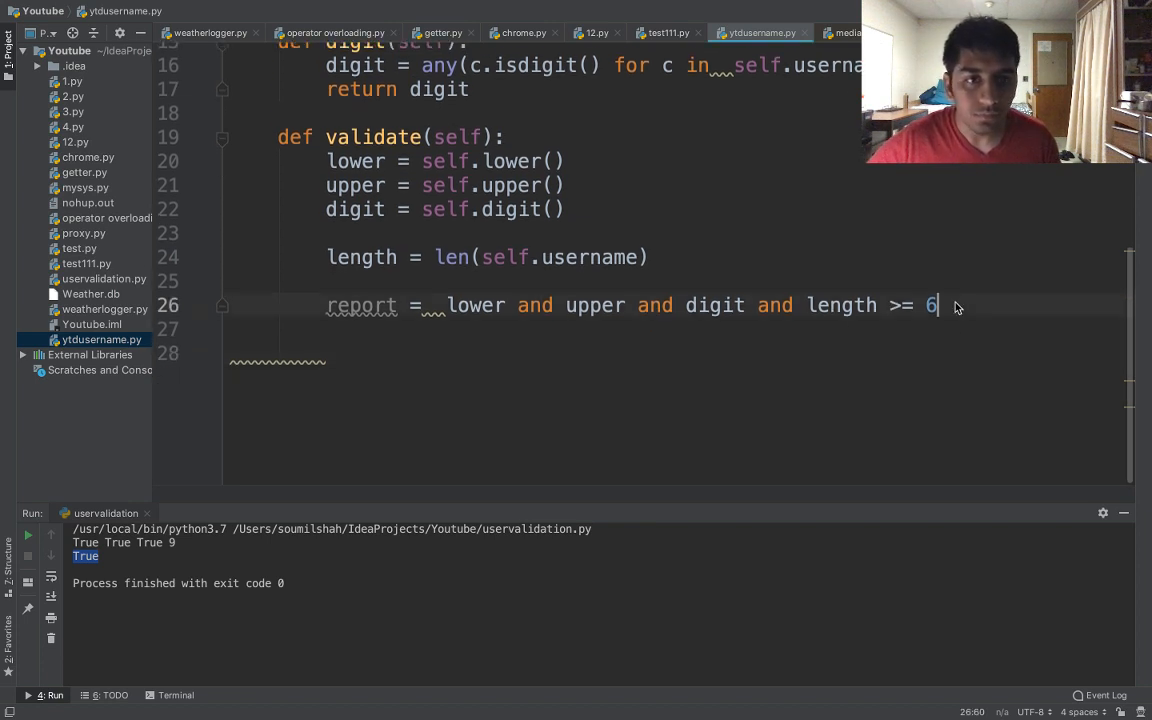
Start an if report: branch with a print opening the "Username..." message.
key("Enter")
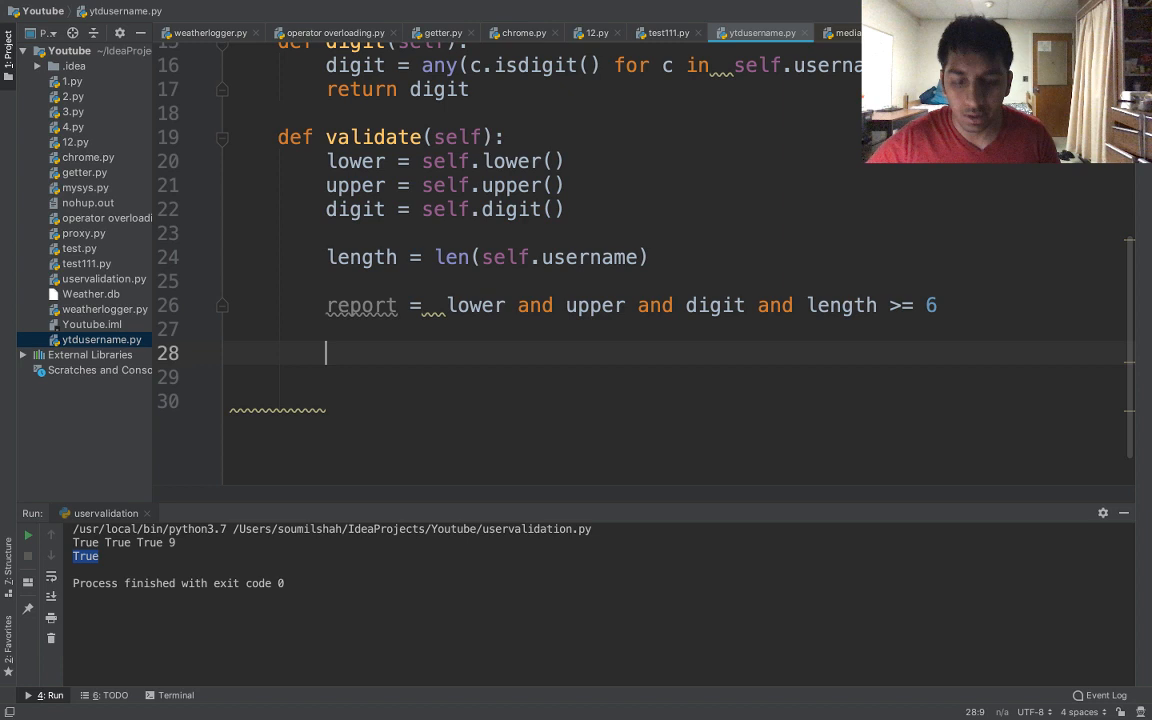
type("if report:")
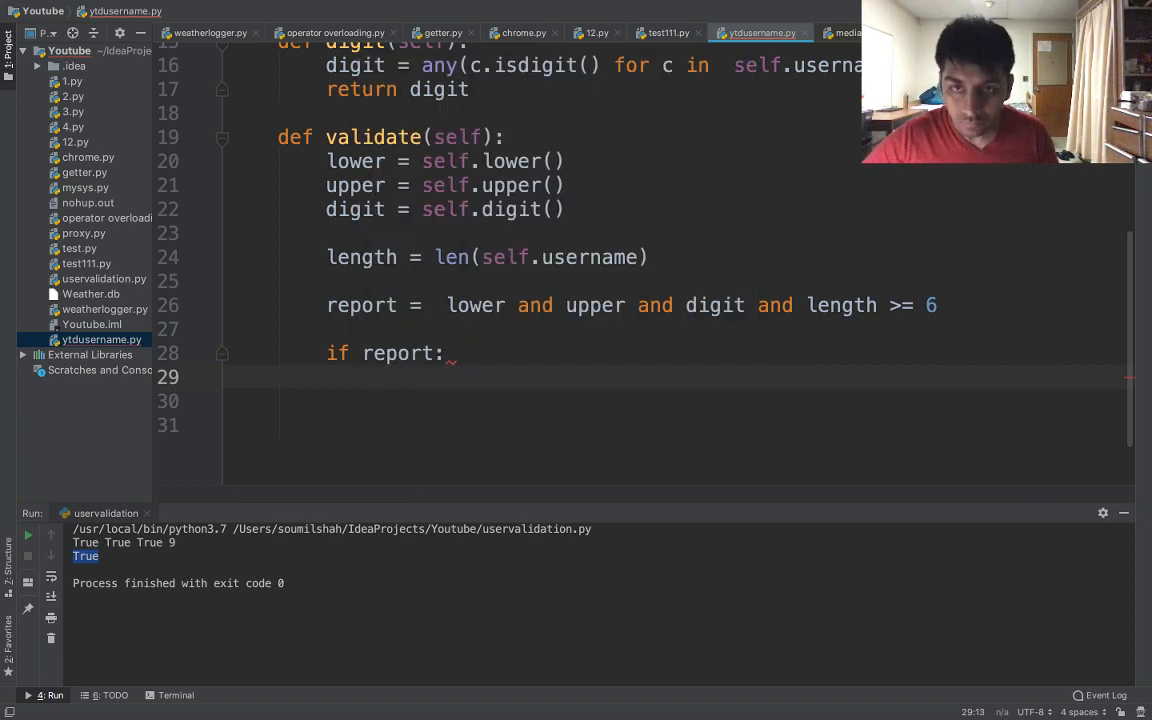
key("BackSpace")
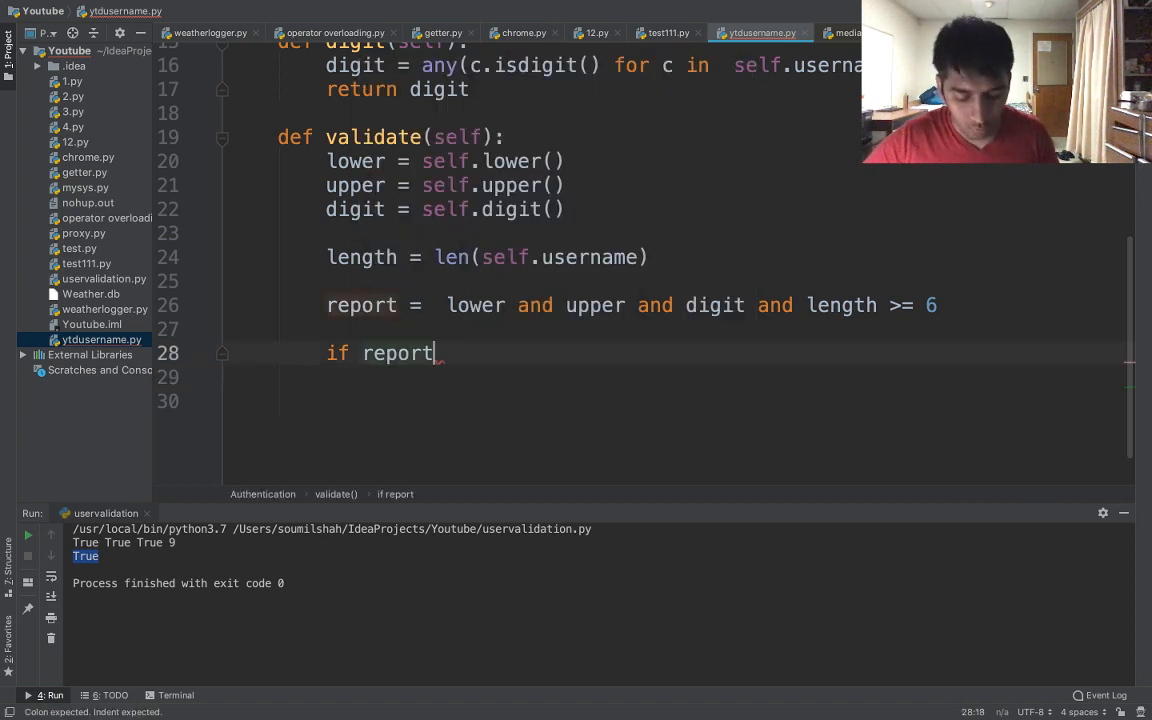
type(":")
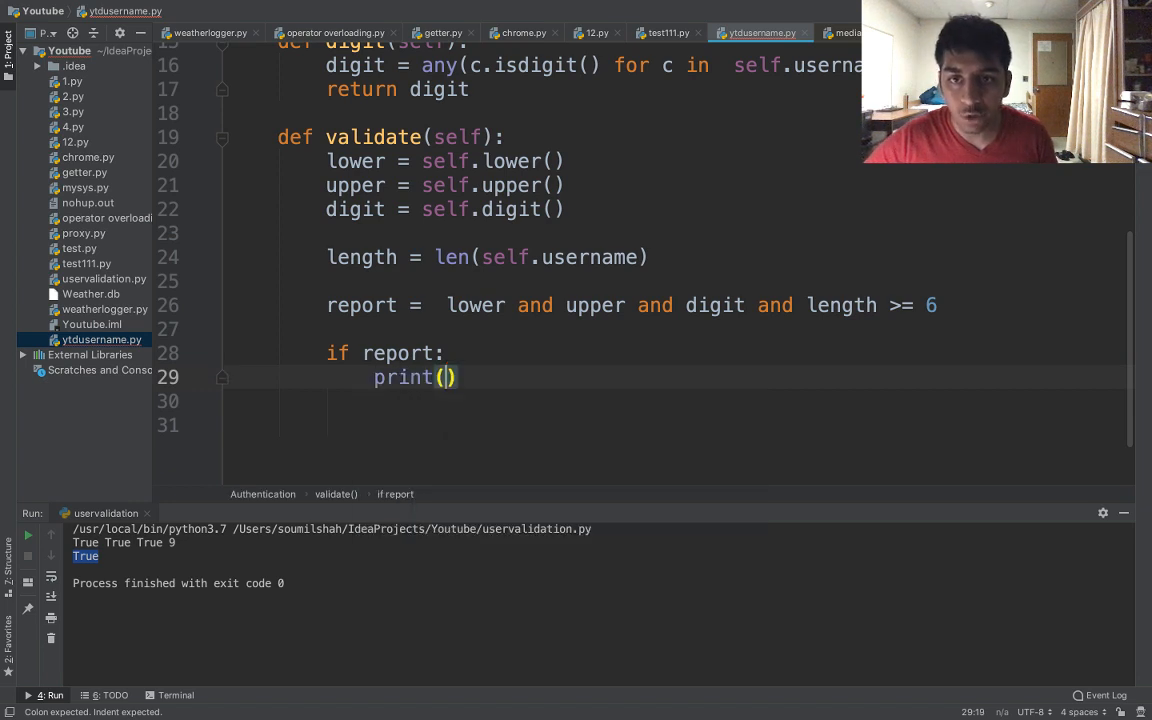
type("\"U\"")
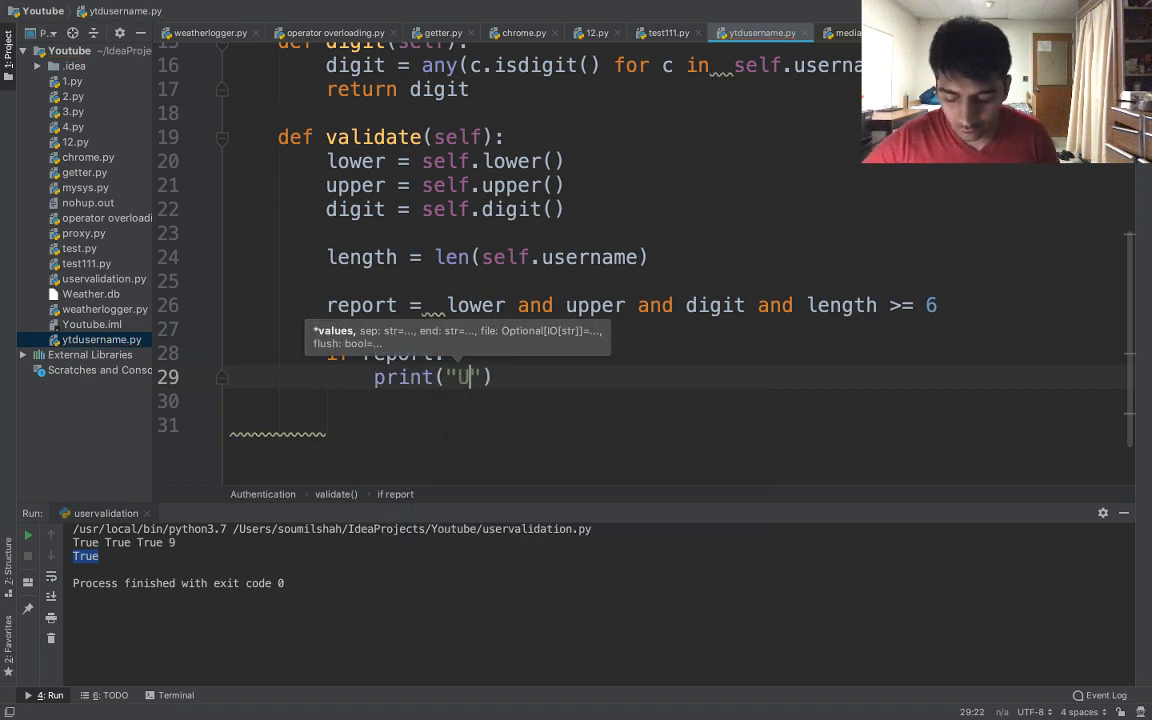
type("sername")
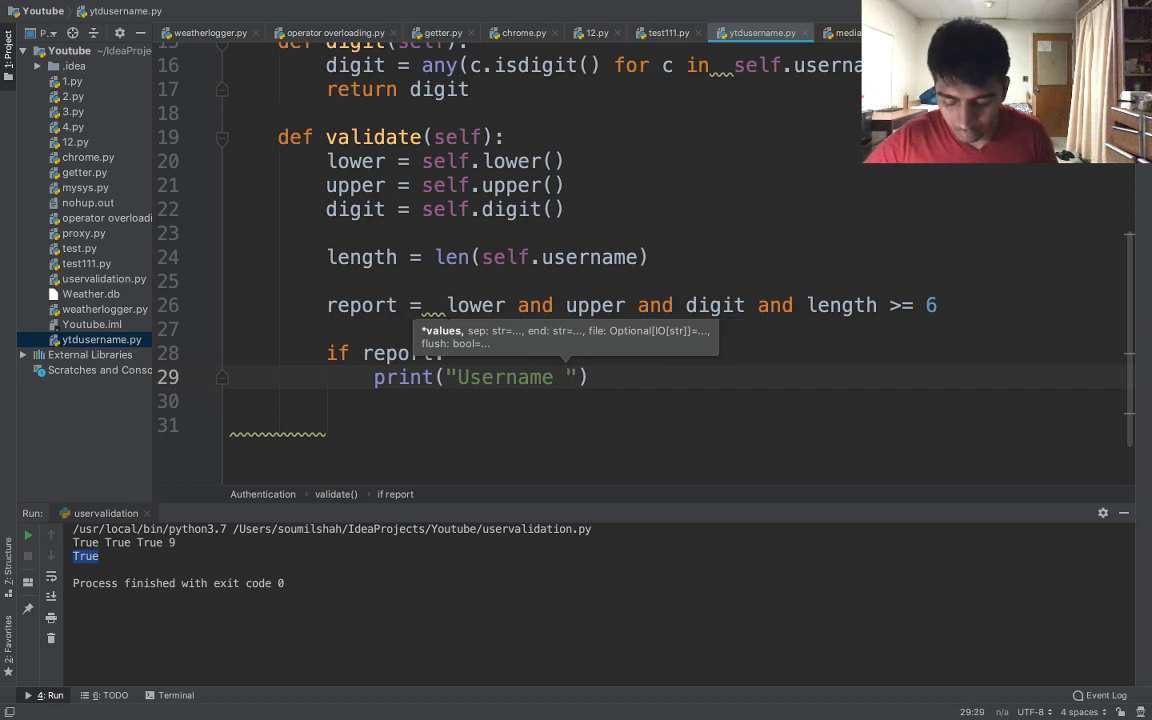
type("sat")
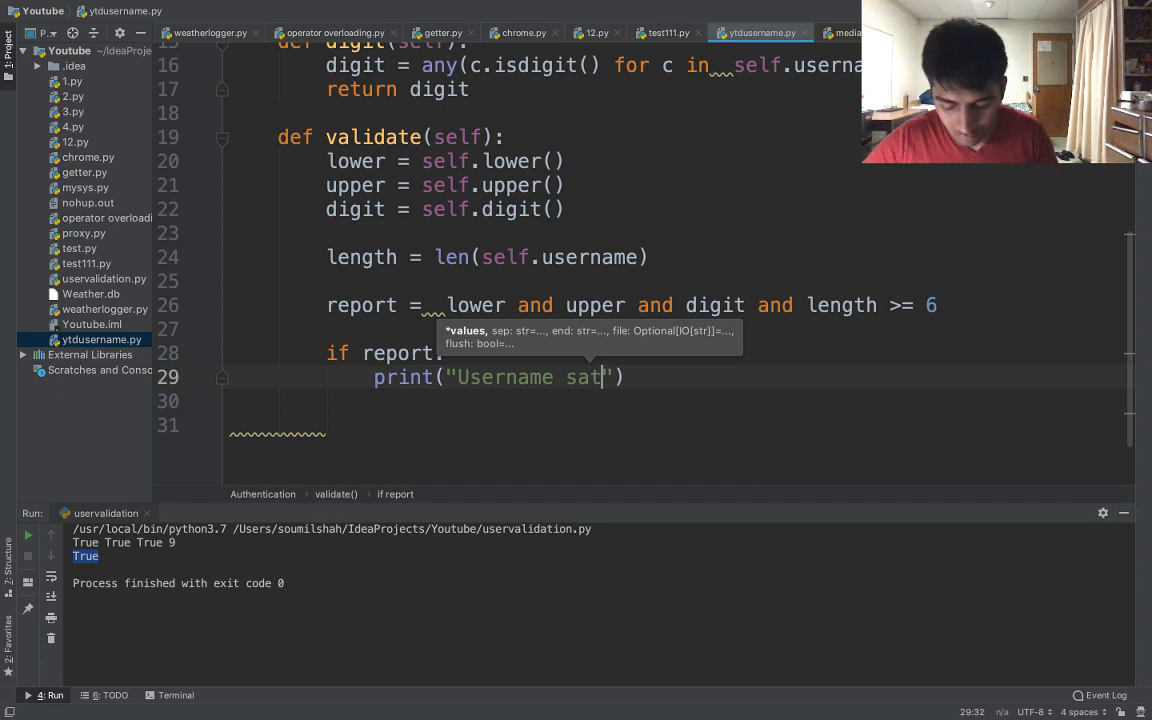
type("is")
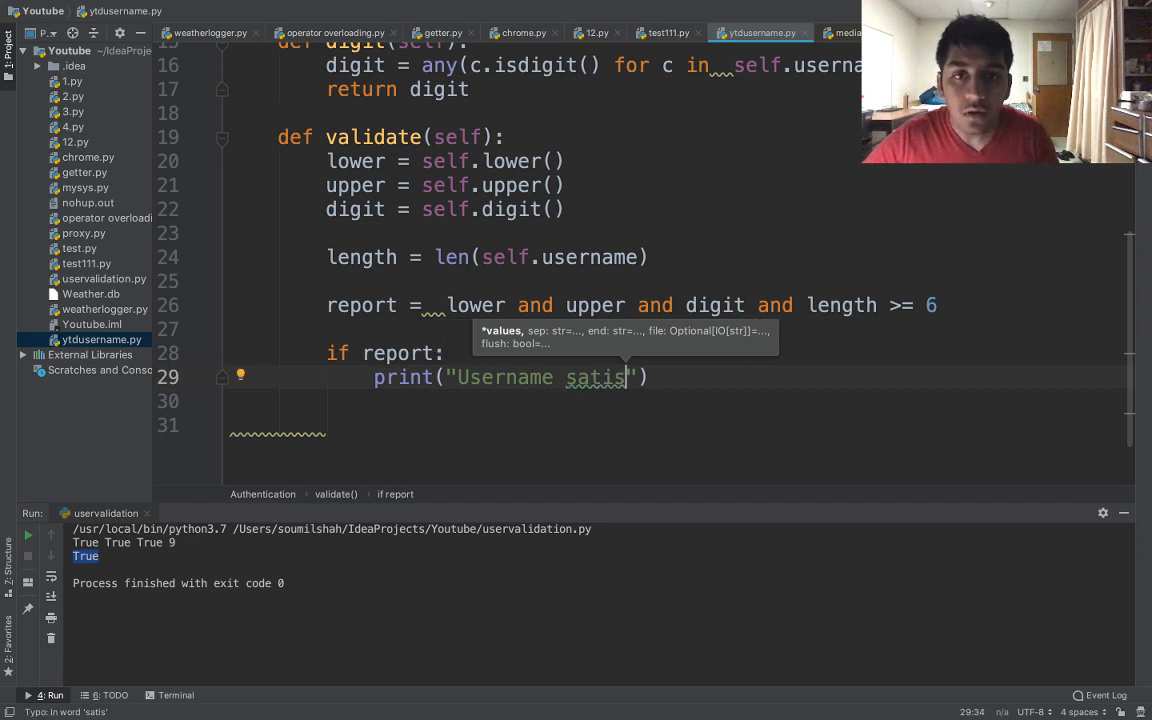
type("fy===")
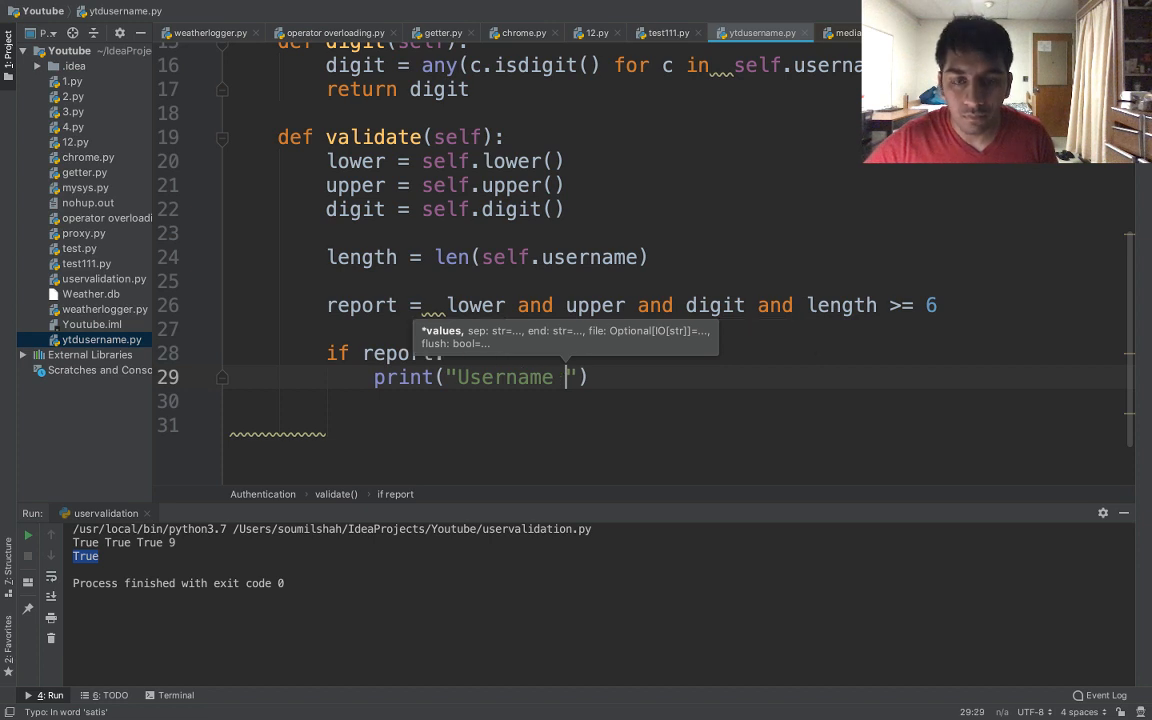
Finish the message as "Username passed all checks" and return True.
type("passed al")
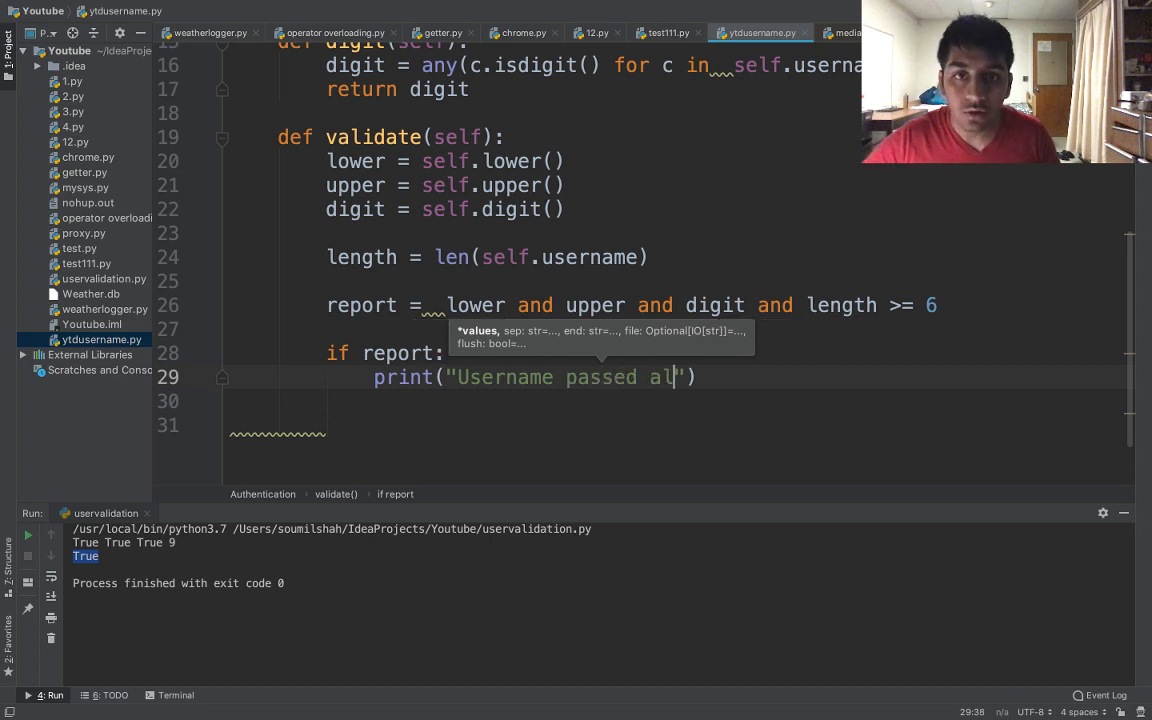
type("checks")
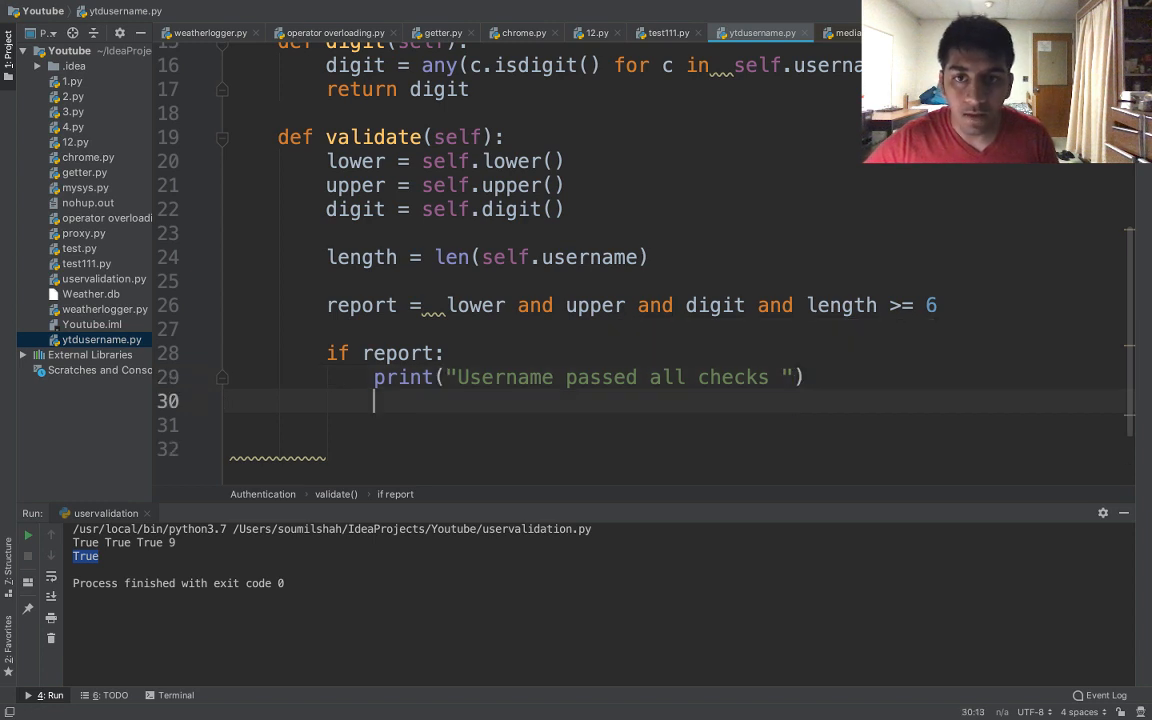
type("re")
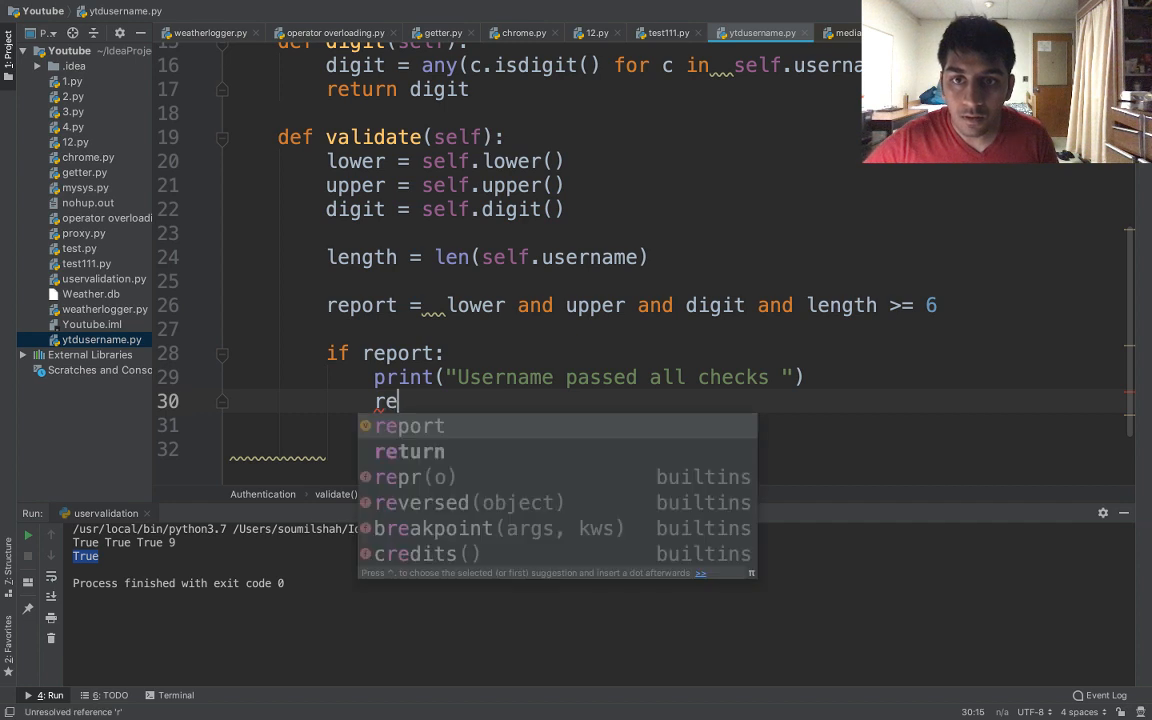
type("turn Tru")
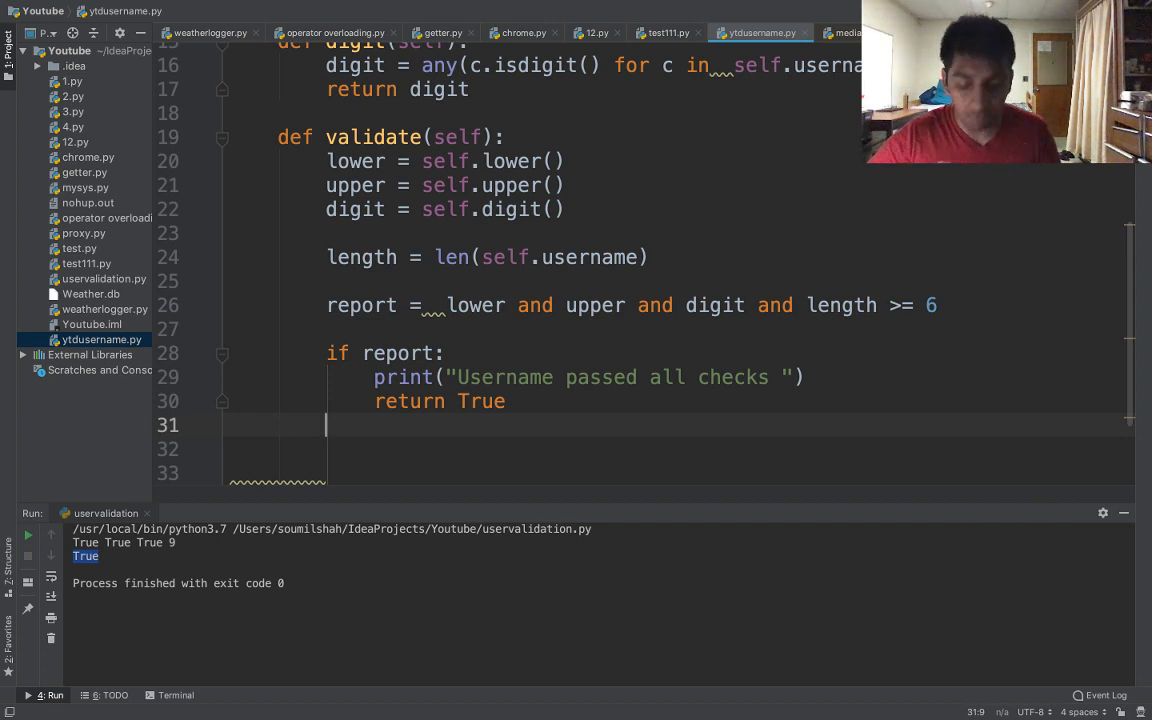
Add an elif not lower: branch below the success case.
type("el")
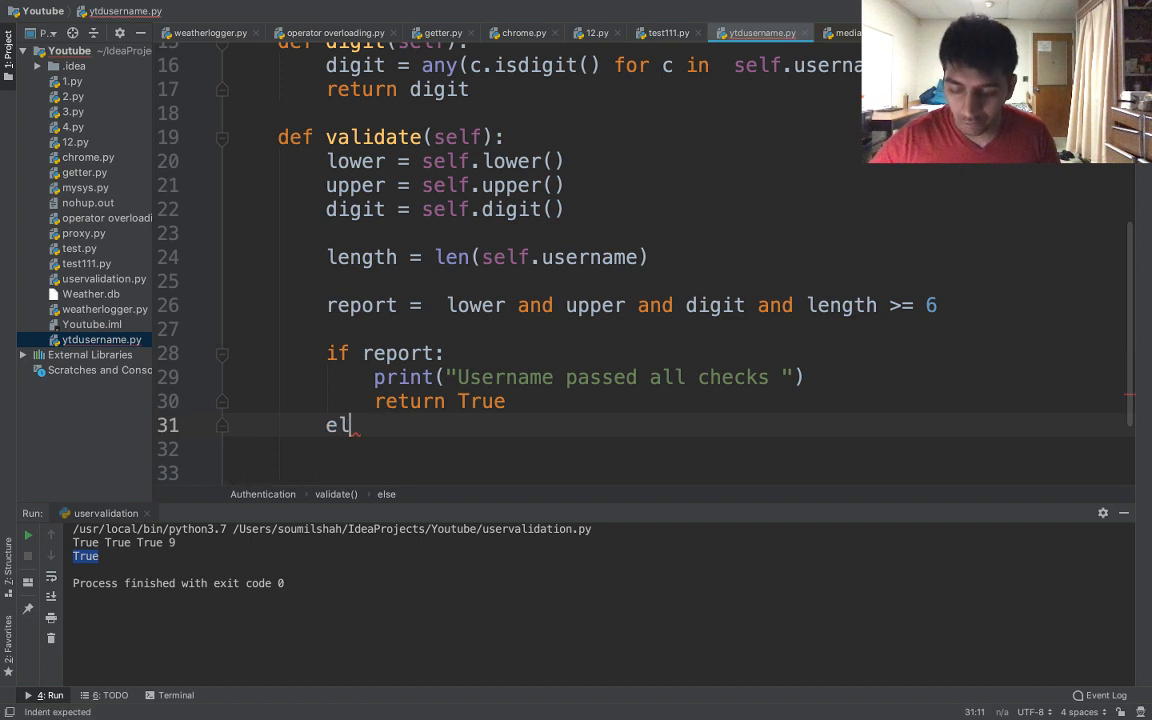
type("if")
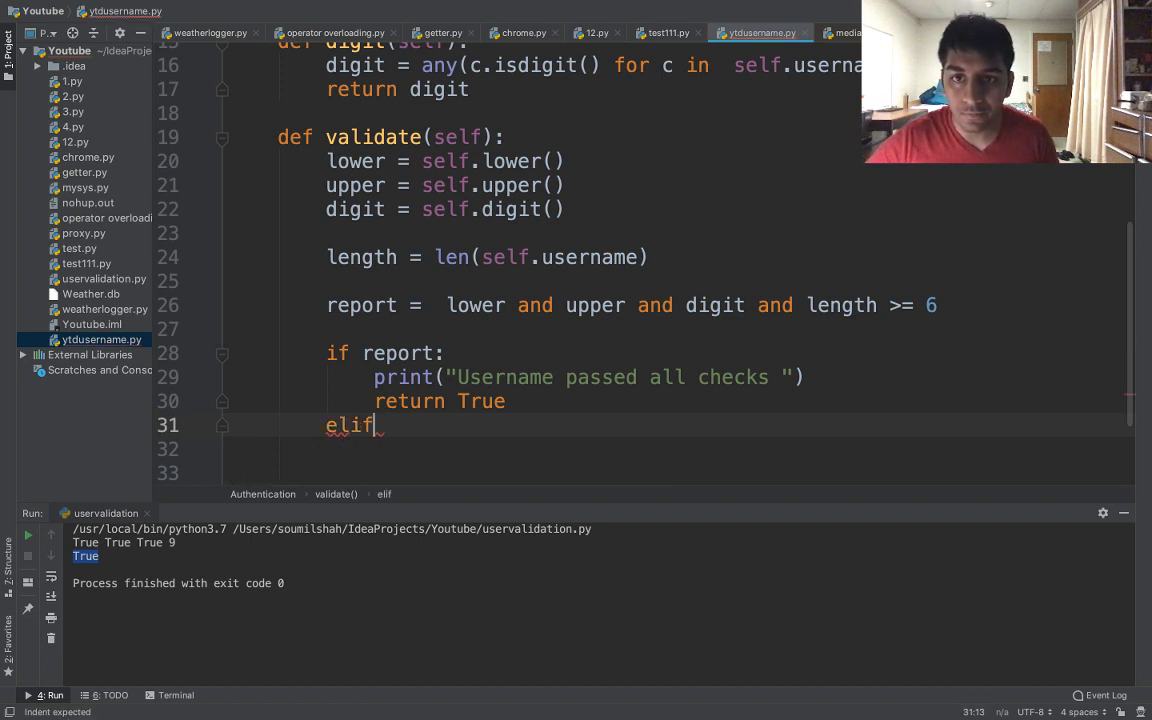
key("Enter")
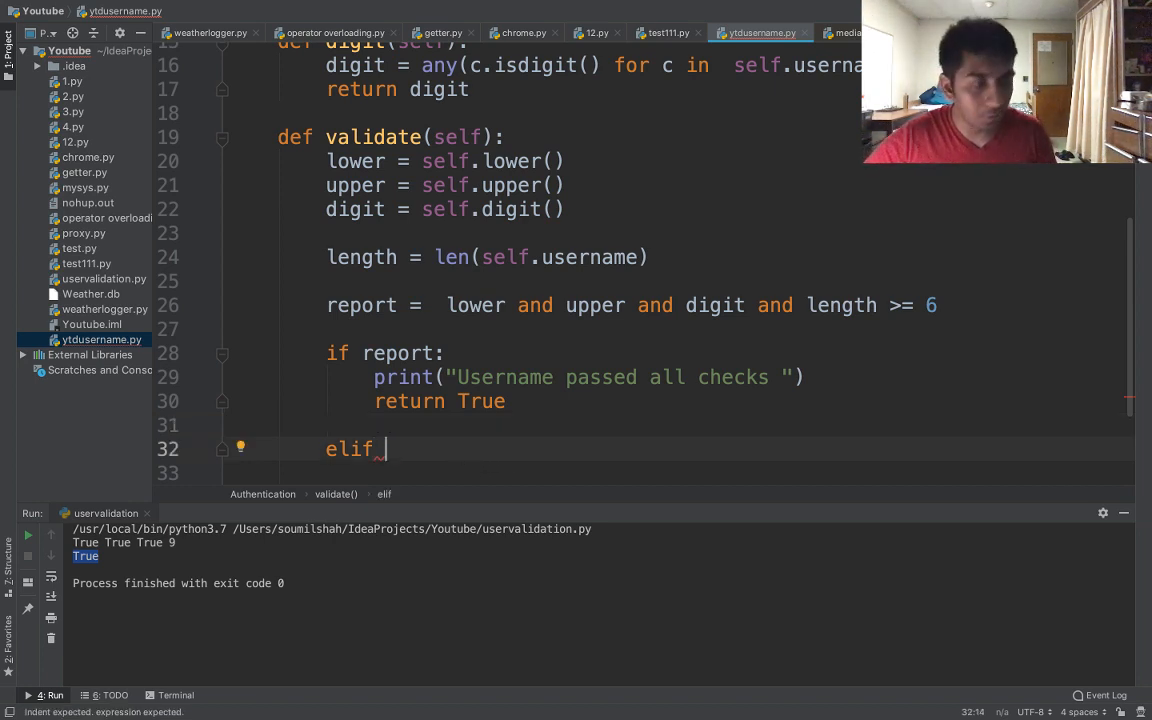
type("not")
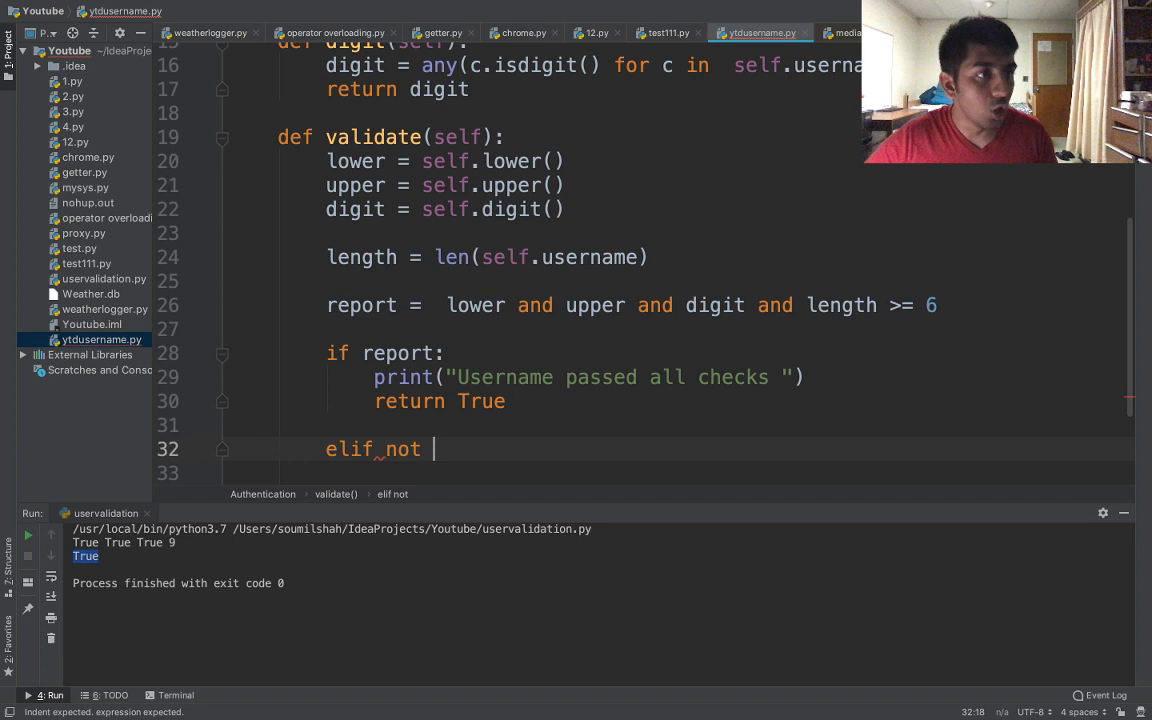
type("lower:")
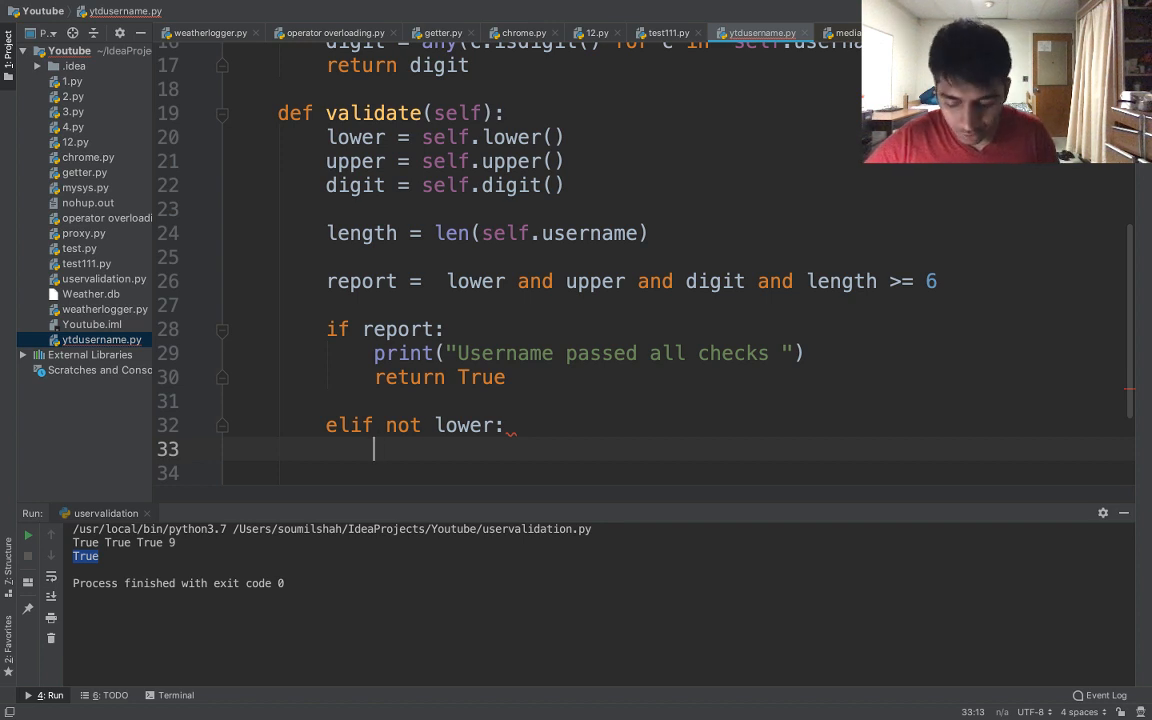
Print "Please use Atleast one lowercase Character" and return False, then add the upper and length branches likewise.
type("print(\"\")")
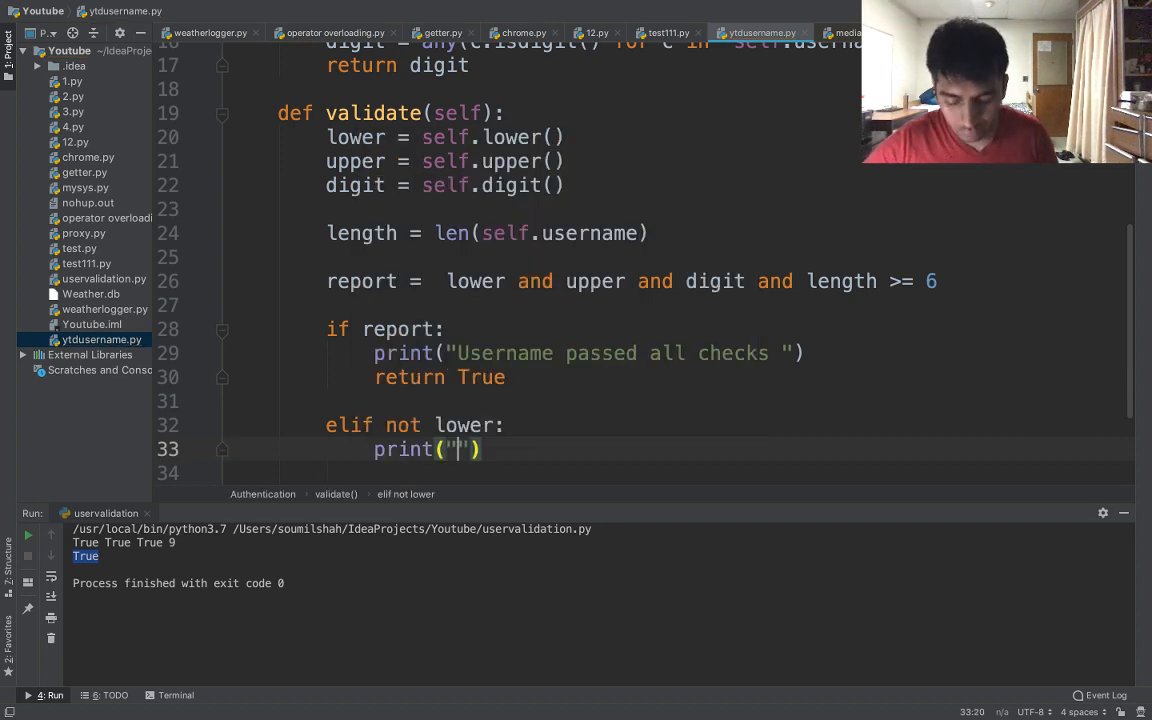
type("Ple")
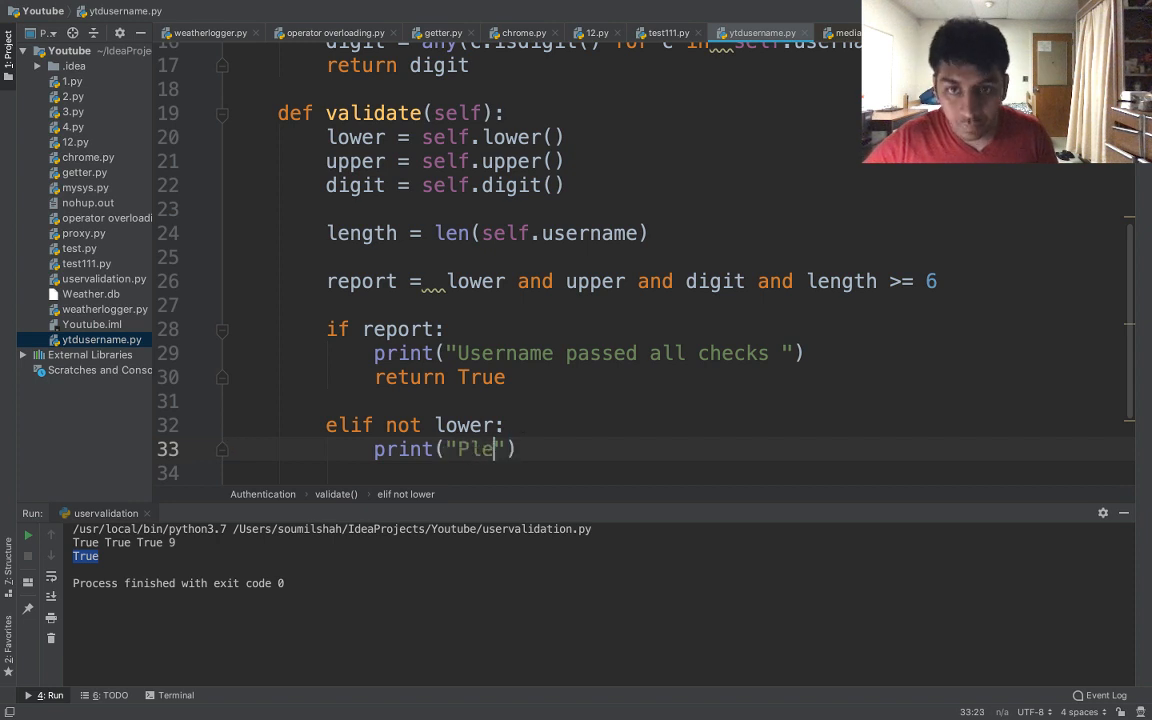
type("ase use at")
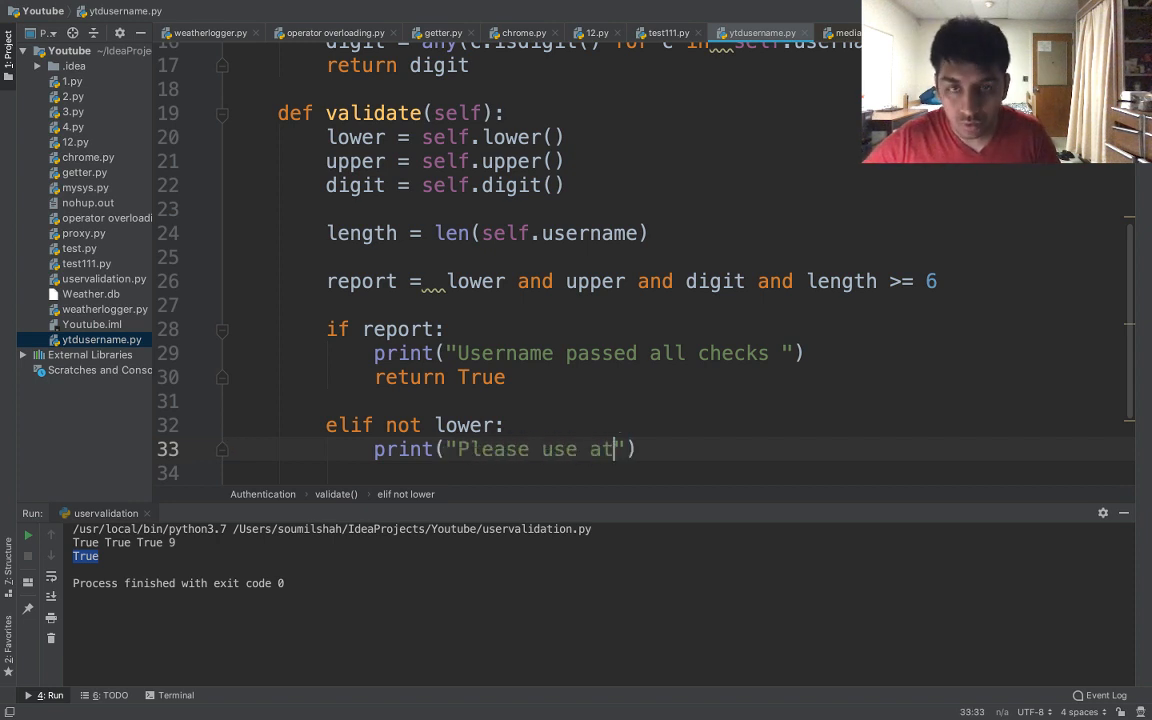
type("Atleast")
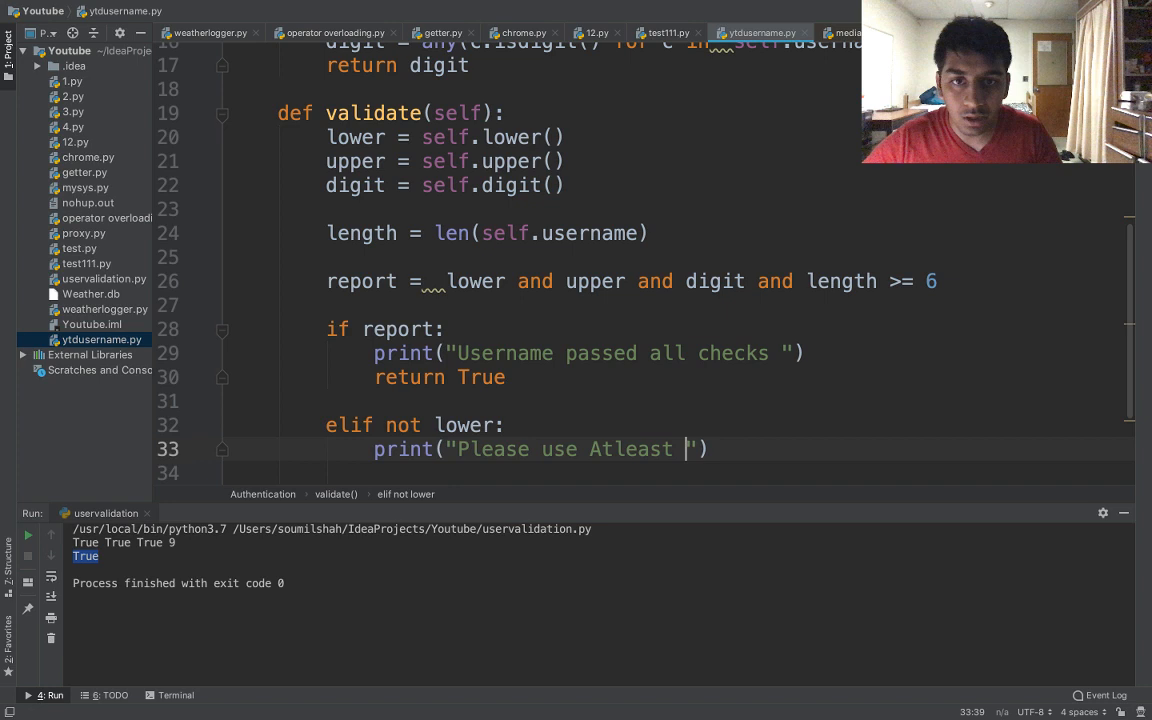
type("one lowerc")
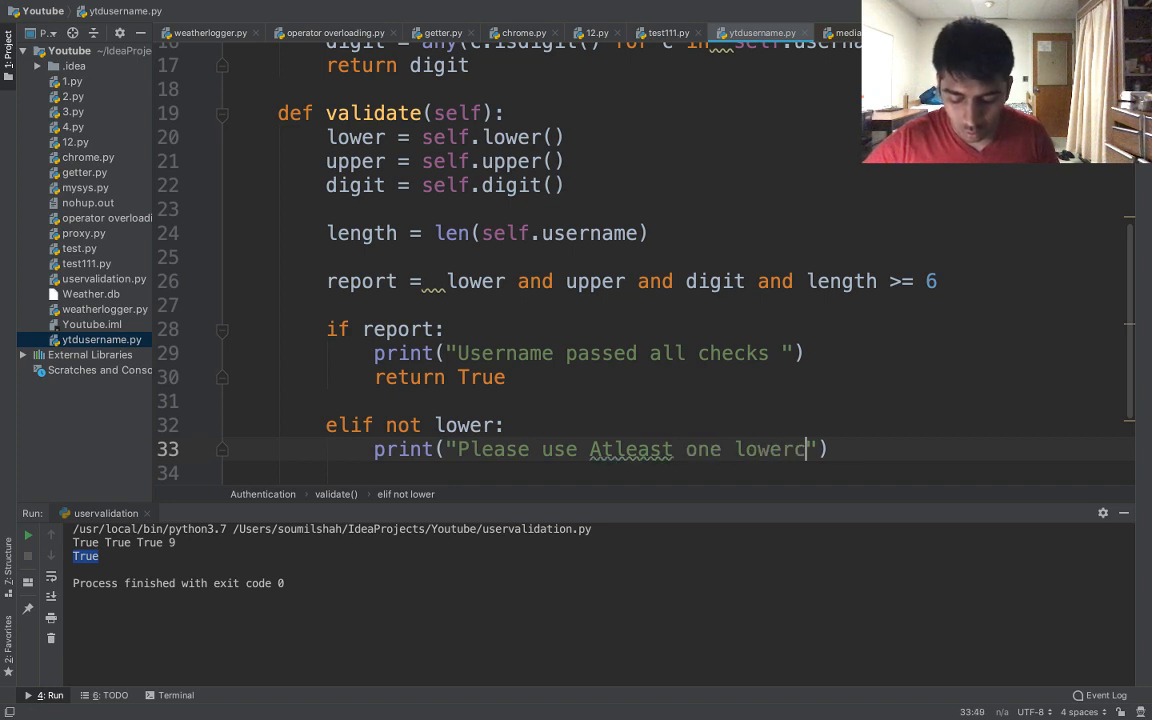
type("ase Character")
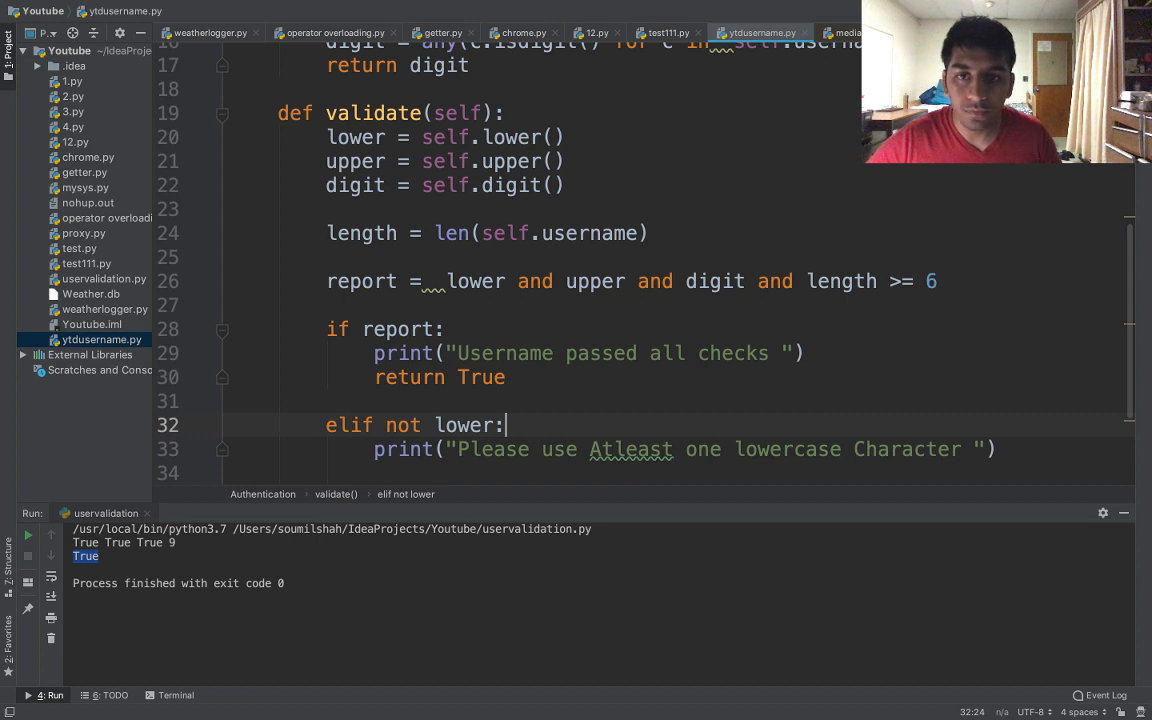
scroll("down", 3)
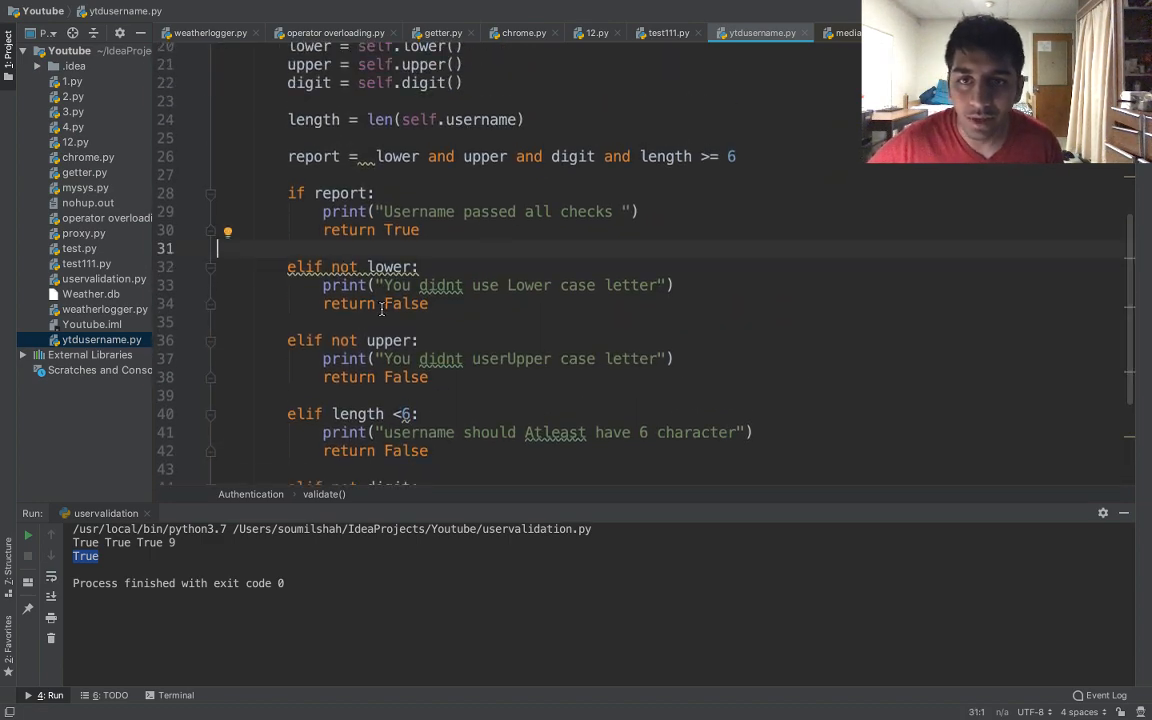
After the elif not digit branch printing "You didnt use Digit", begin an else: clause.
scroll("down", 3)
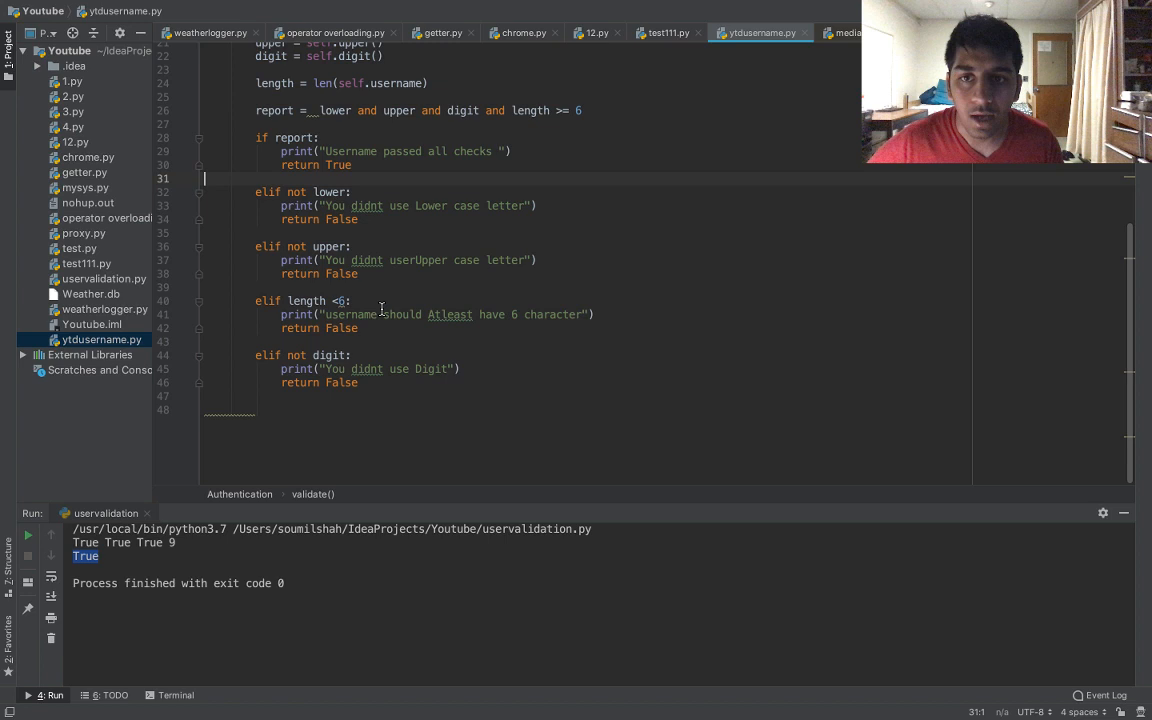
left_click(356, 382)
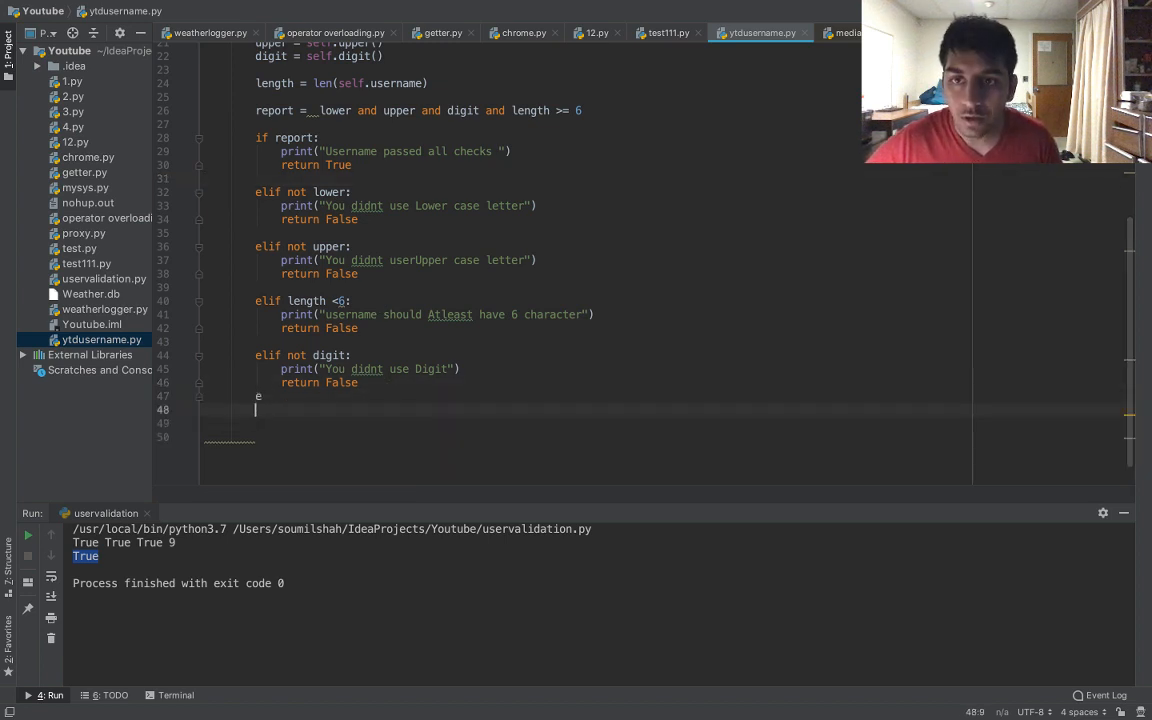
type("l")
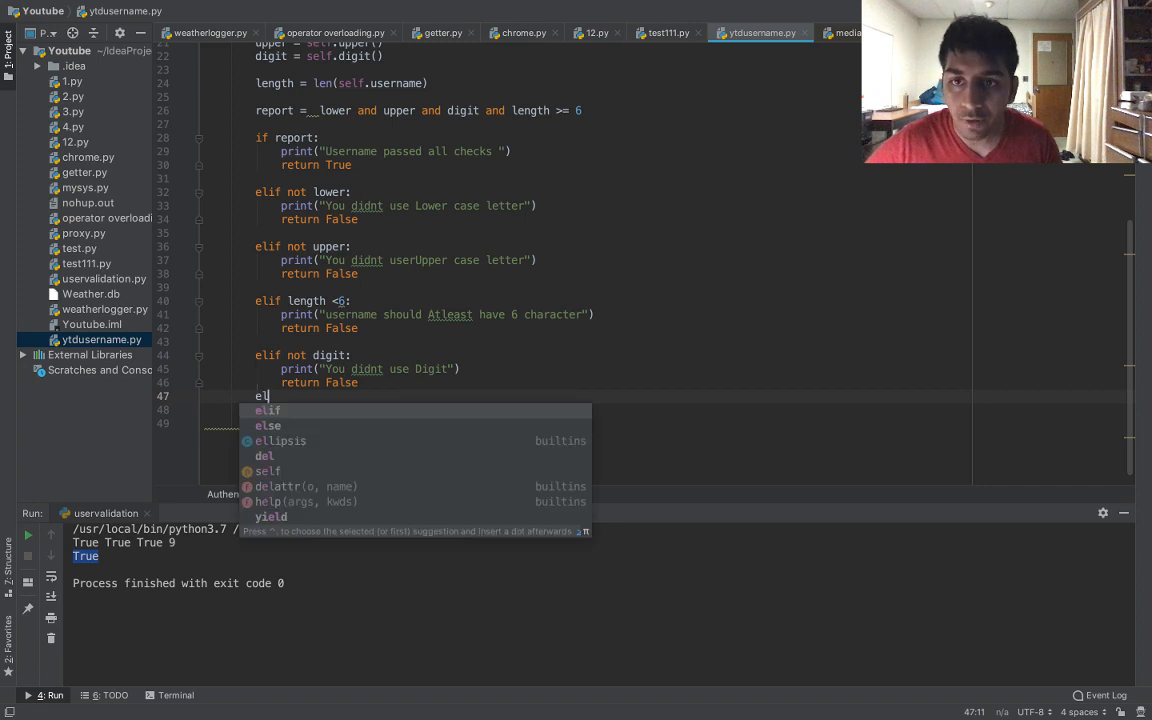
type("se:")
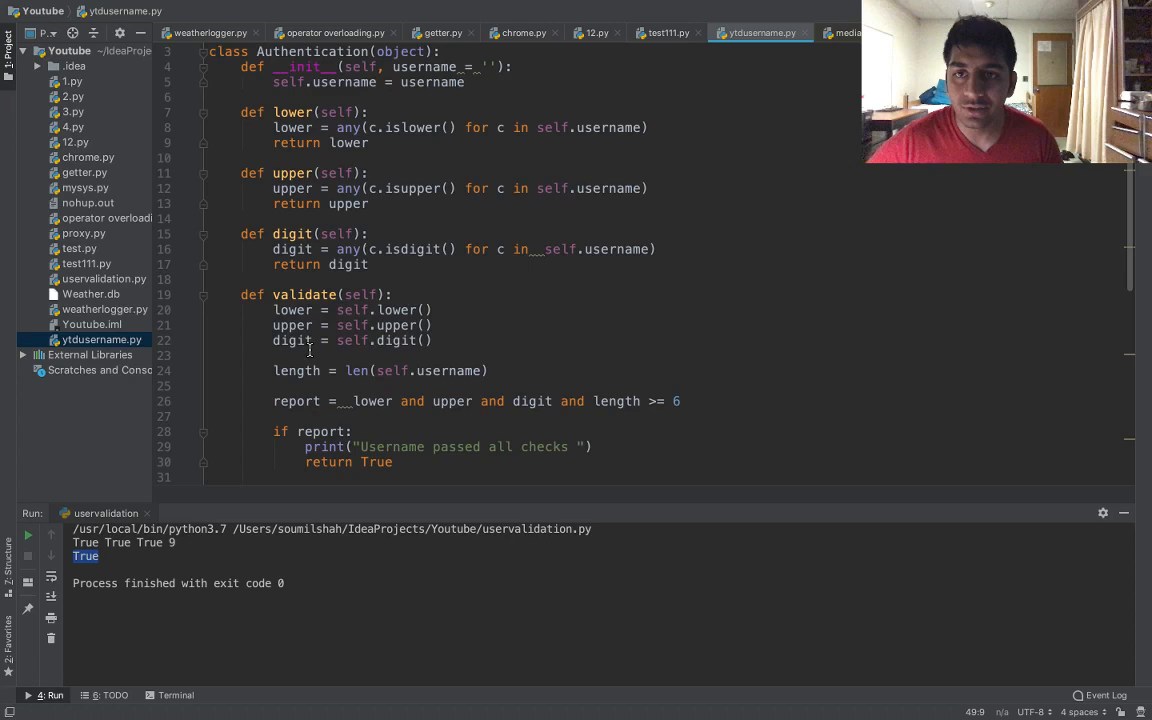
Rename lower, upper and digit to private __lower, __upper, __digit and update validate's calls.
scroll("down", 3)
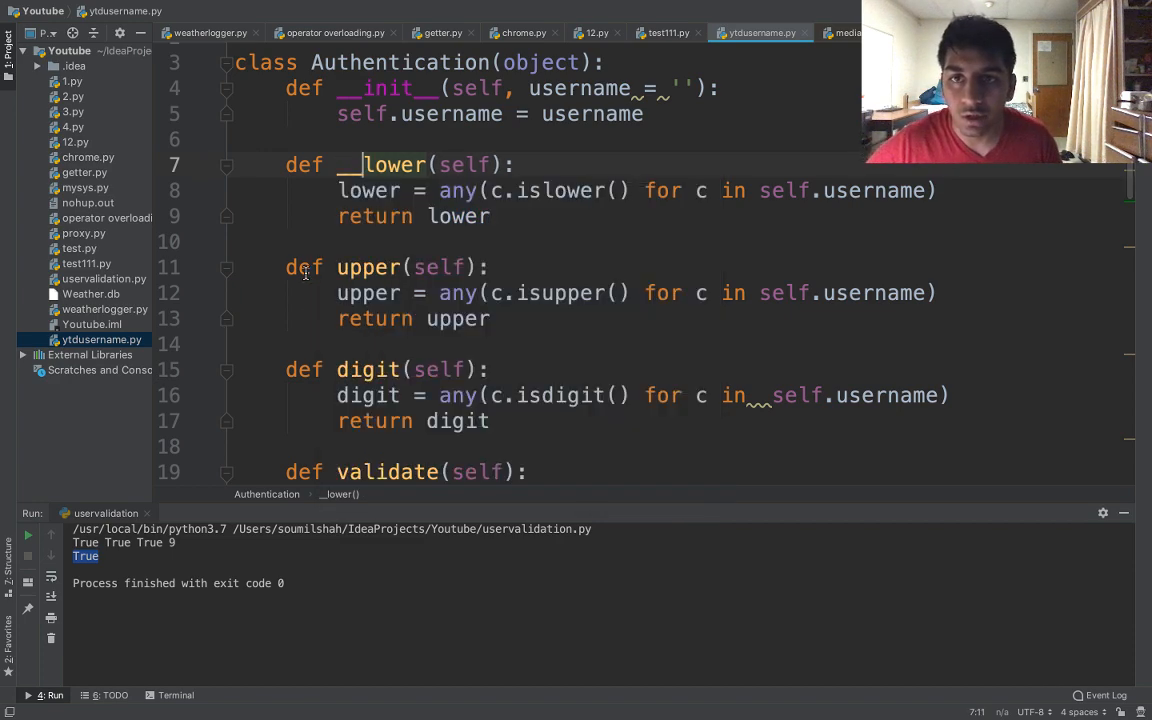
type("__")
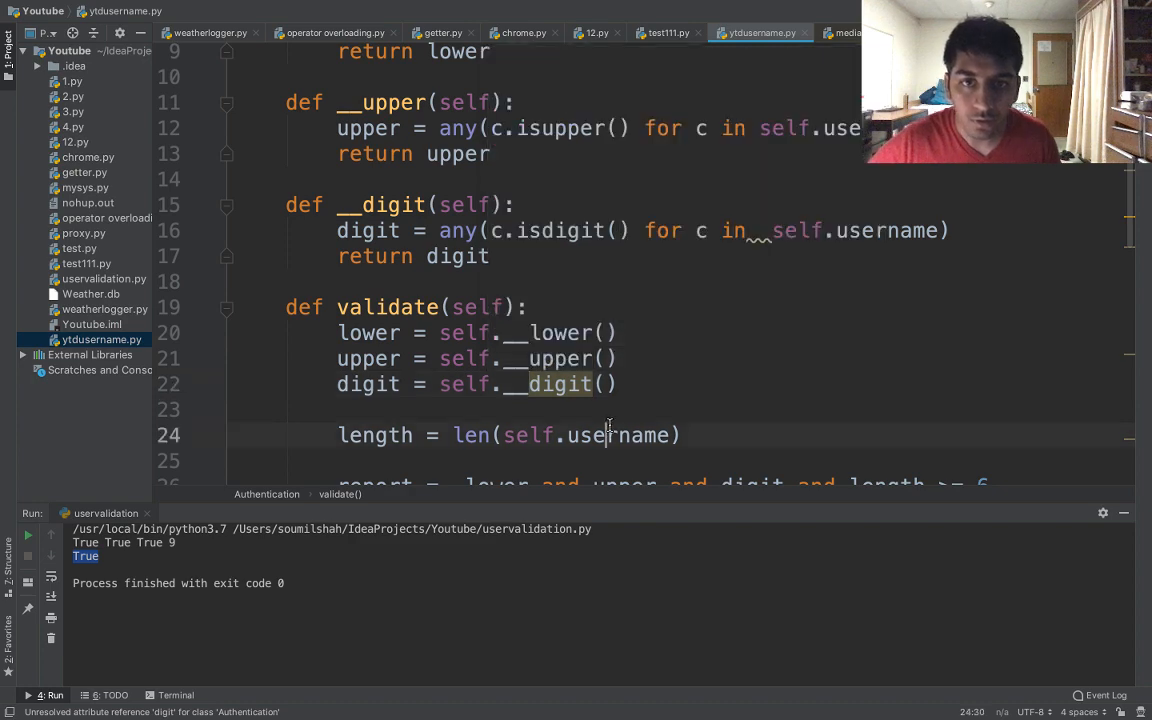
scroll("down", 3)
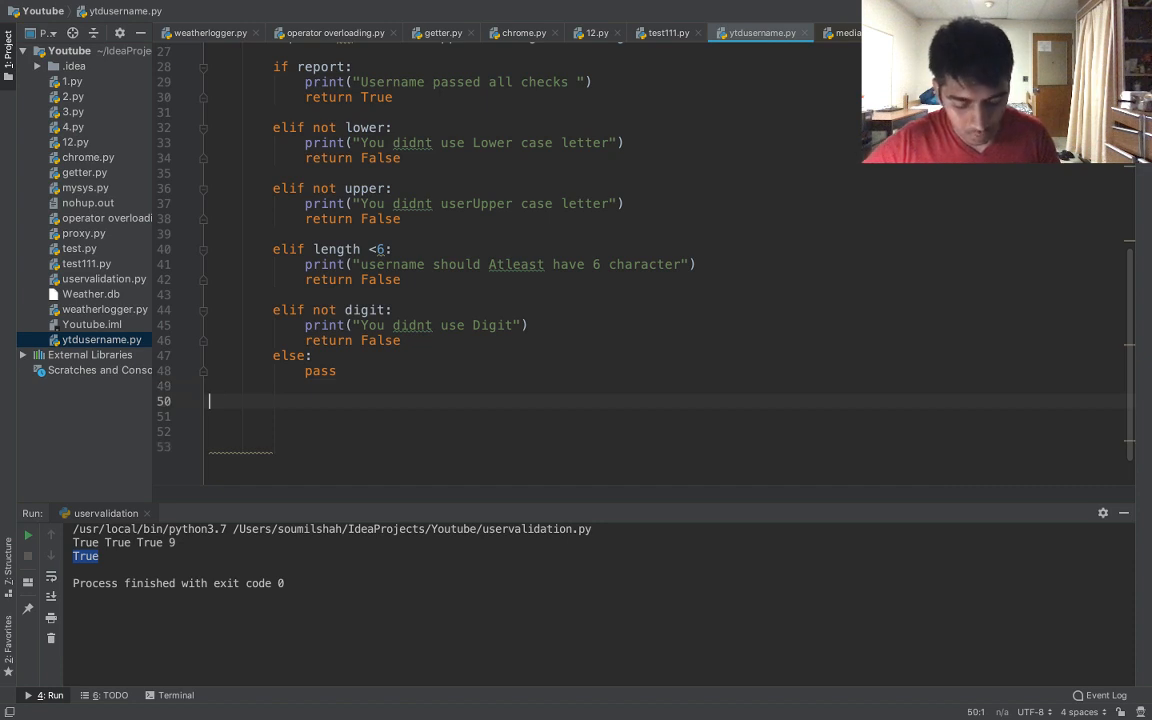
type("C =Authentication(")
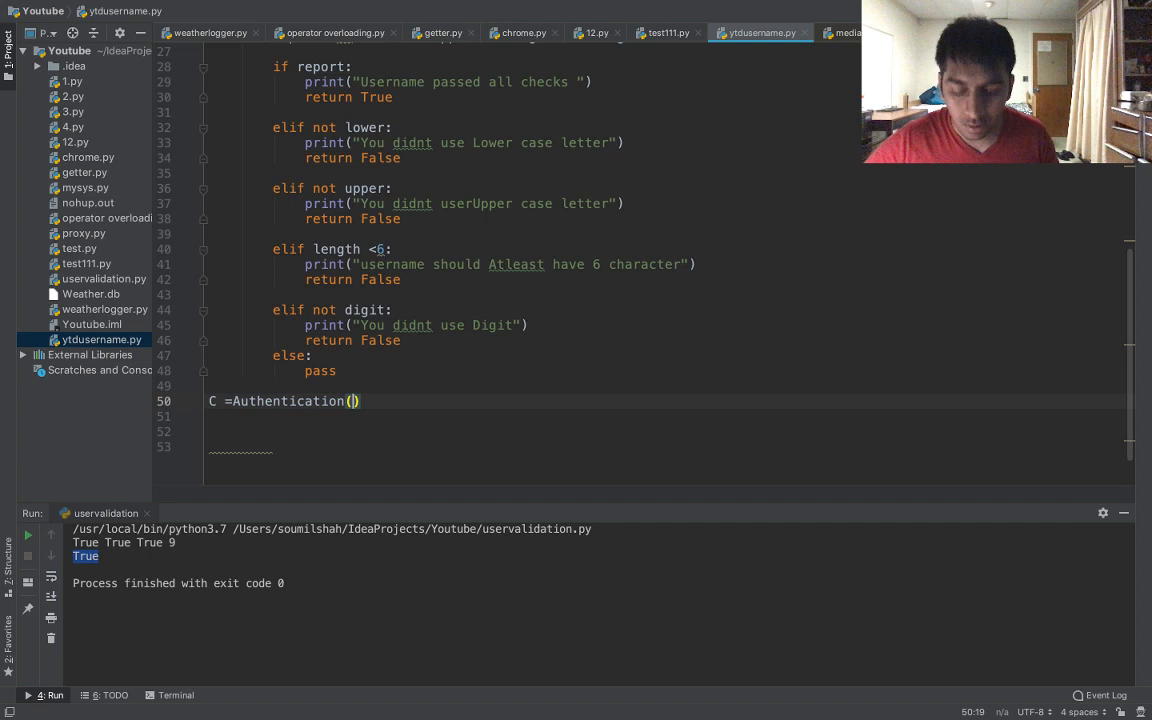
type("\"\"")
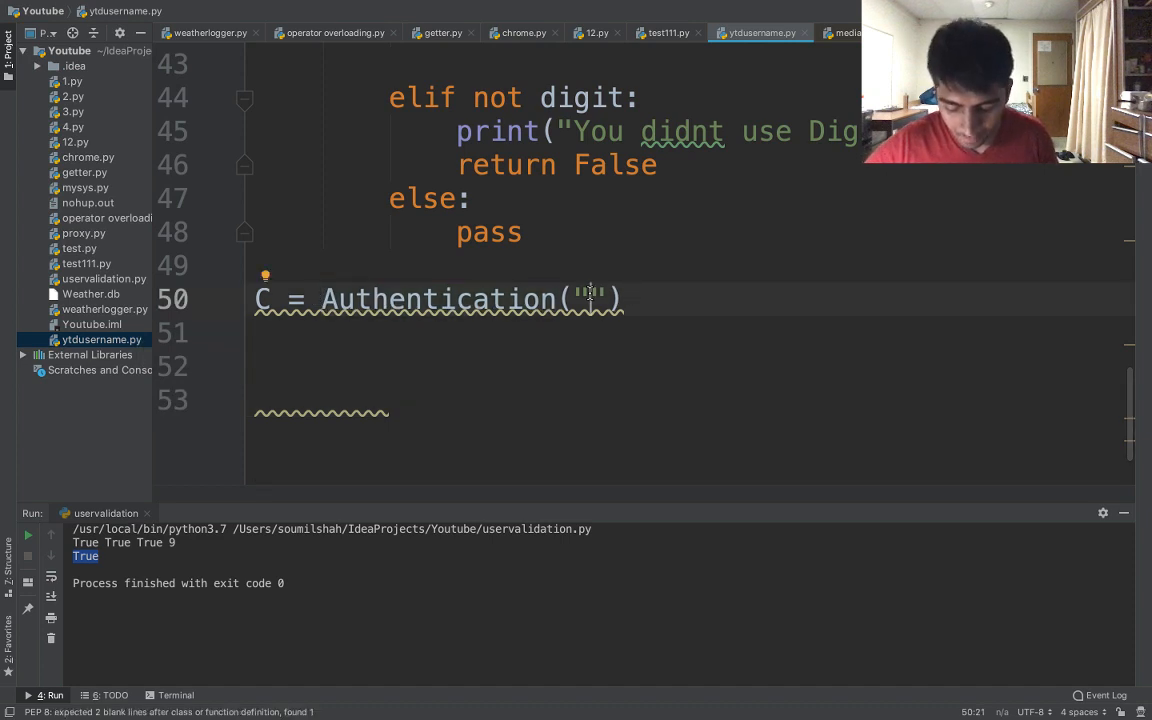
type("Y")
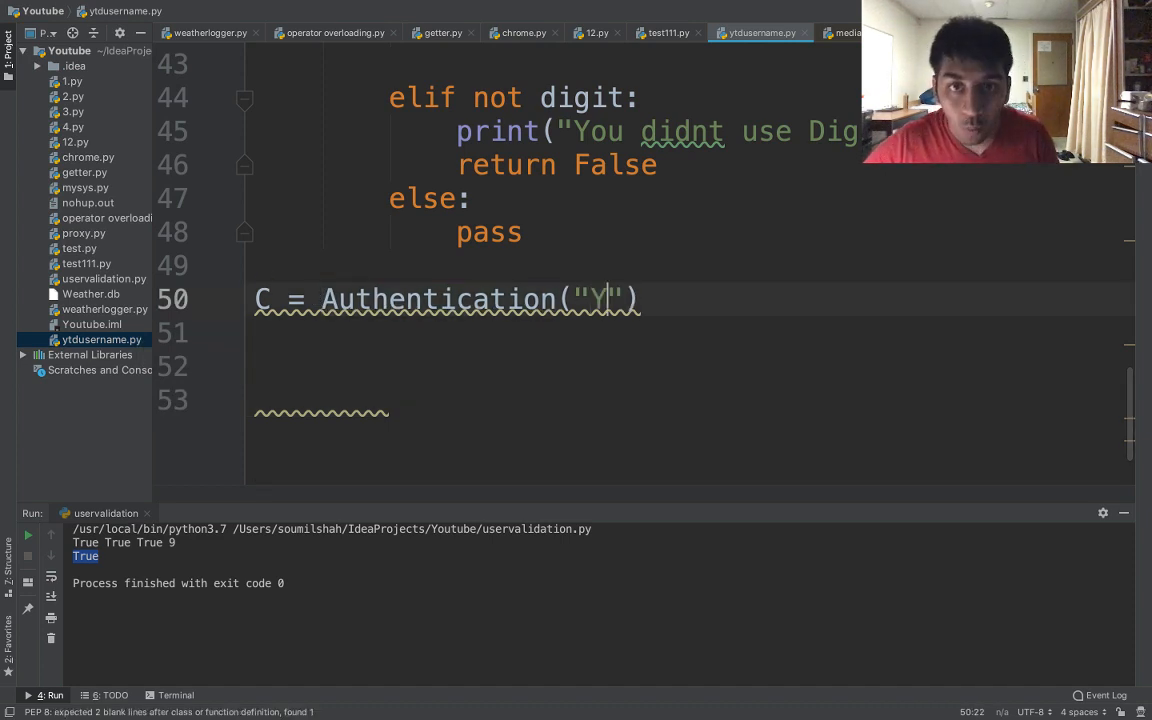
type("outub")
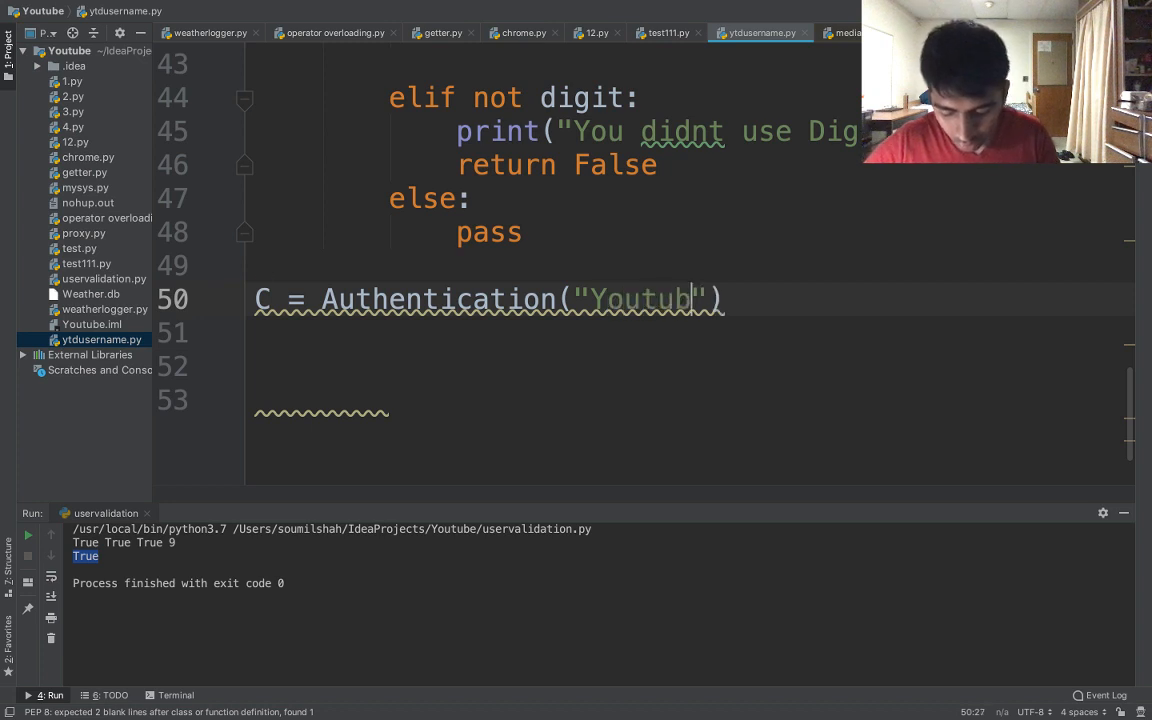
type("1992")
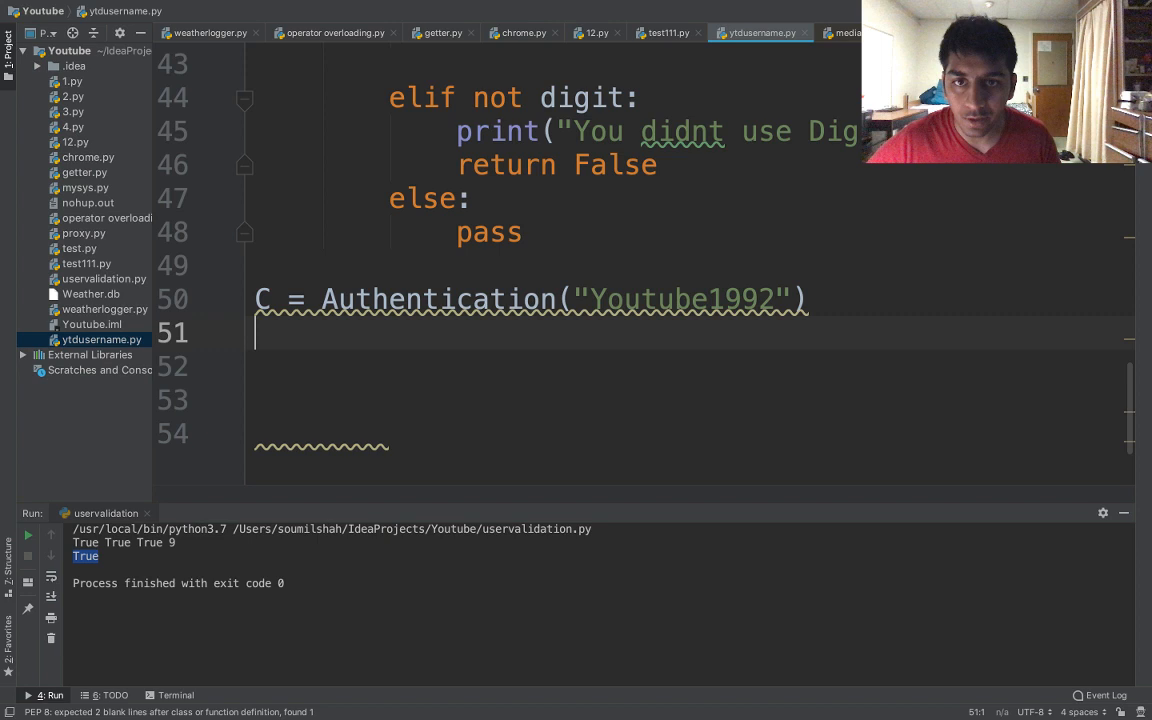
Print C.validate() and run ytdusername.py.
type("print(")
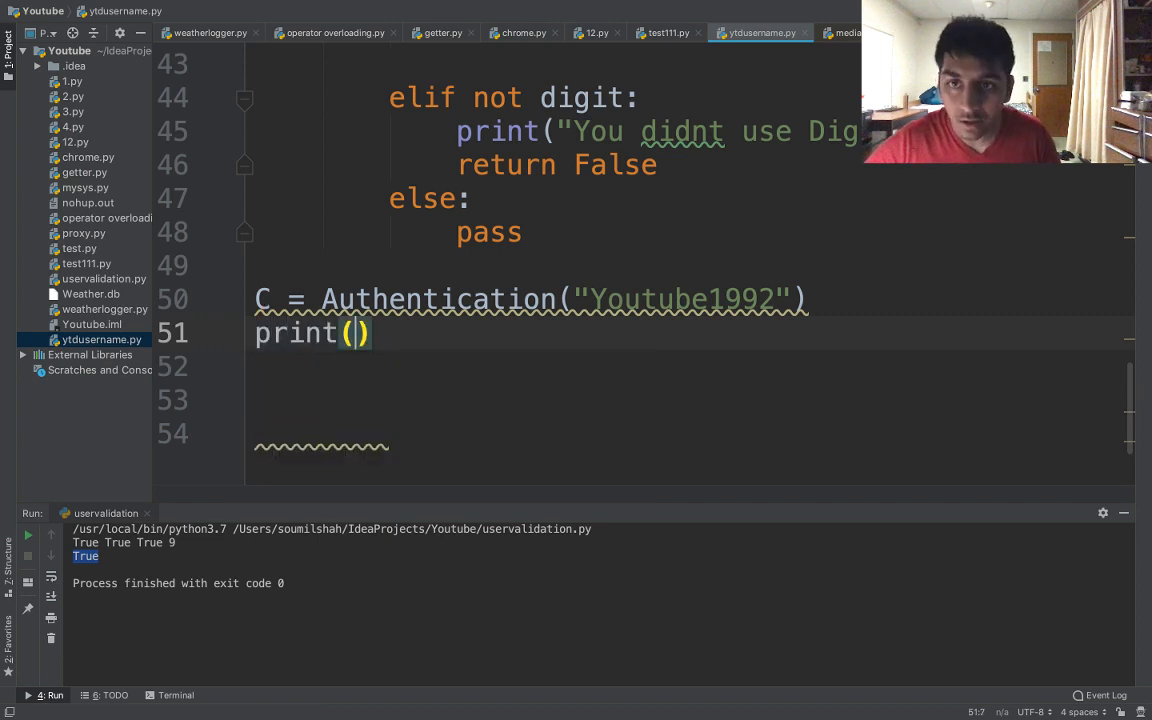
type("c.")
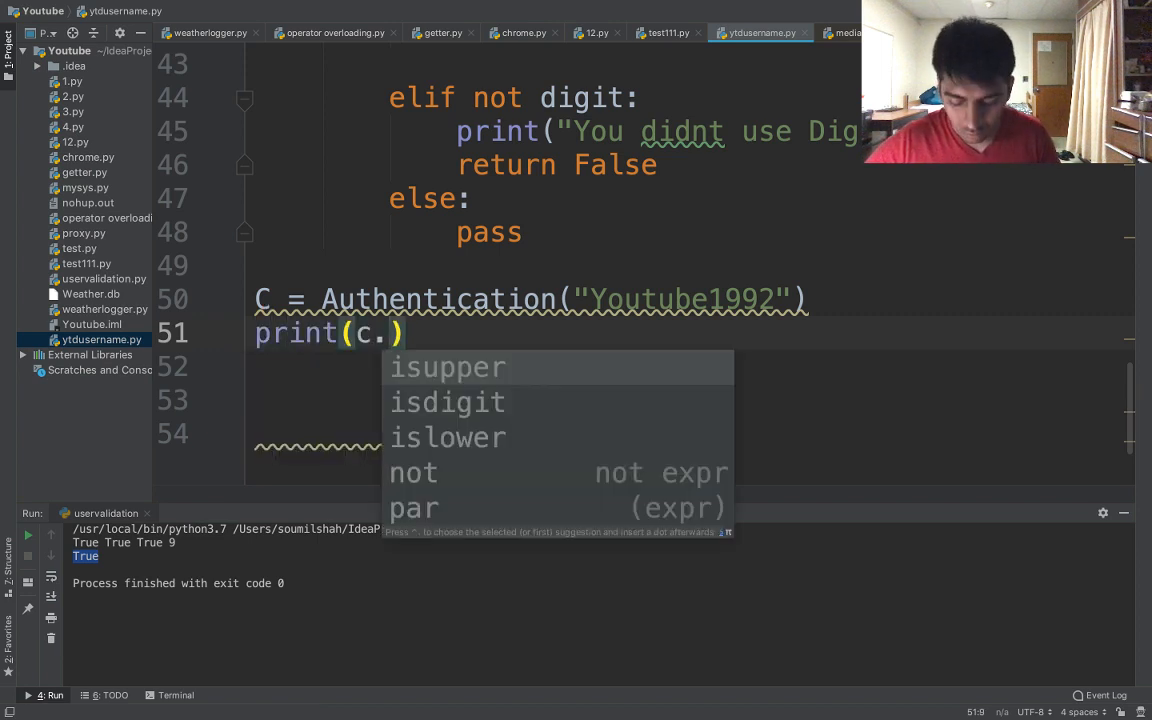
type("va")
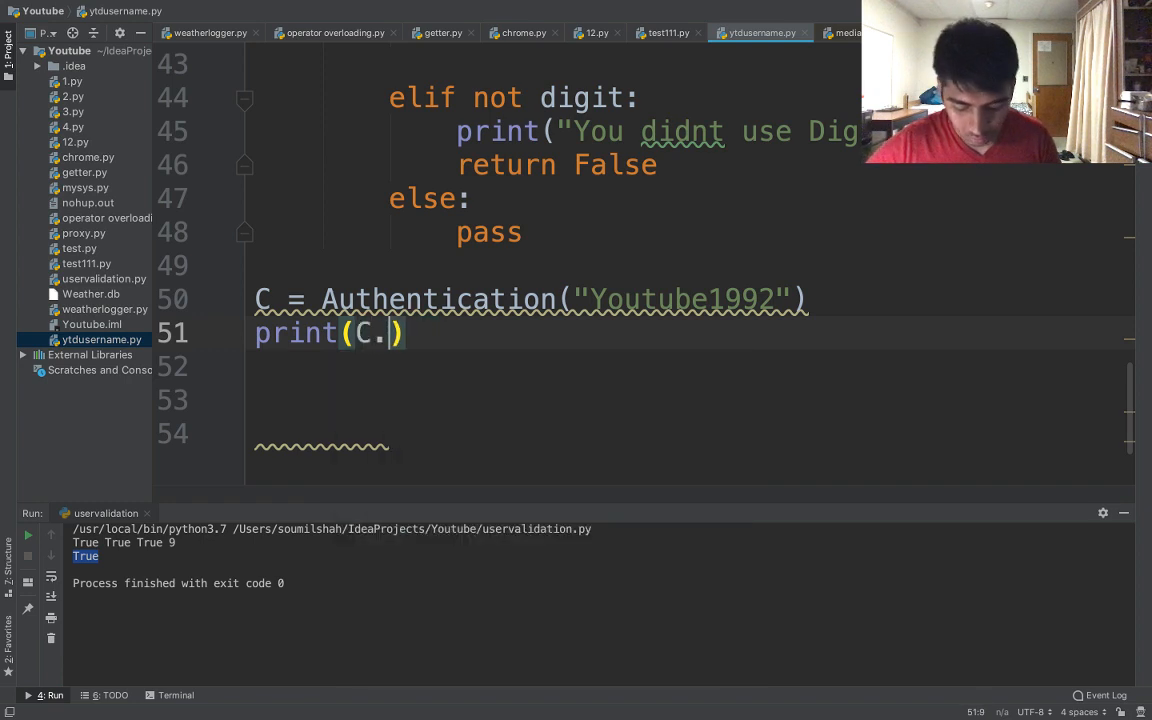
type("validate()")
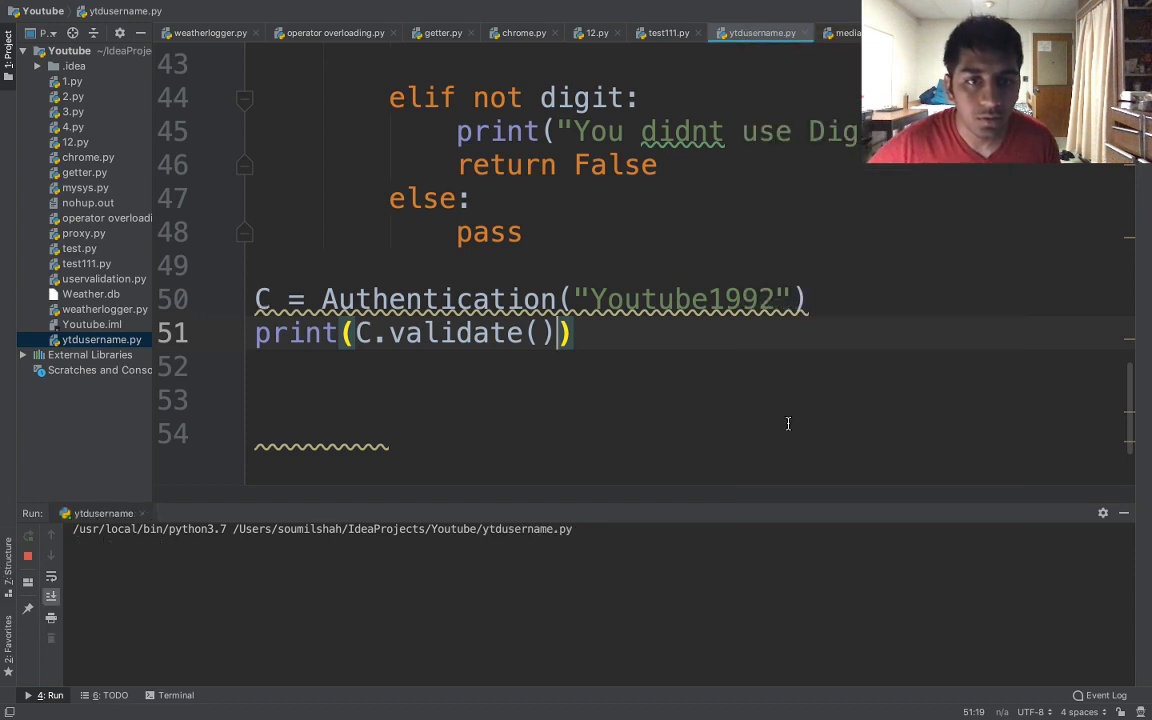
Rerun validation on several edited usernames (gagagg, shorter values), ending with ga1Agdfd passing all checks and printing True.
left_click(28, 536)
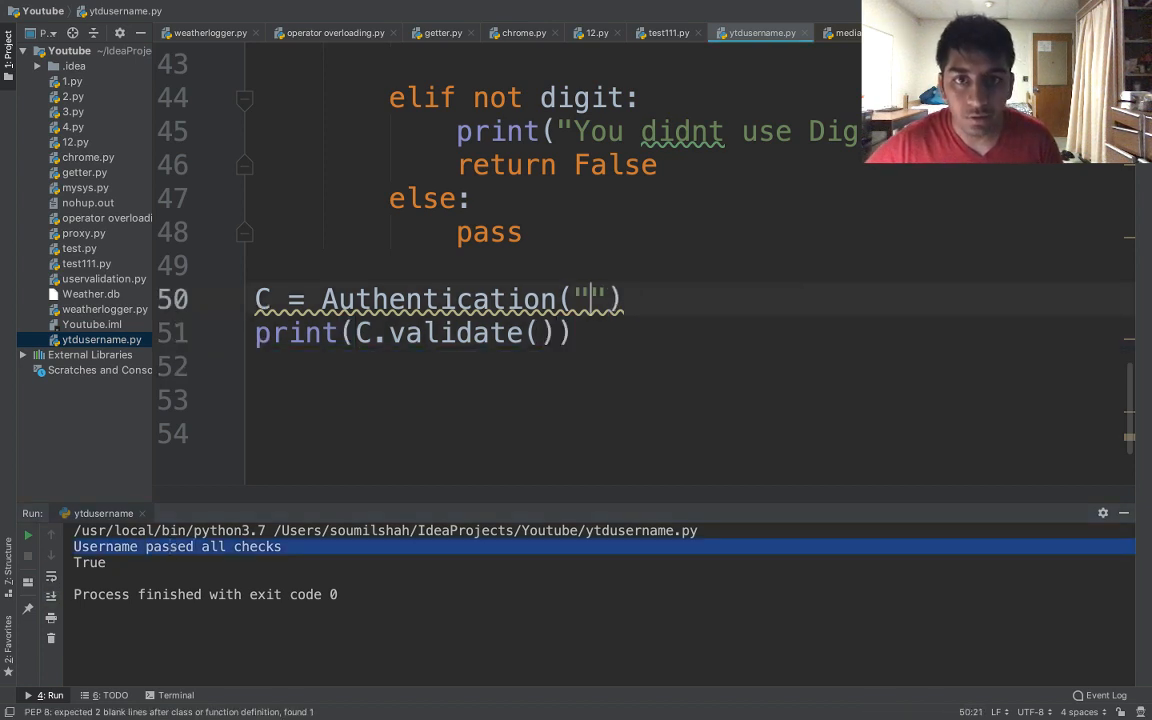
type("gagagg")
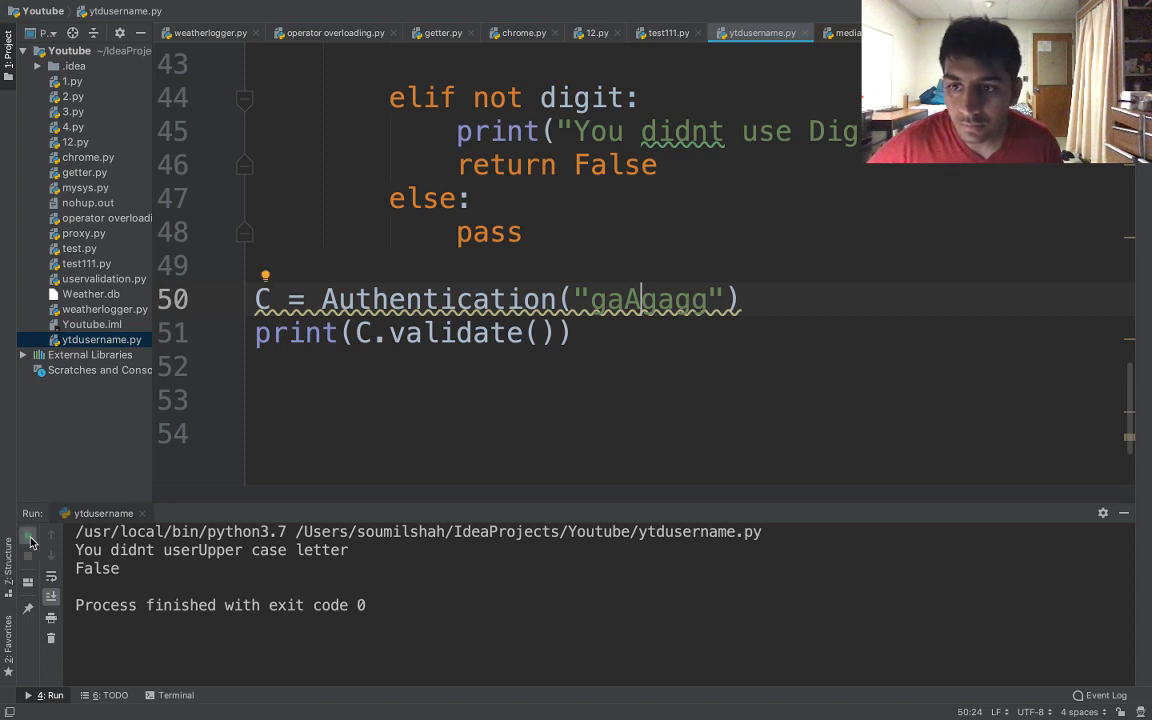
left_click(28, 540)
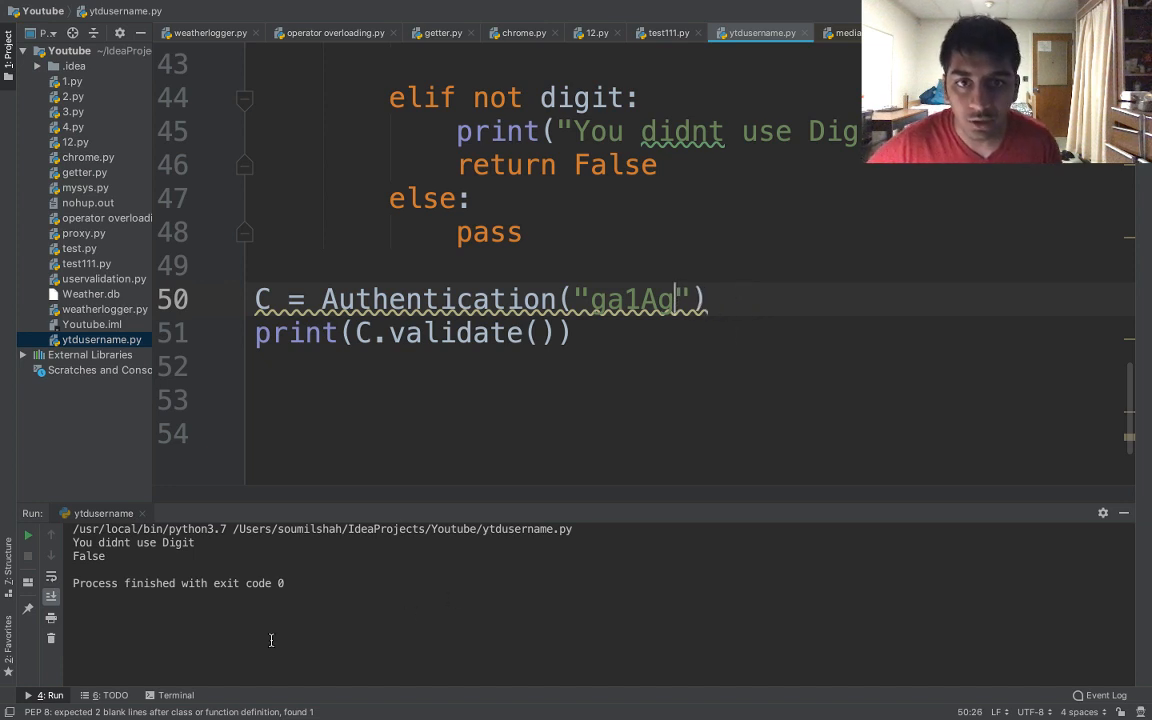
left_click(30, 534)
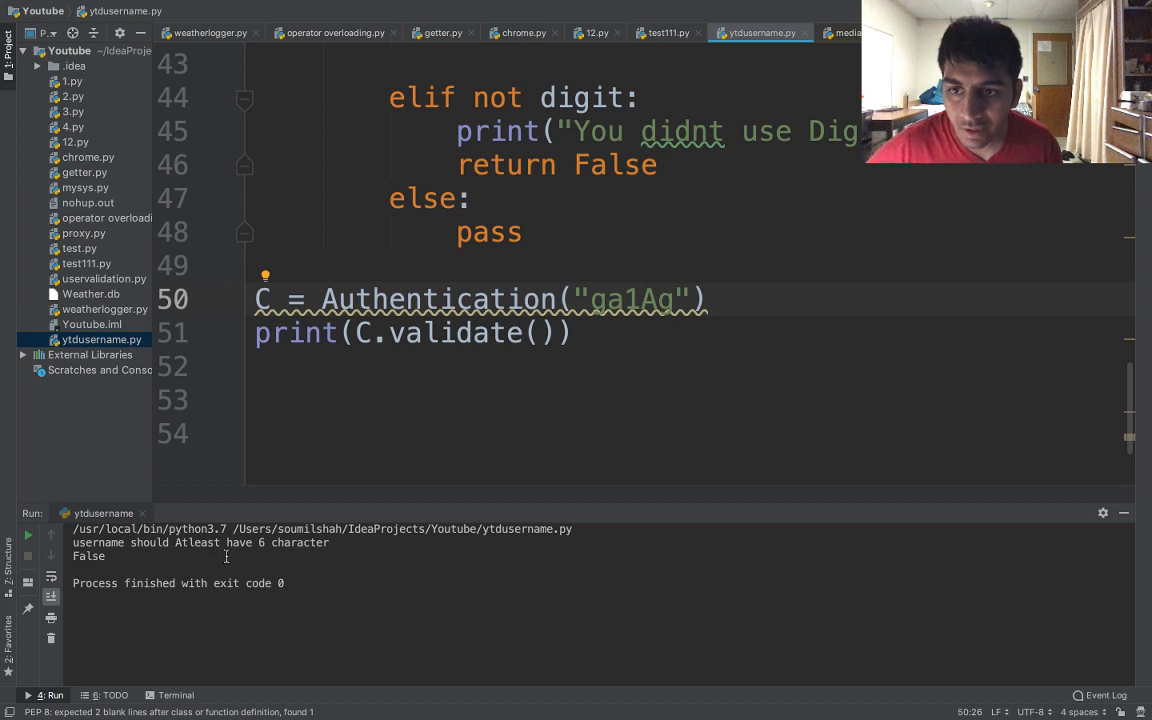
mouse_move(162, 564)
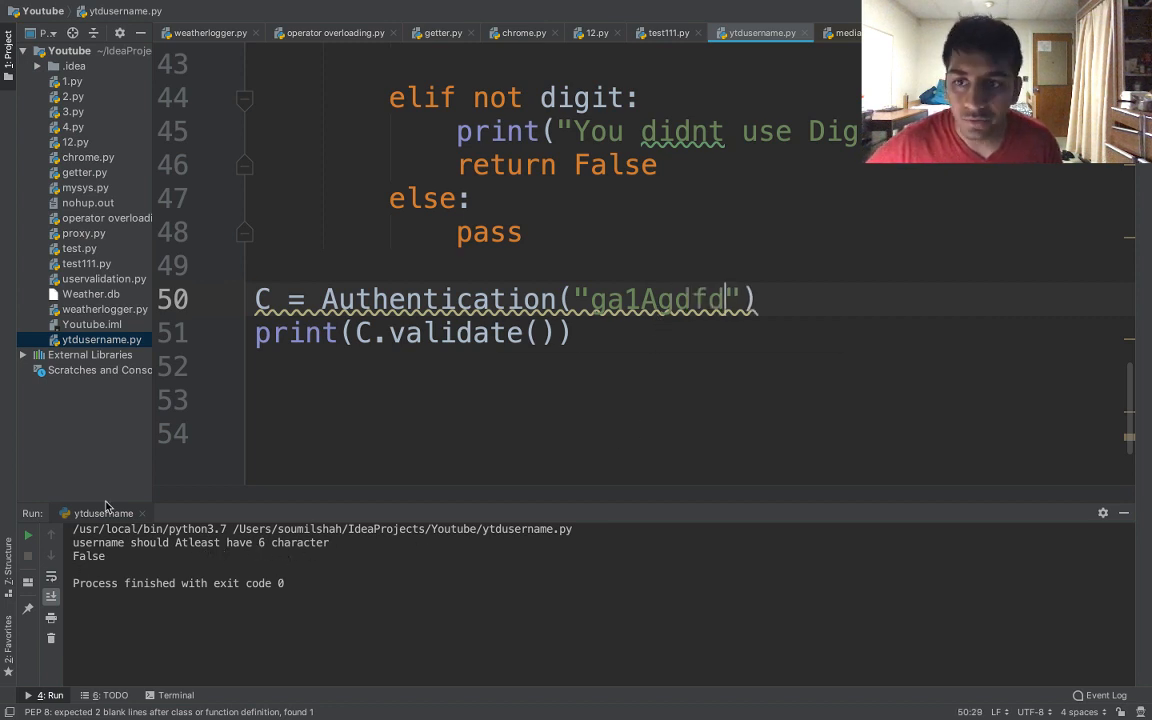
left_click(28, 536)
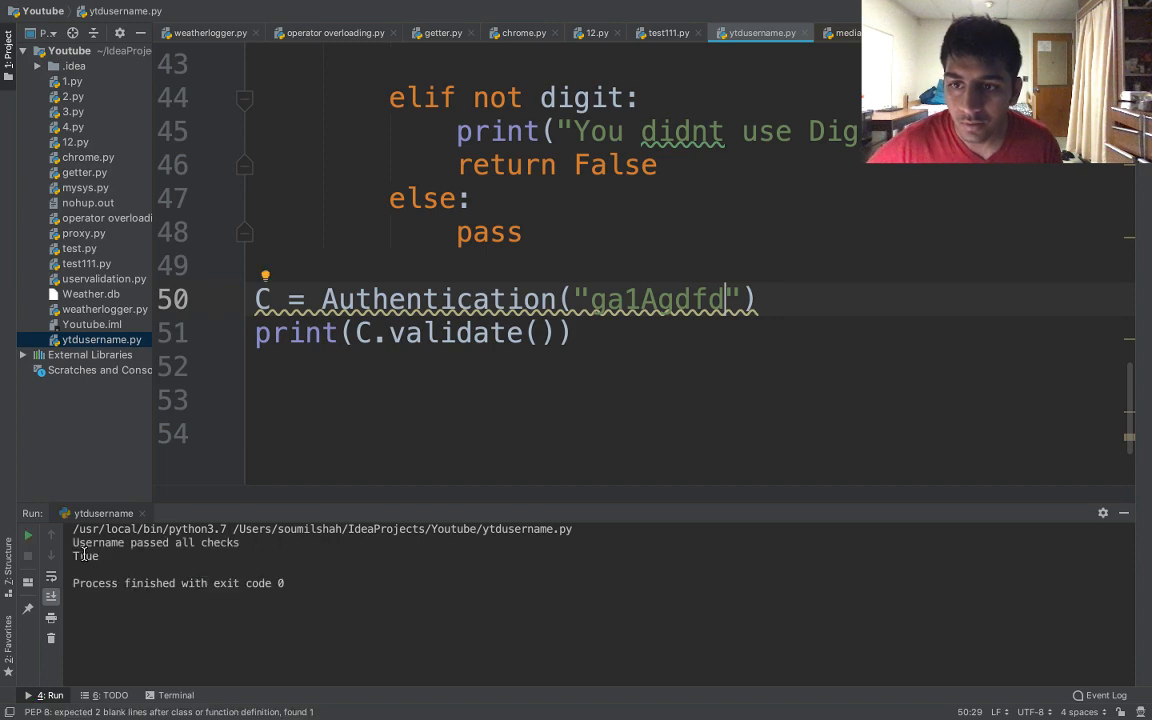
left_click(472, 384)
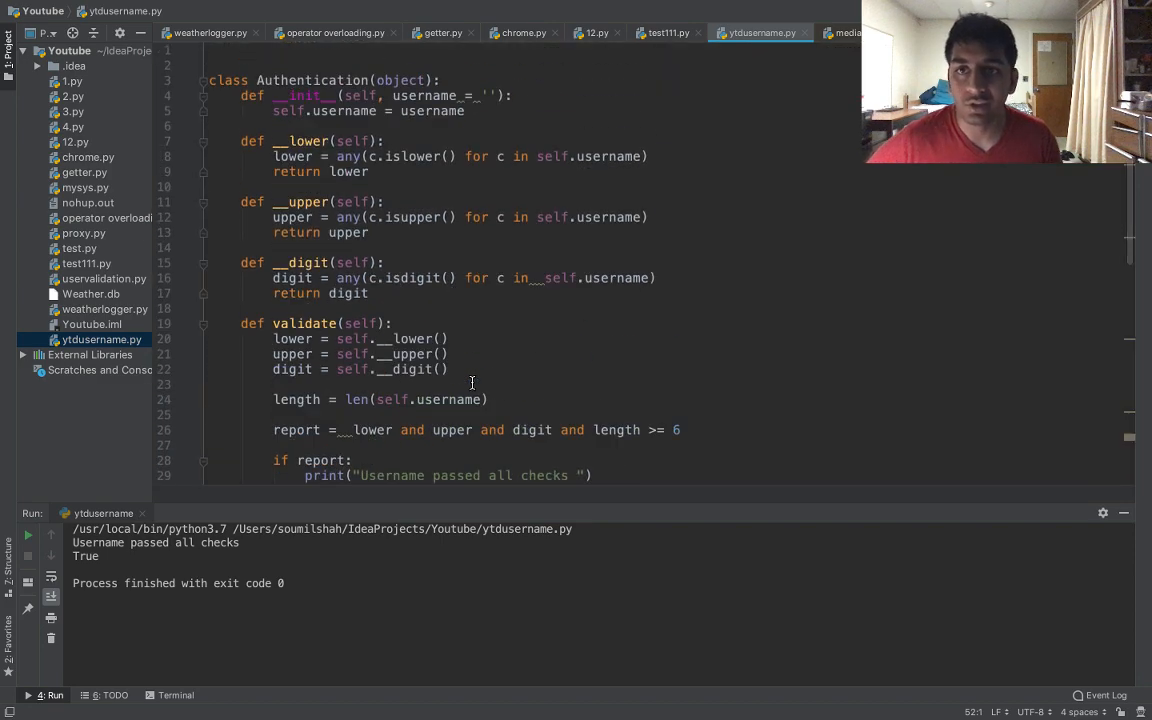
scroll("down", 3)
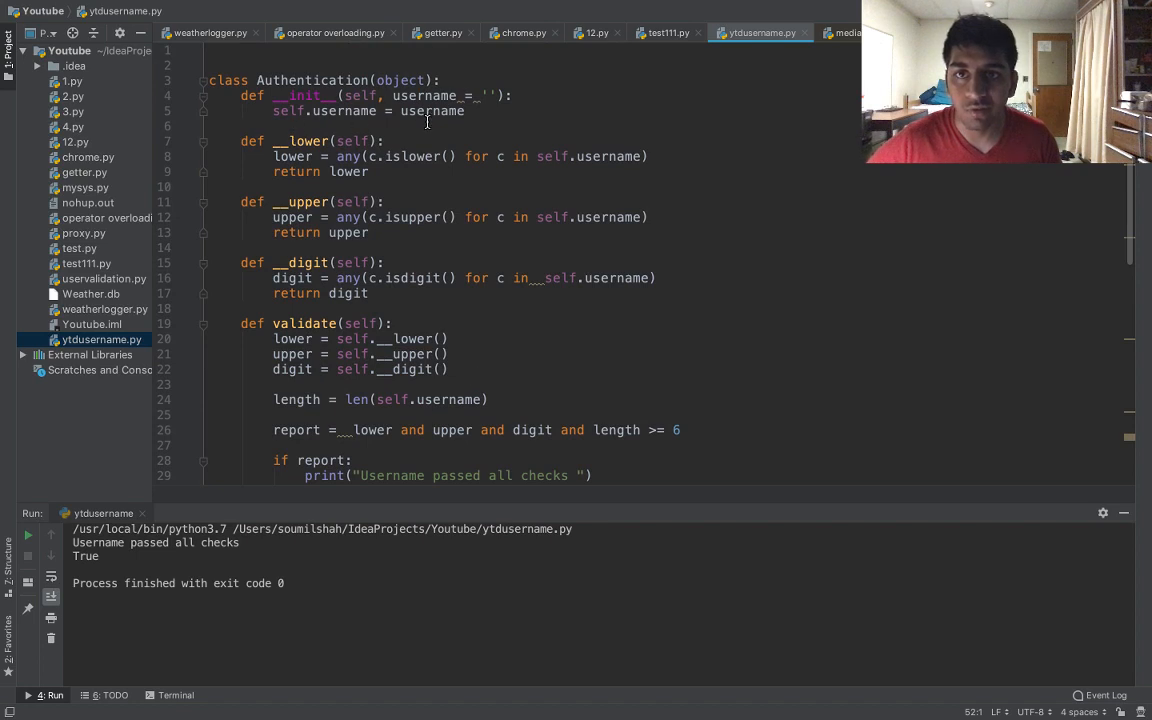
mouse_move(284, 140)
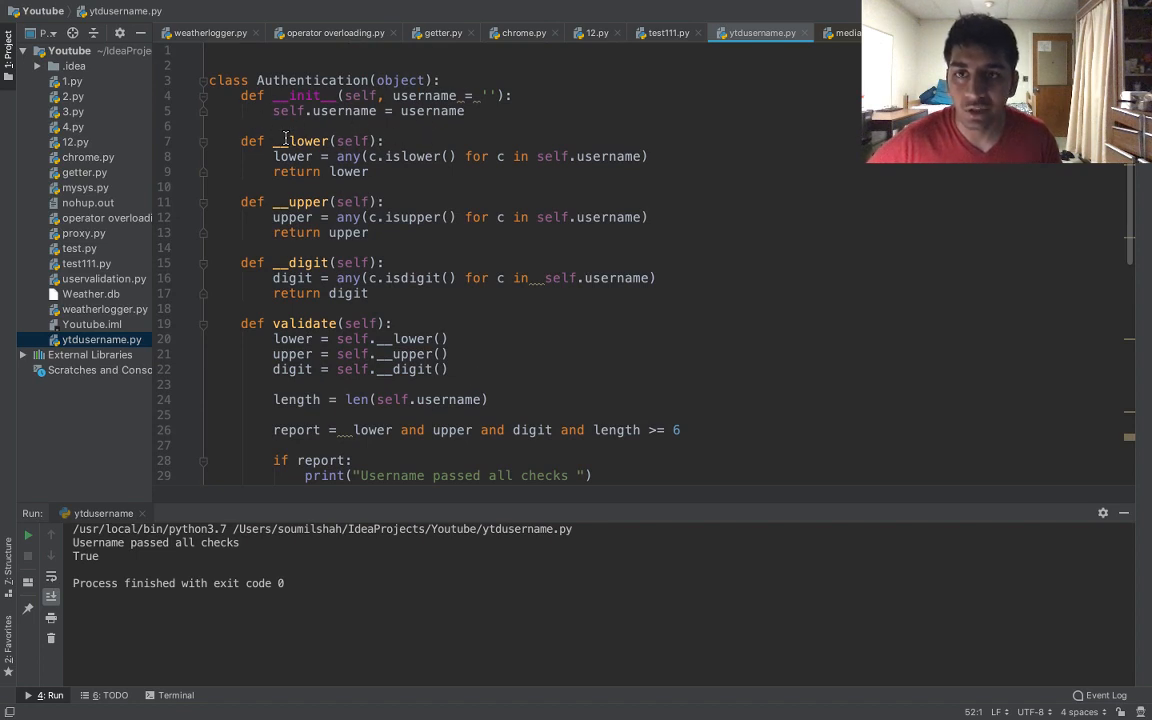
mouse_move(400, 314)
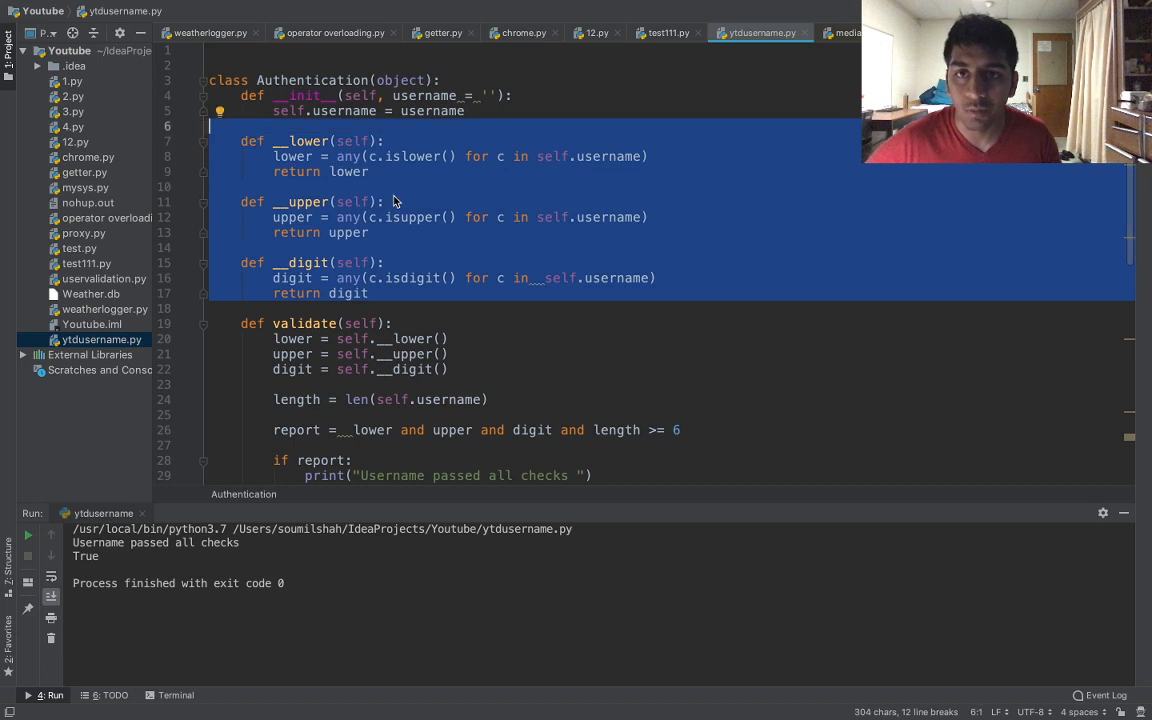
scroll("down", 3)
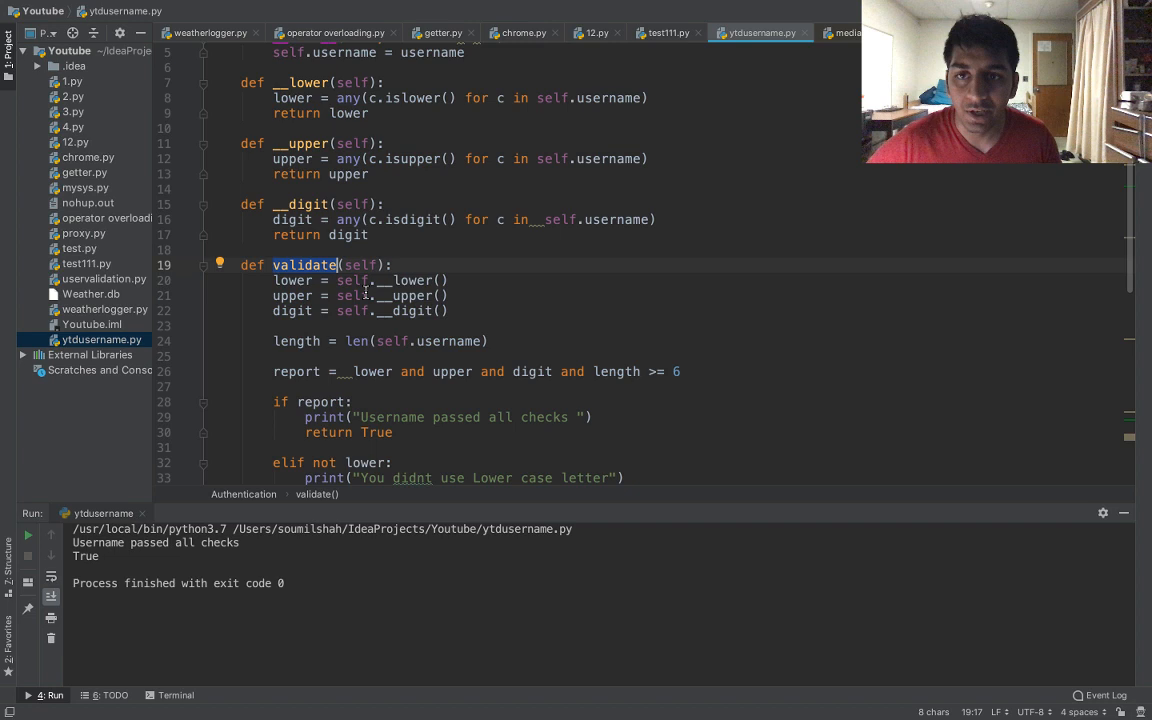
scroll("down", 3)
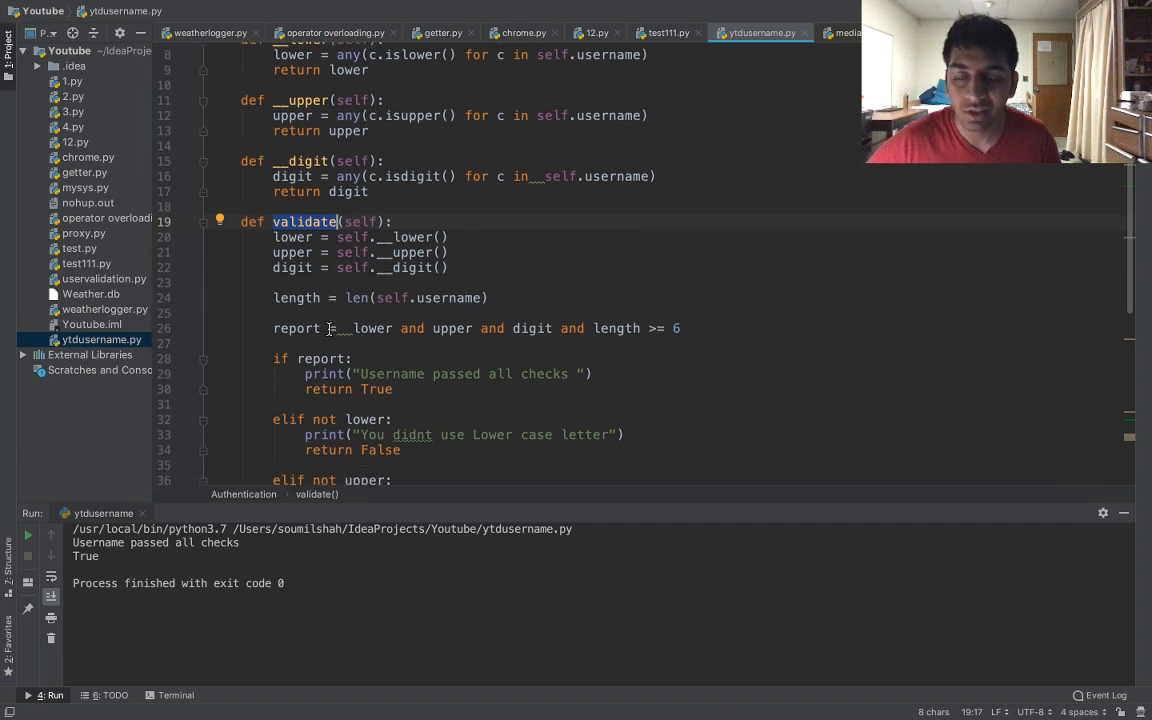
scroll("down", 3)
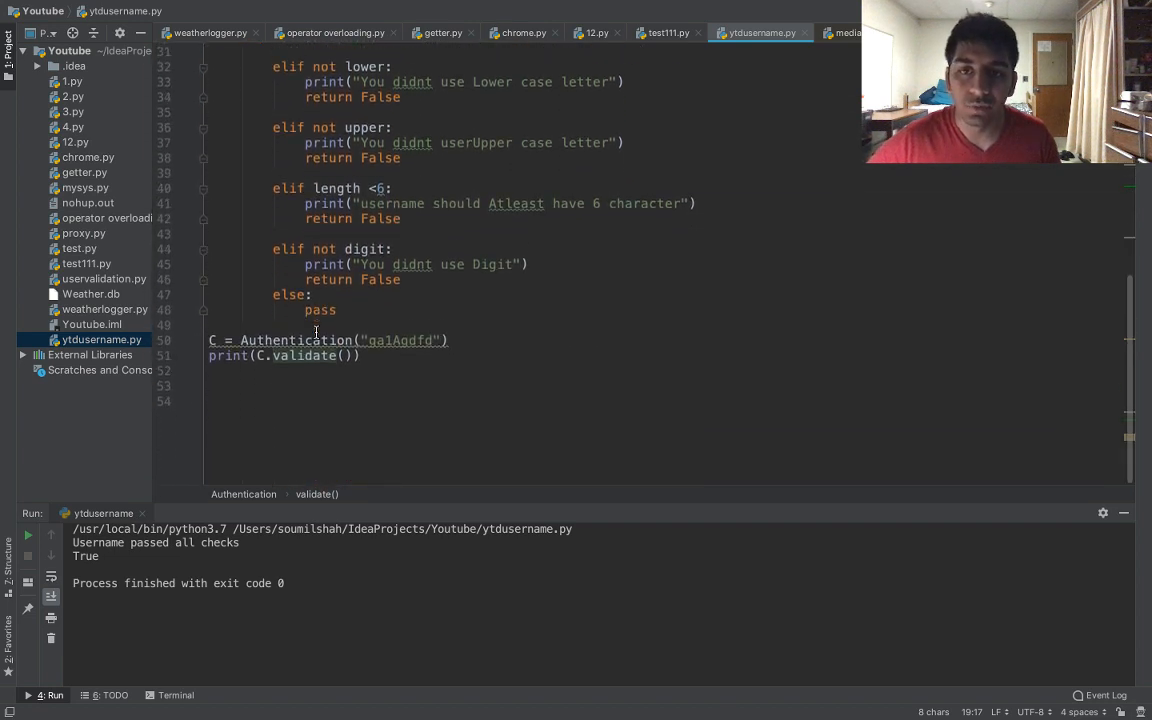
mouse_move(344, 420)
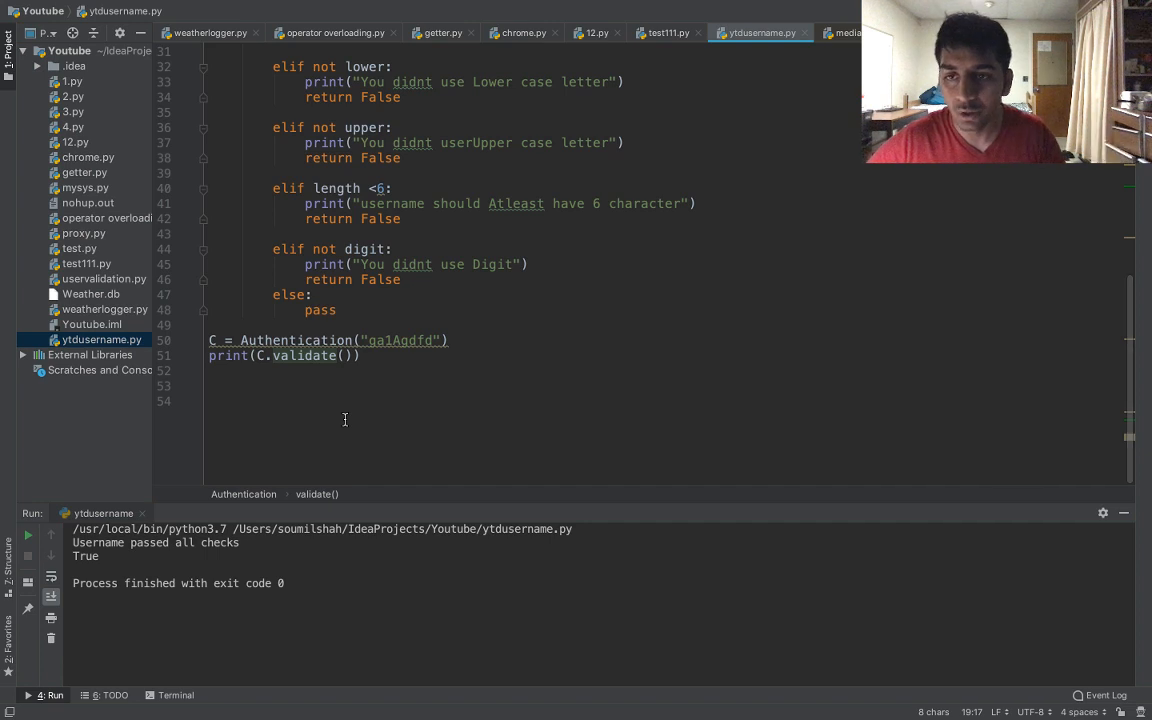